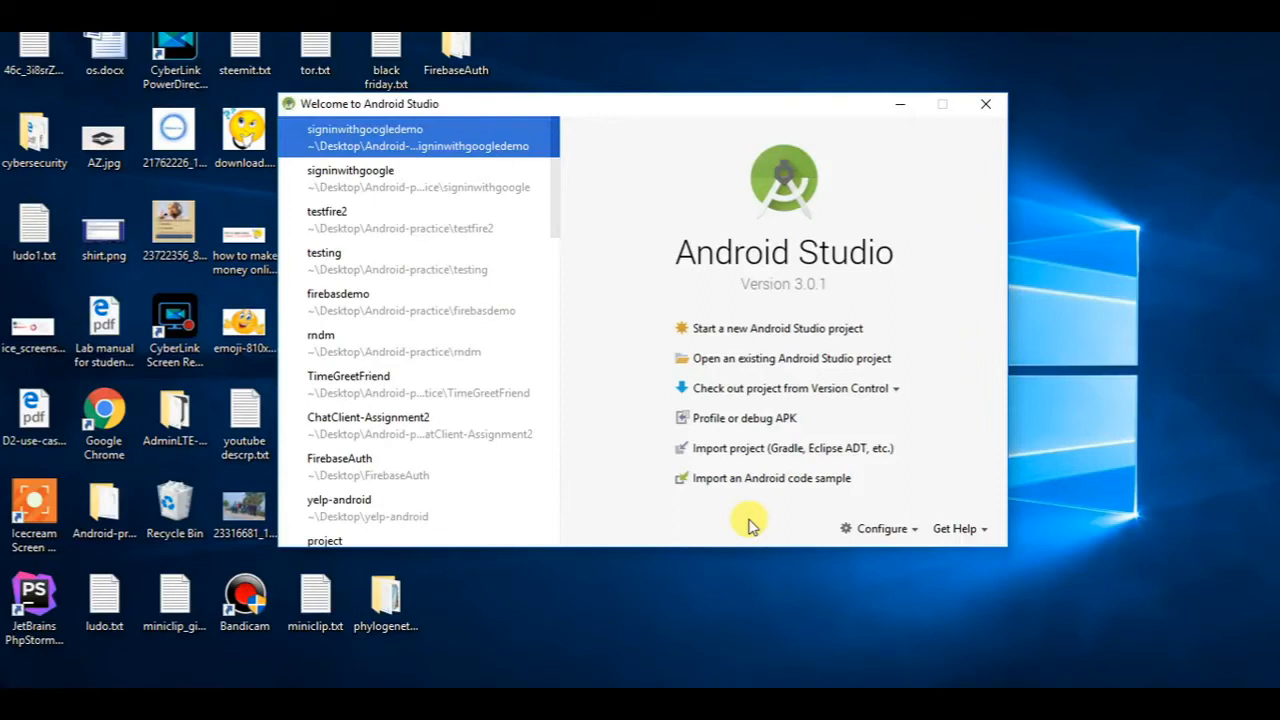
pyautogui.moveTo(790, 330)
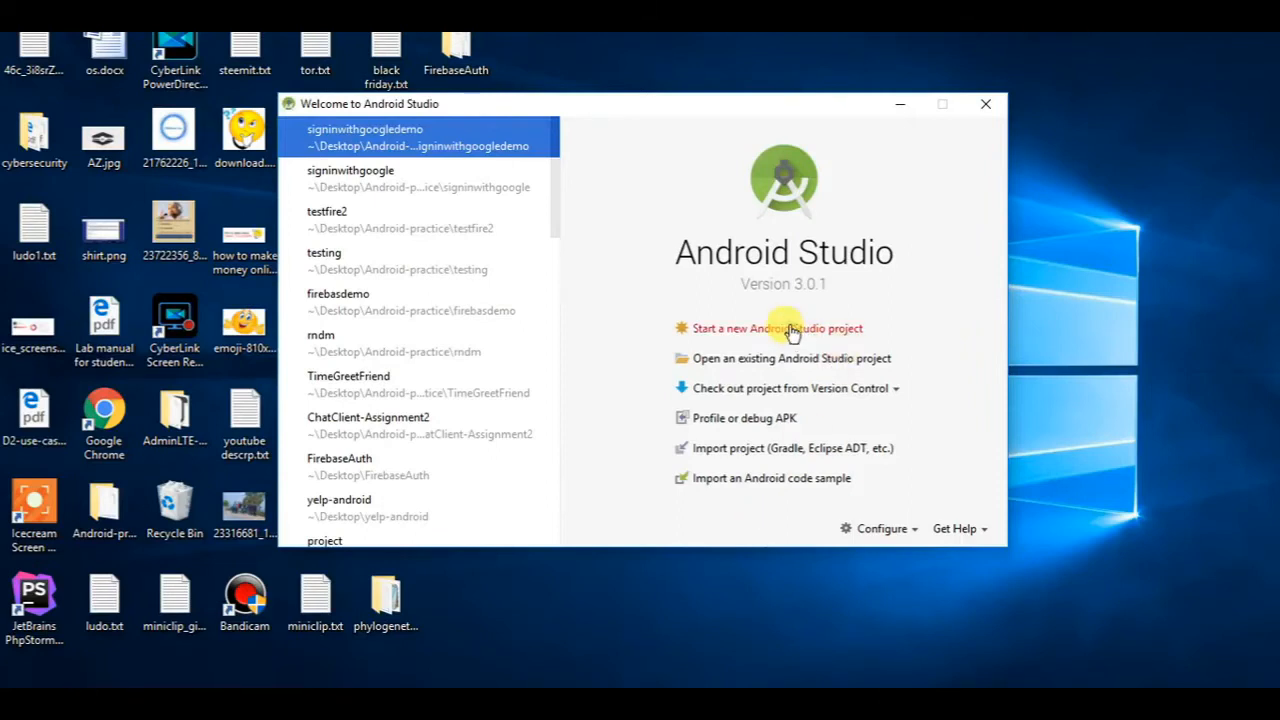
# - Create a phone and tablet project named googlelogindemo using the Empty Activity template
pyautogui.click(768, 328)
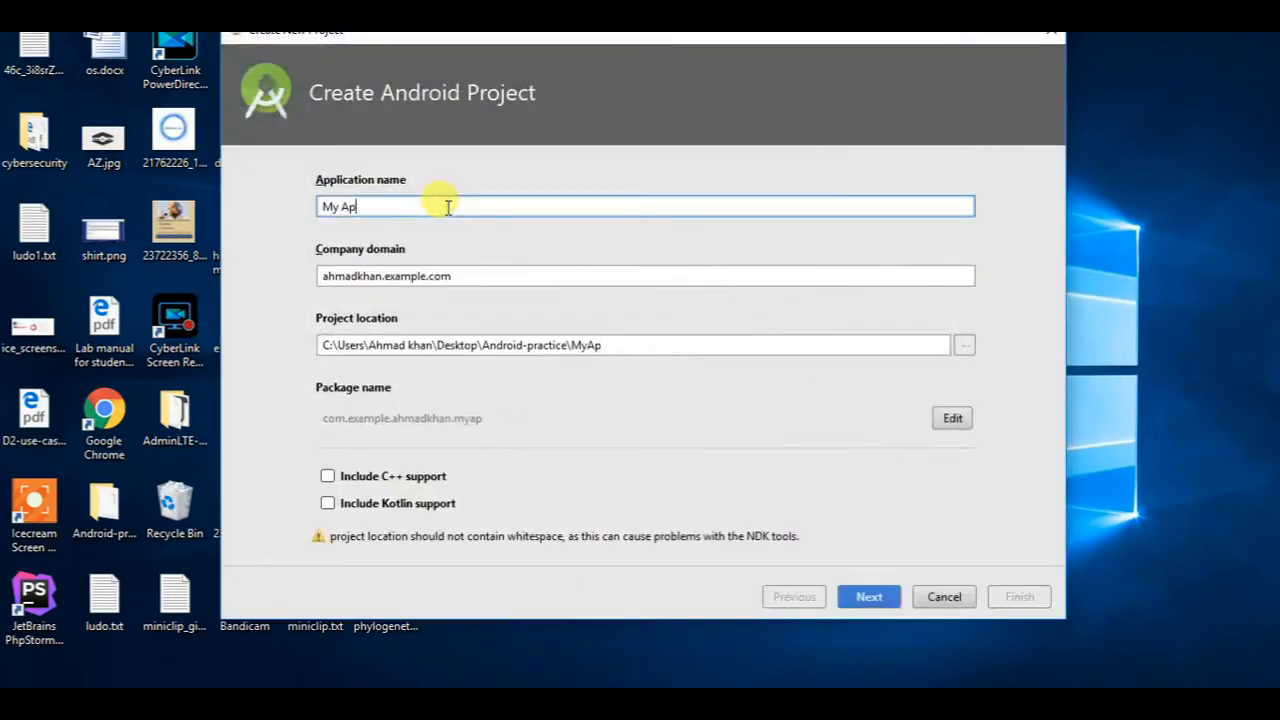
pyautogui.write('lo')
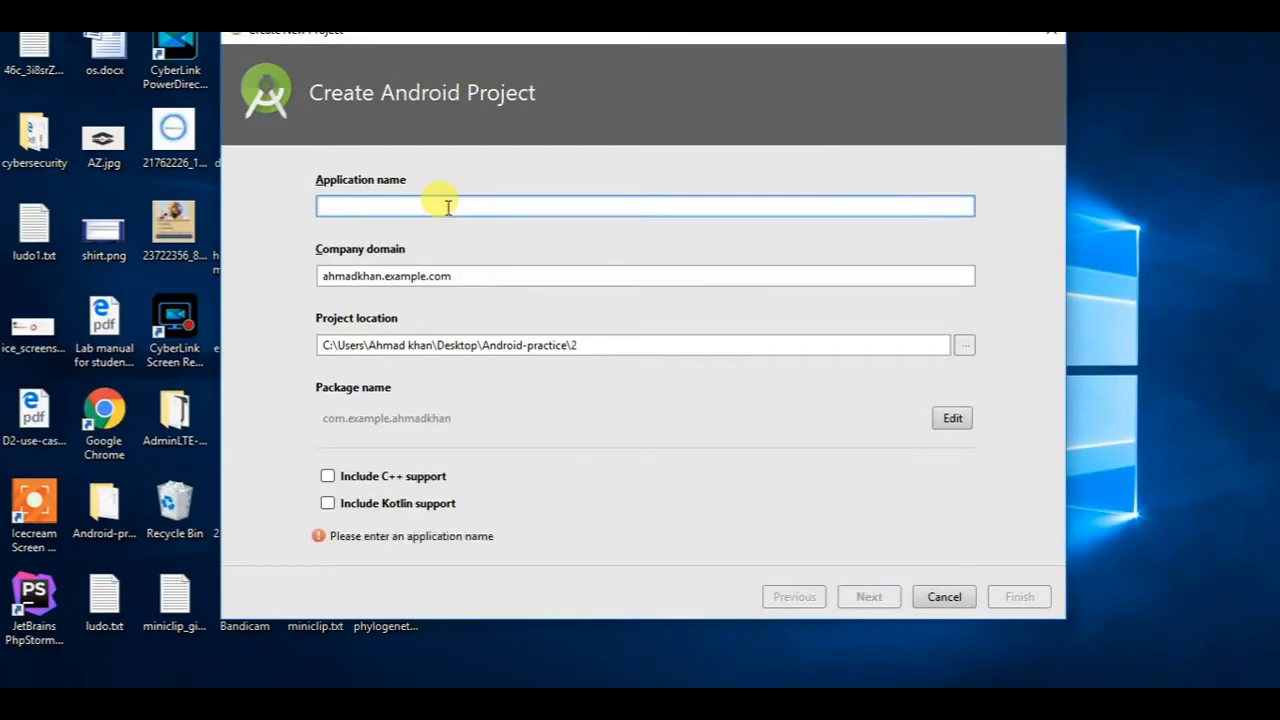
pyautogui.write('googl')
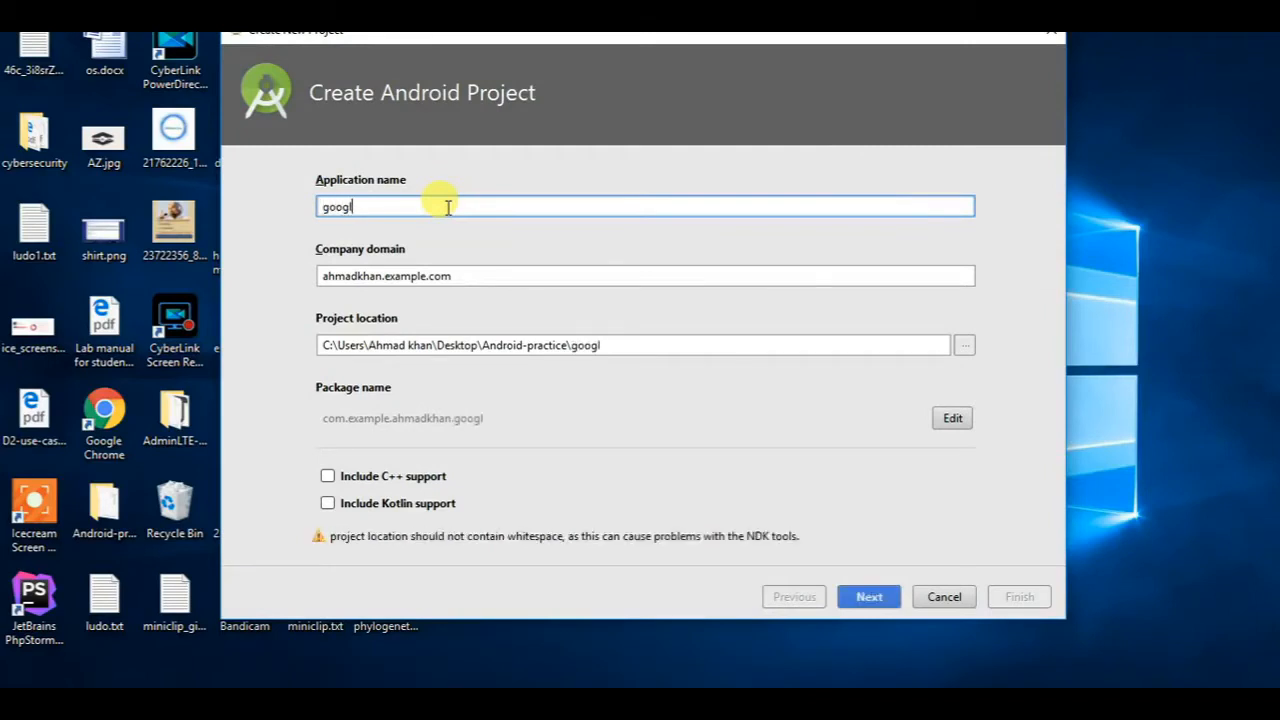
pyautogui.write('e')
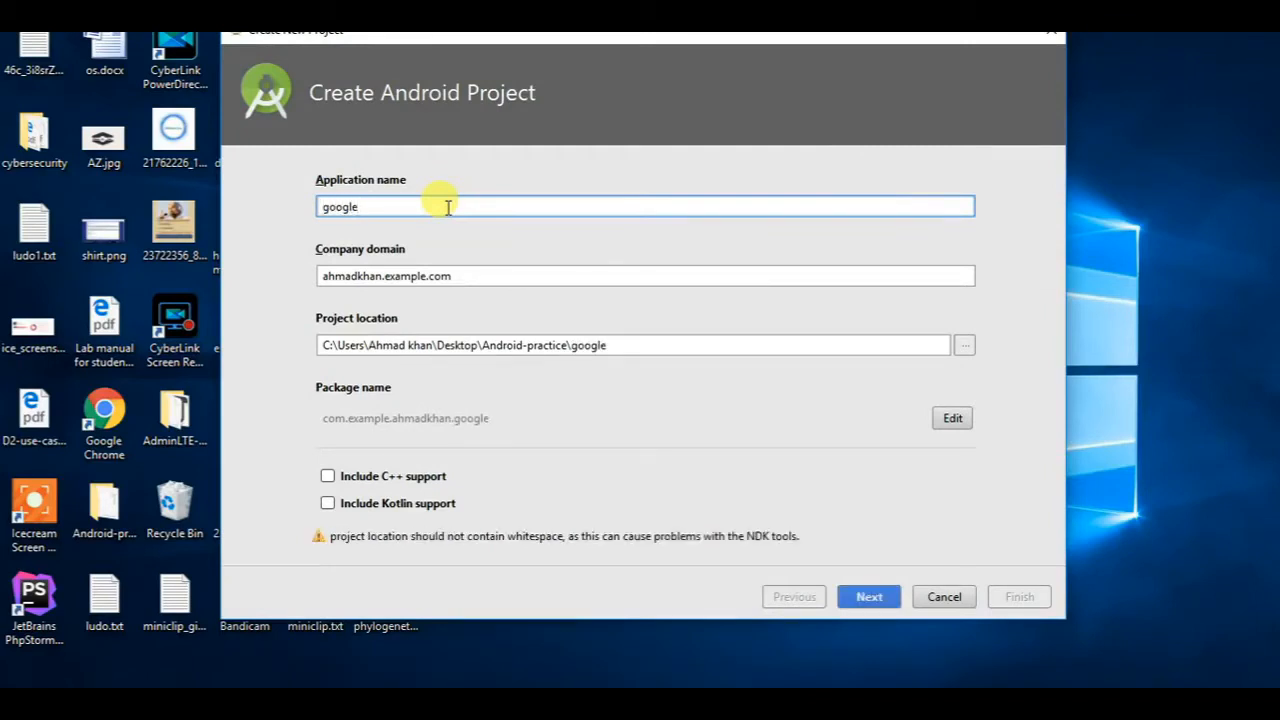
pyautogui.write('loginde')
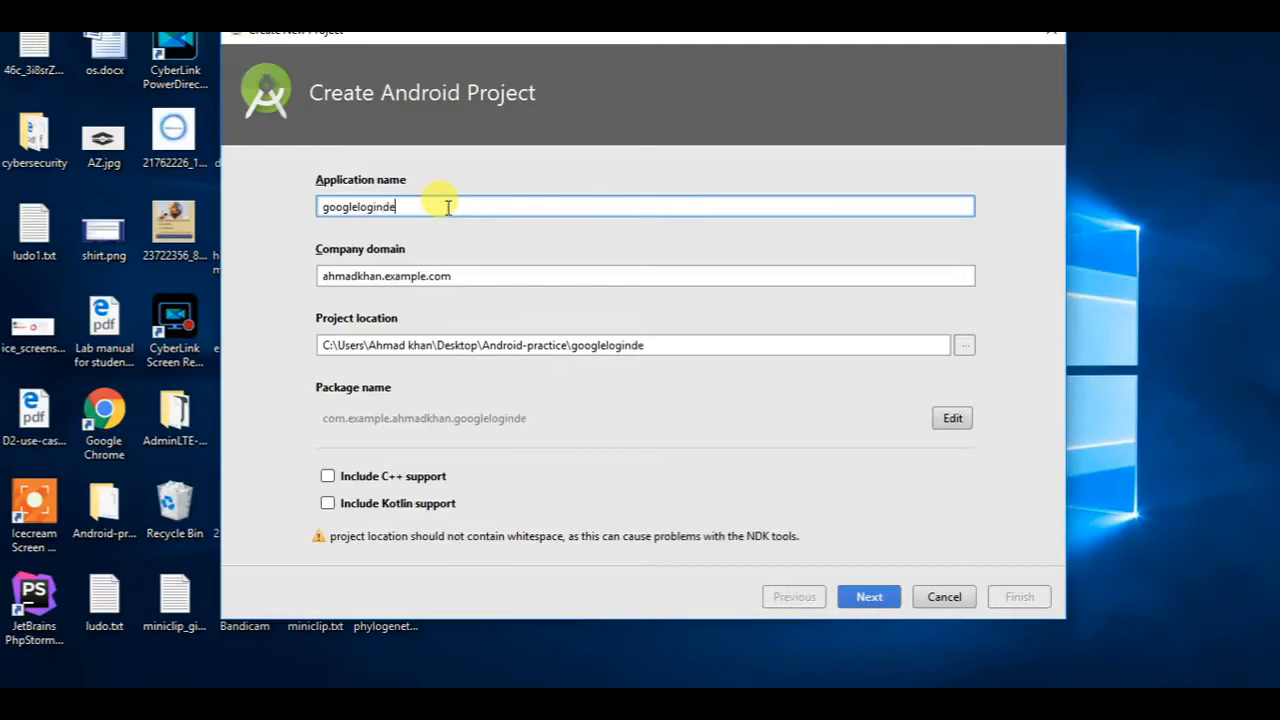
pyautogui.click(868, 596)
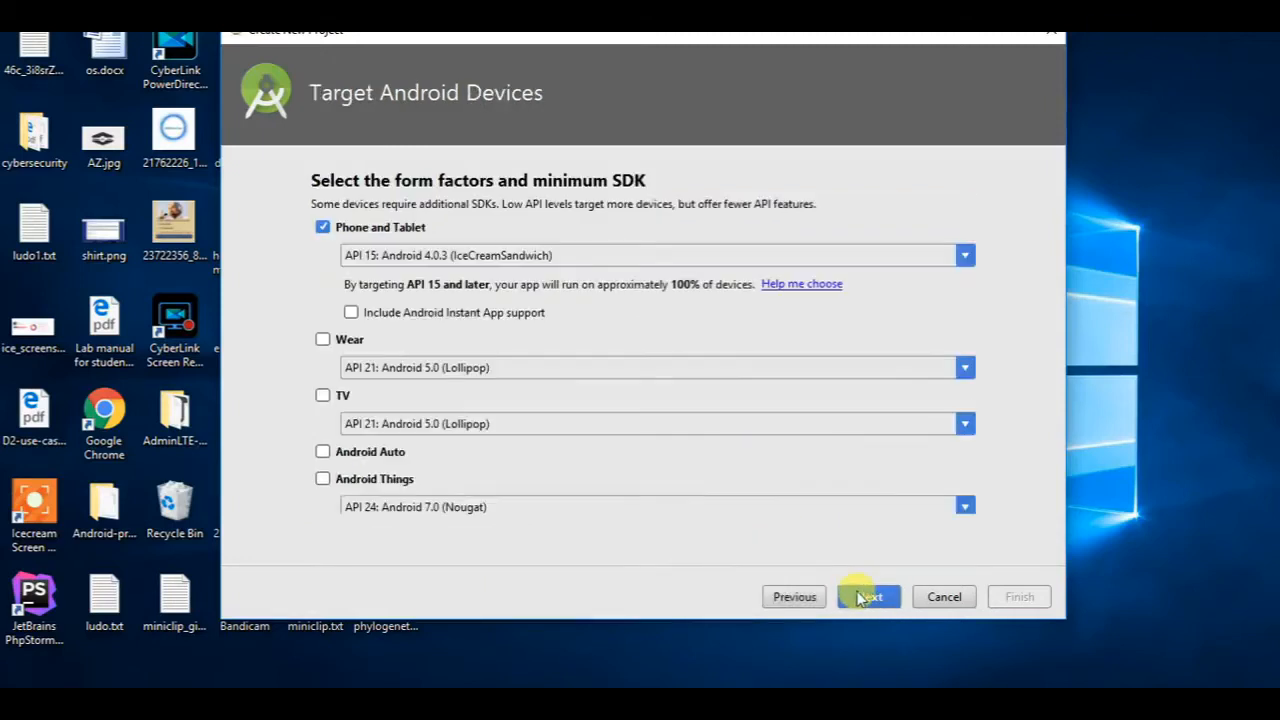
pyautogui.click(868, 596)
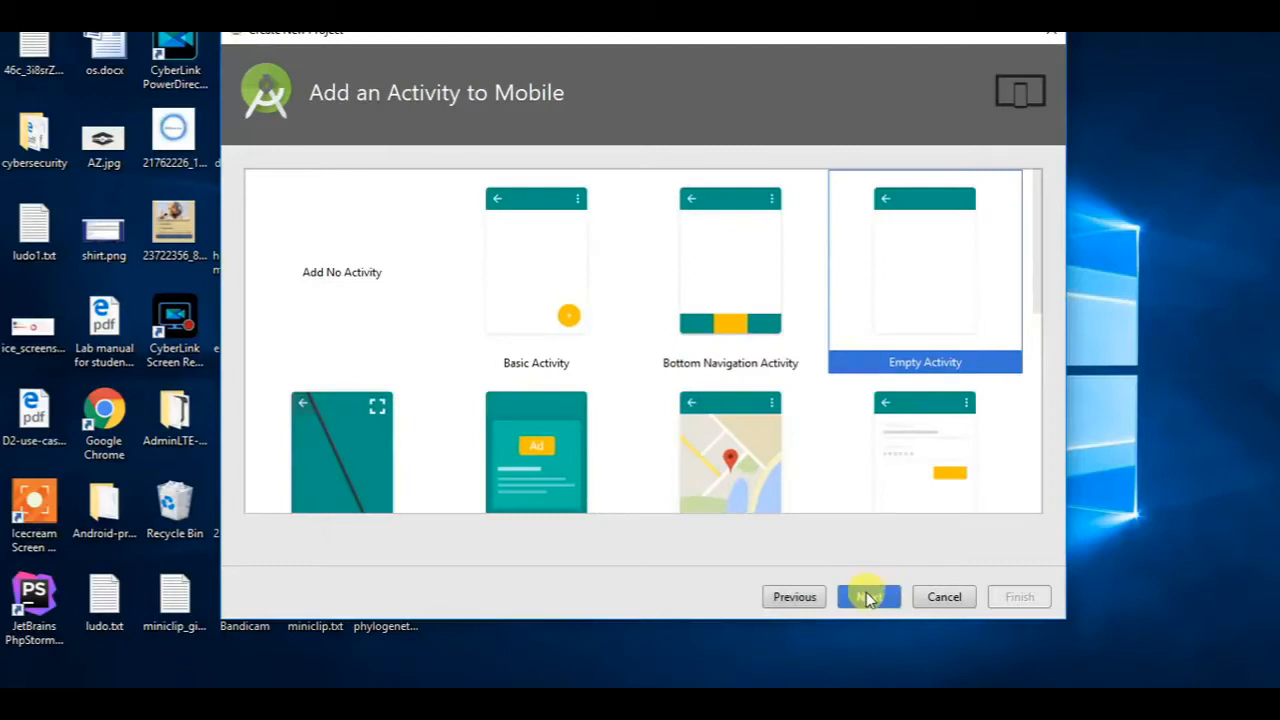
pyautogui.click(869, 596)
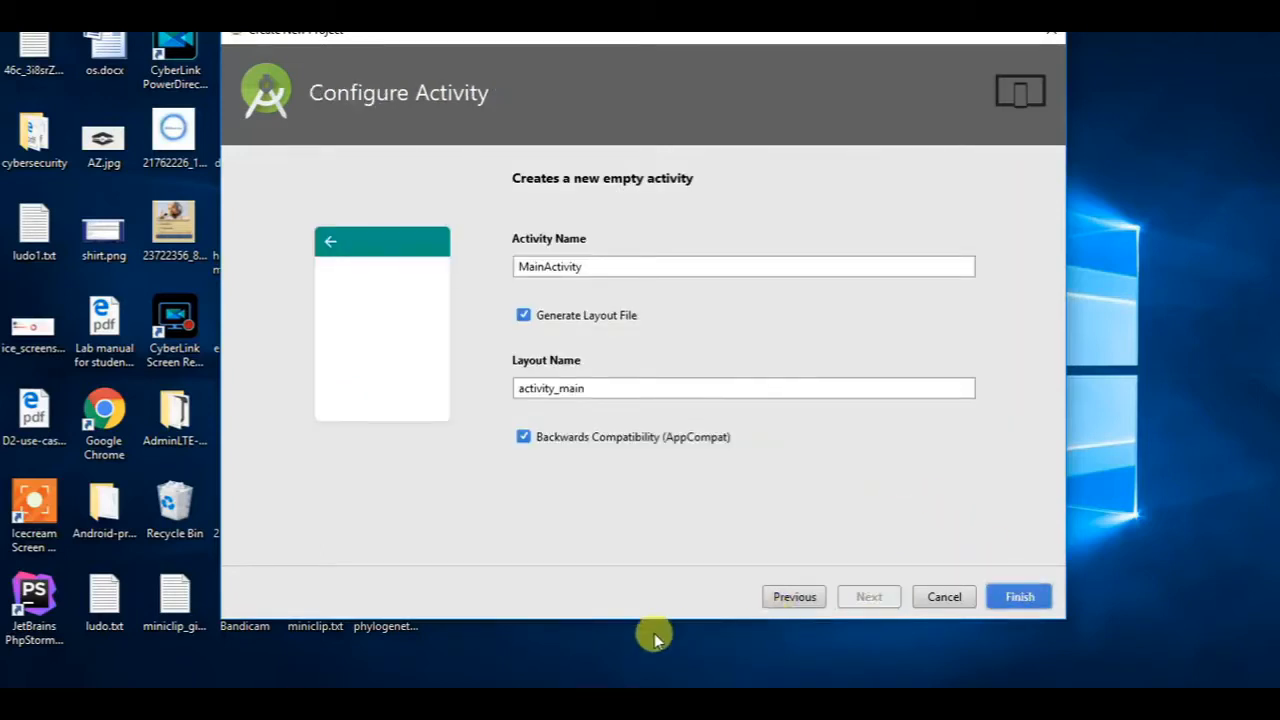
pyautogui.moveTo(551, 671)
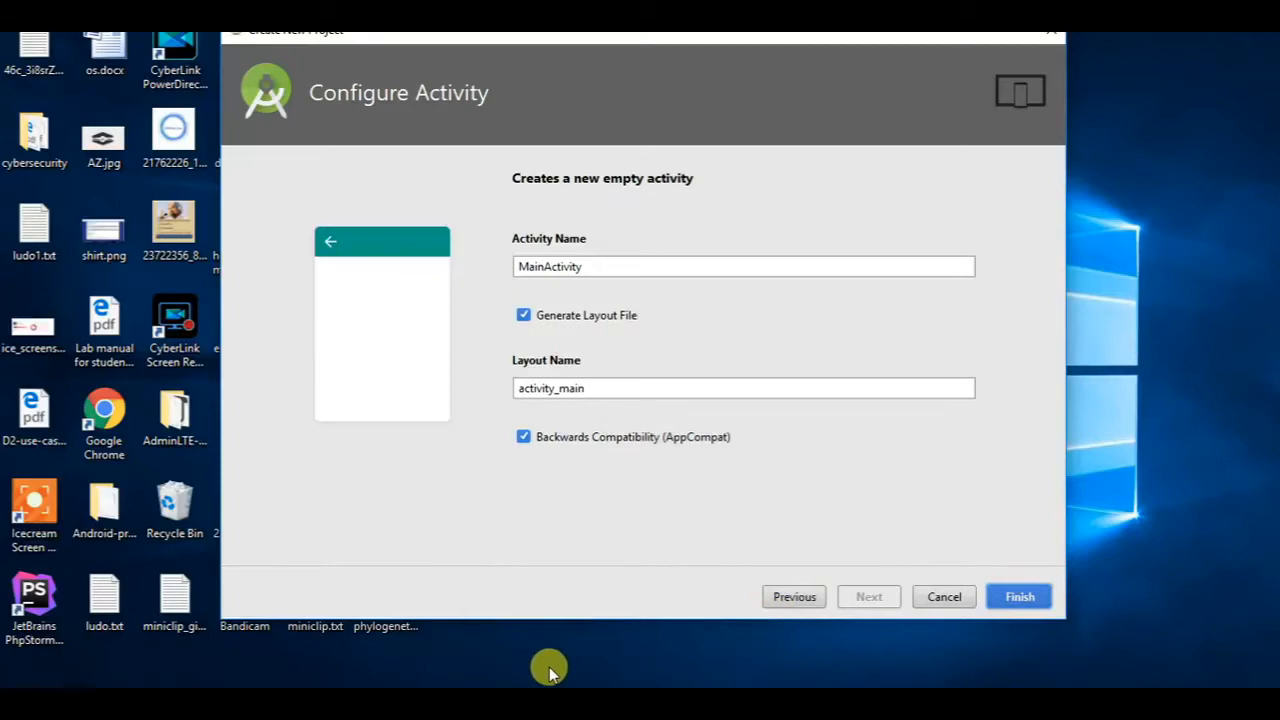
pyautogui.click(1018, 596)
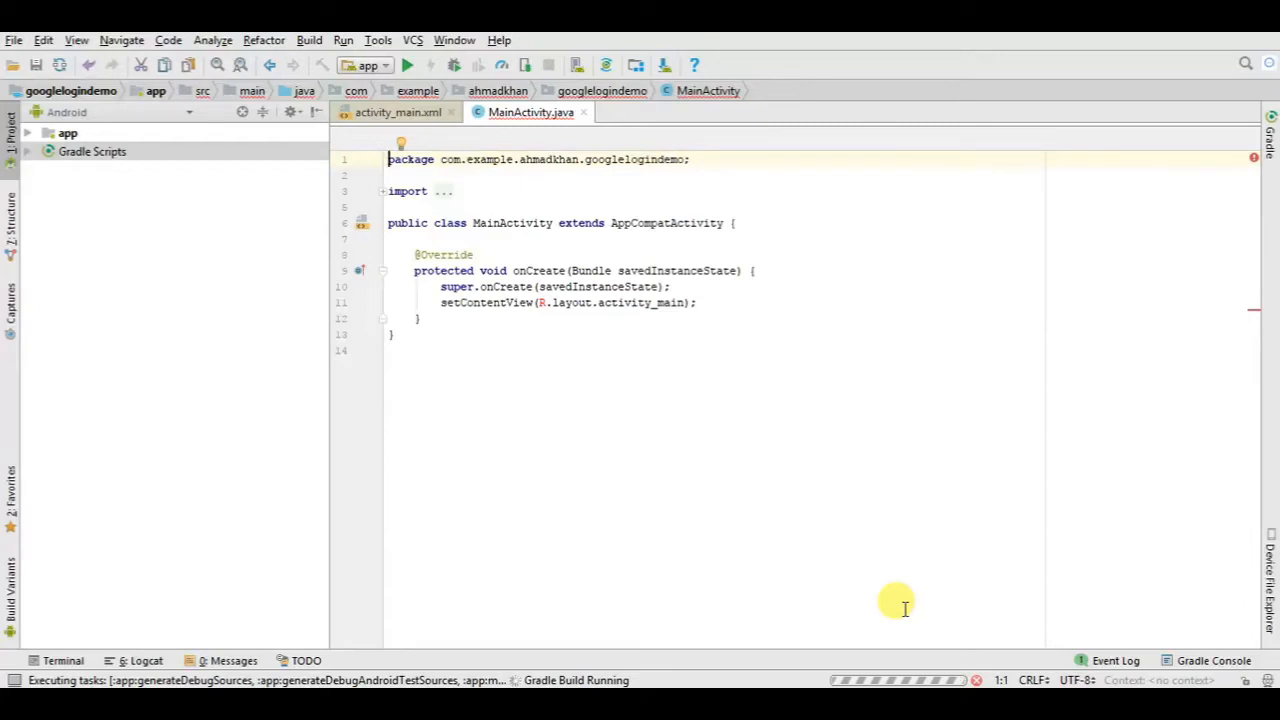
pyautogui.moveTo(588, 358)
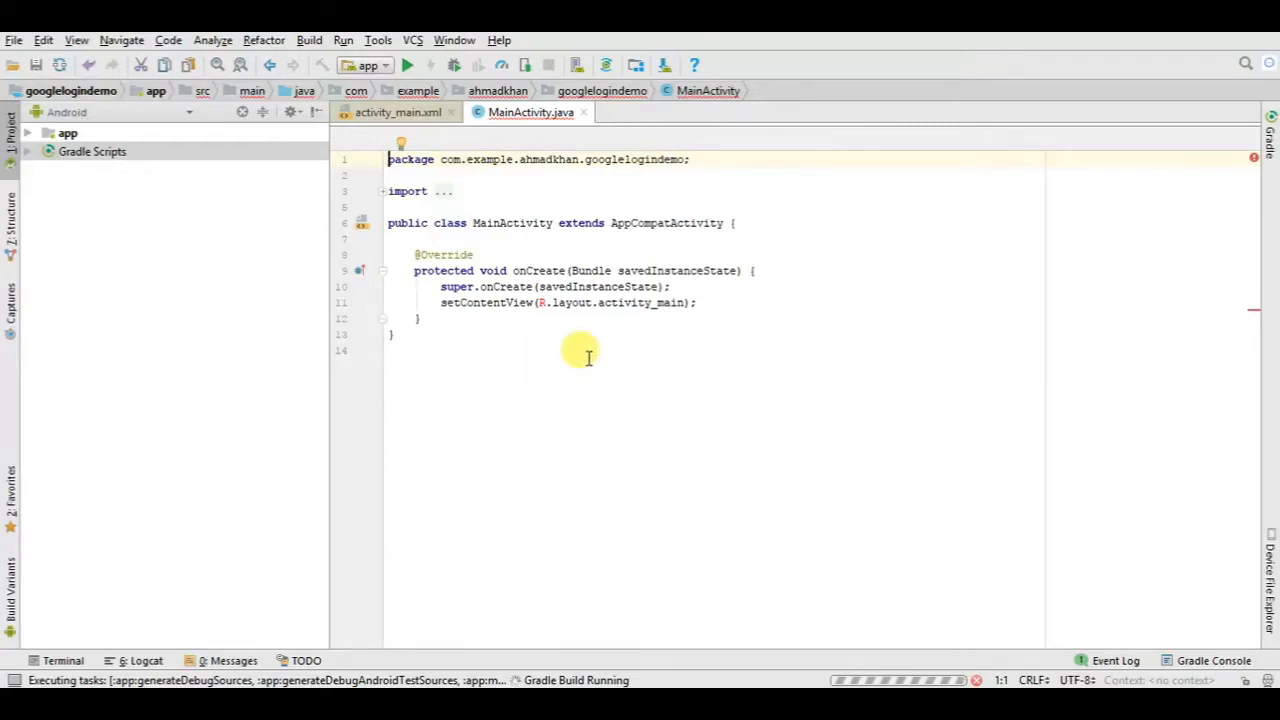
pyautogui.moveTo(534, 345)
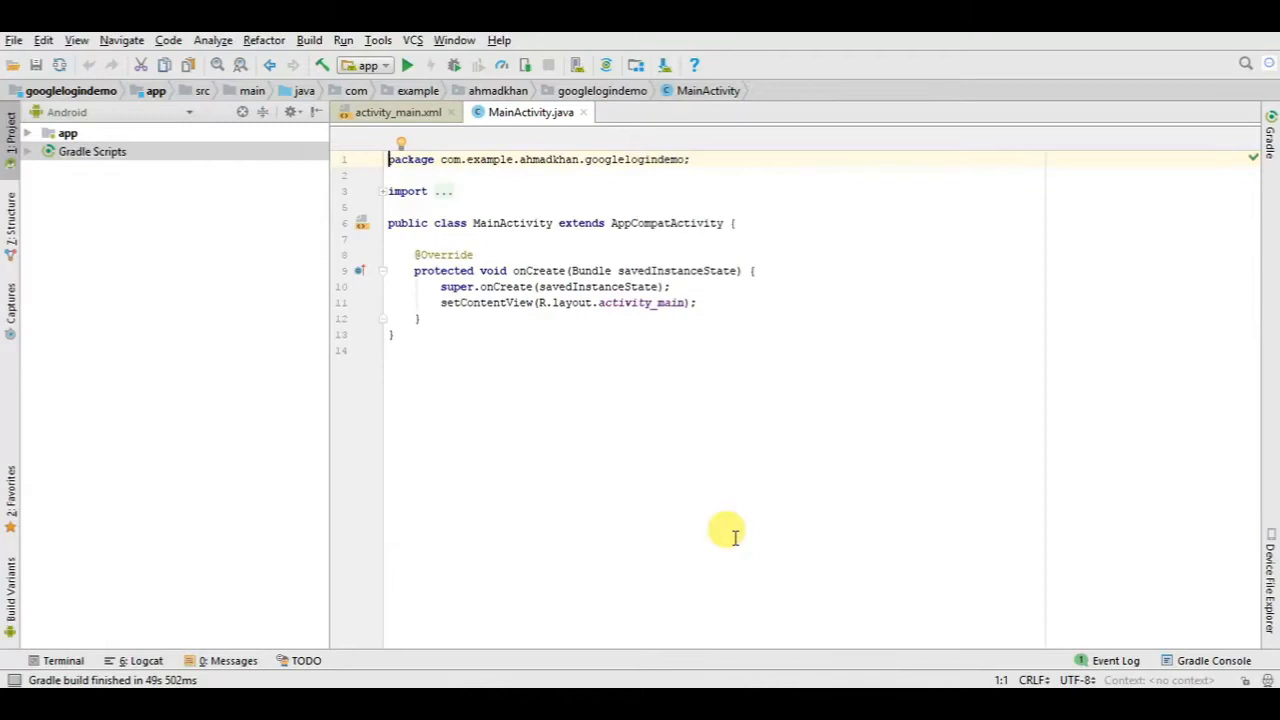
pyautogui.moveTo(437, 120)
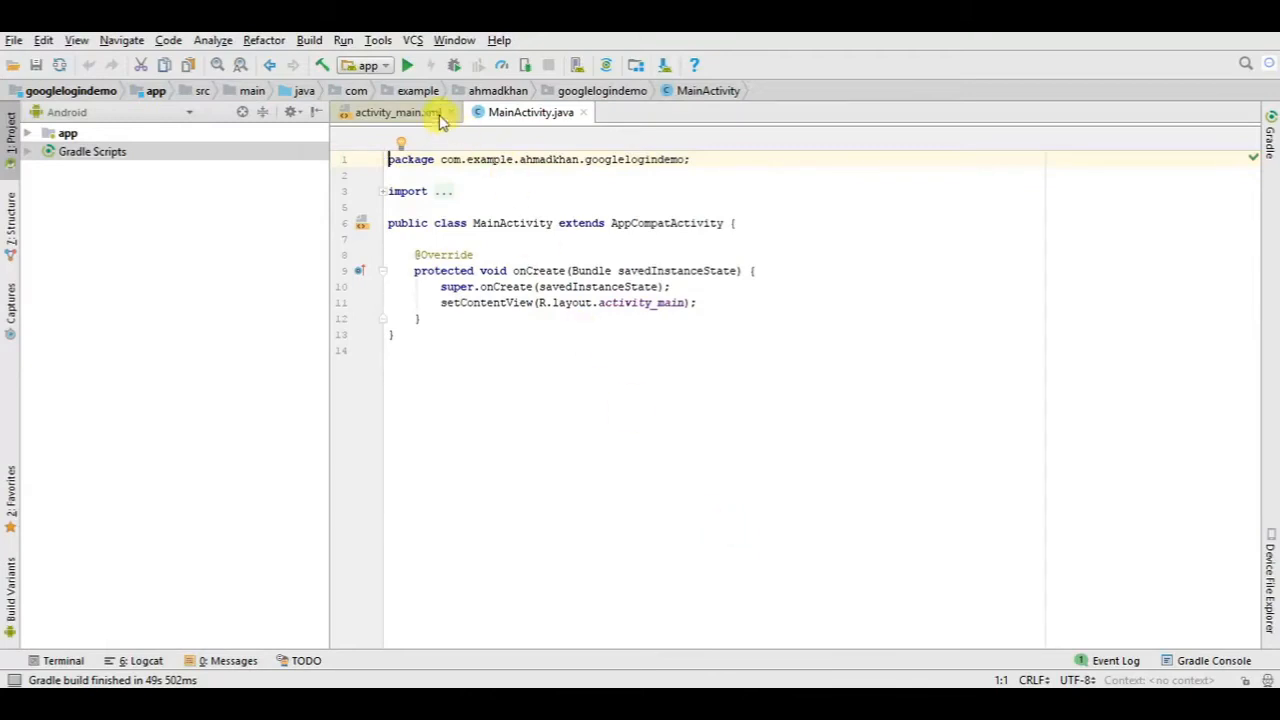
# - Let the googlelogindemo project finish its first Gradle build with MainActivity.java open
pyautogui.click(377, 40)
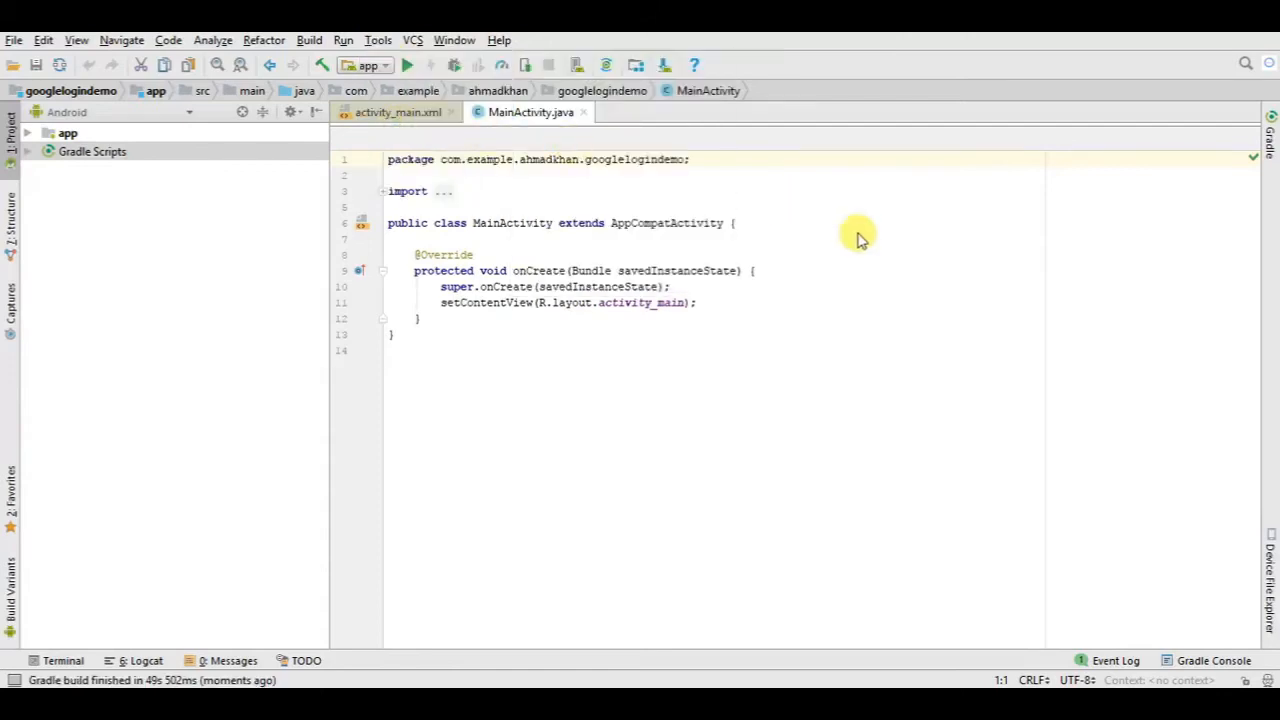
pyautogui.moveTo(1052, 267)
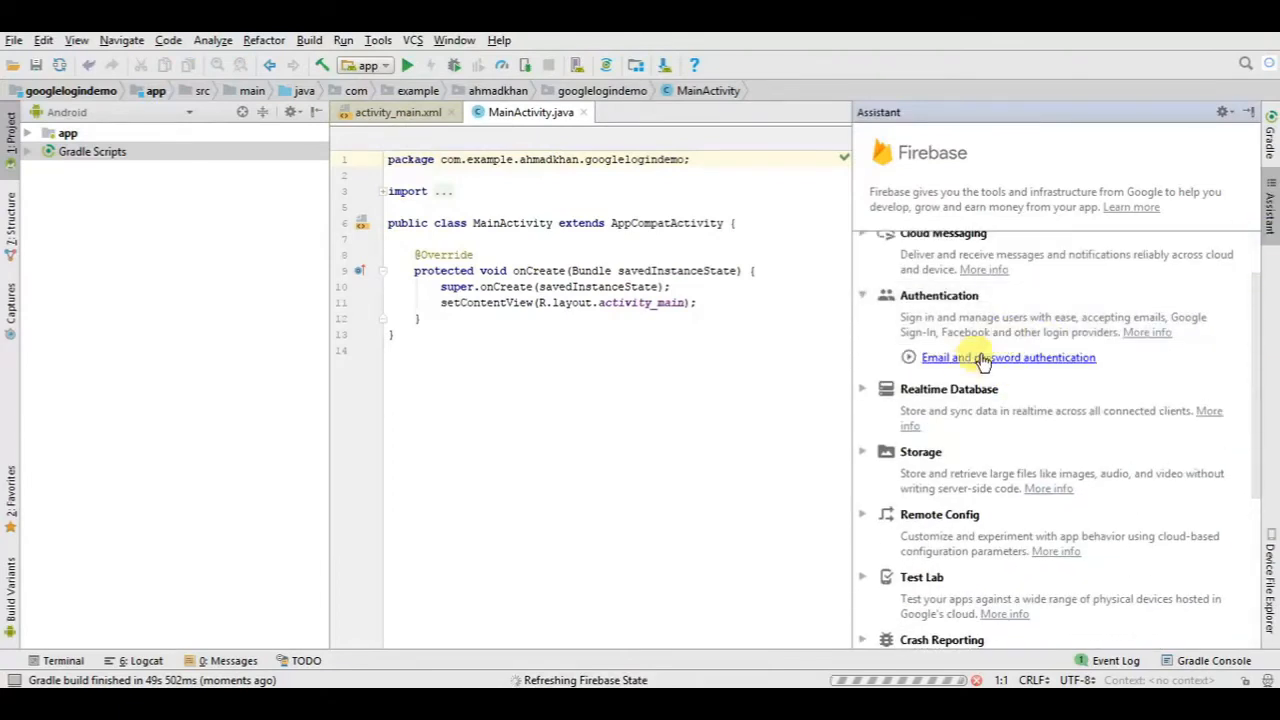
# - Open the Firebase email and password authentication guide and start Connect to Firebase
pyautogui.click(1008, 357)
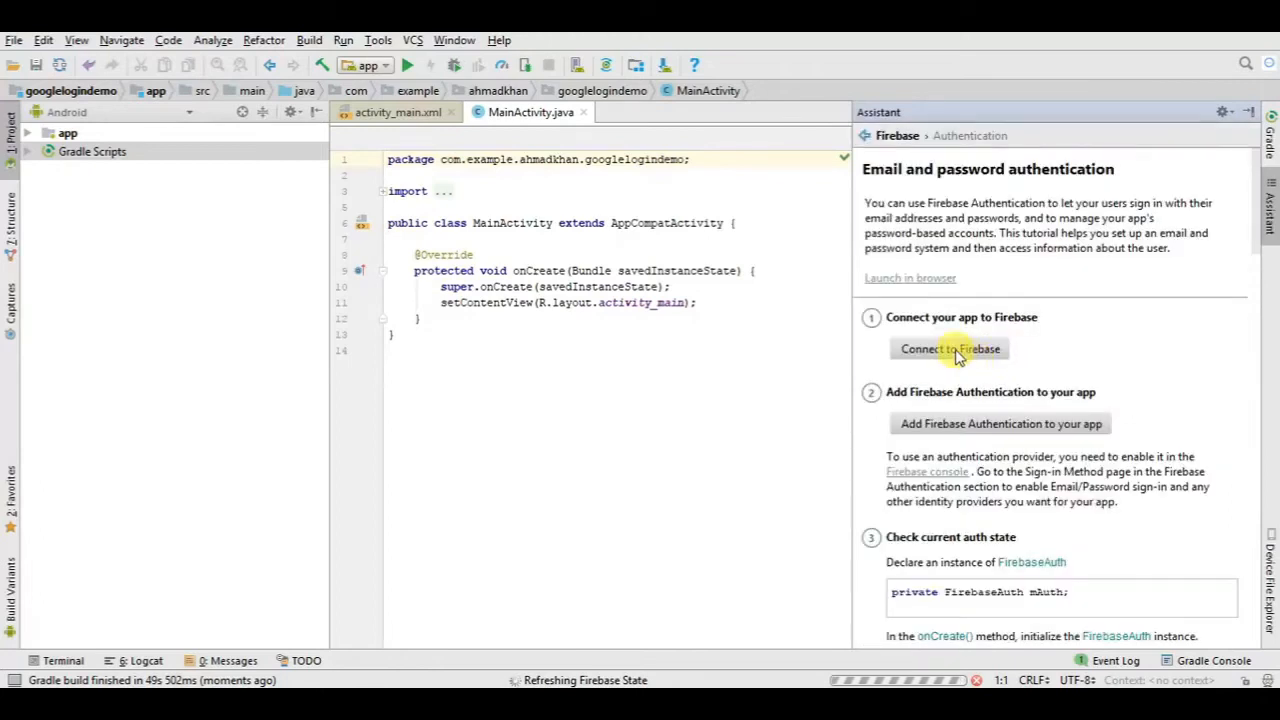
pyautogui.click(949, 348)
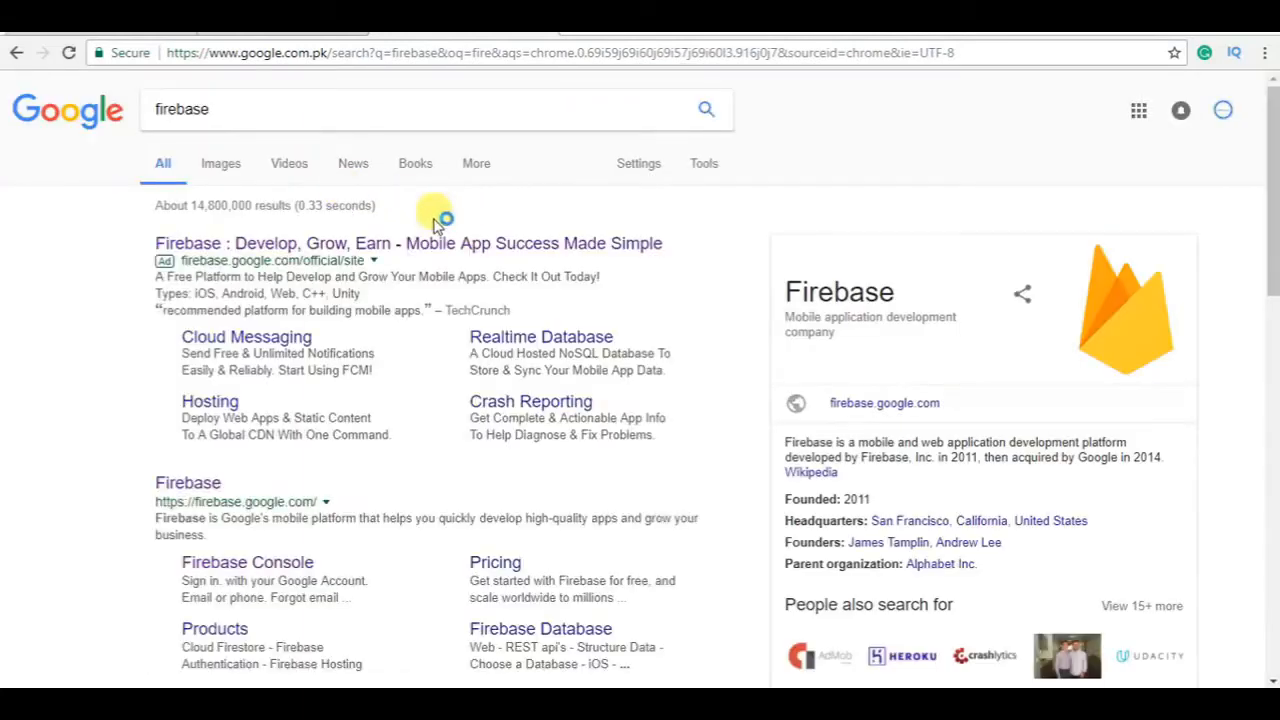
# - Open the Firebase website from the search results and go to its Docs page
pyautogui.click(407, 243)
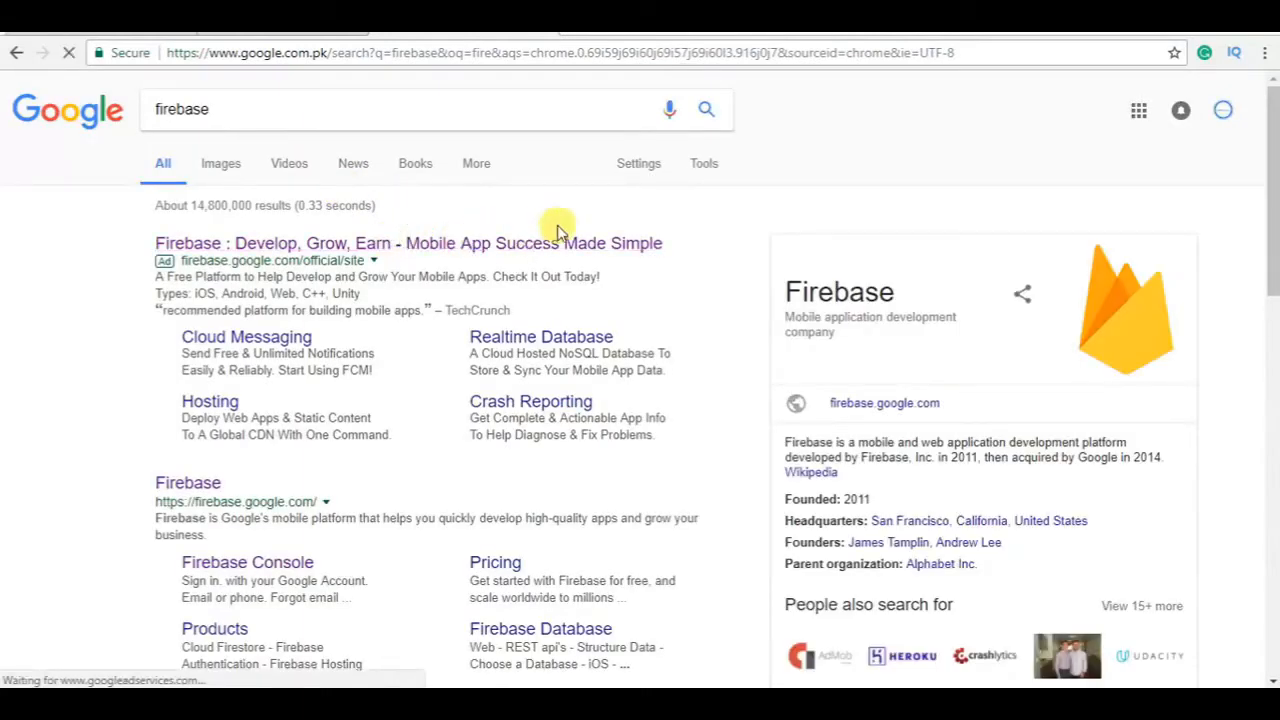
pyautogui.click(408, 243)
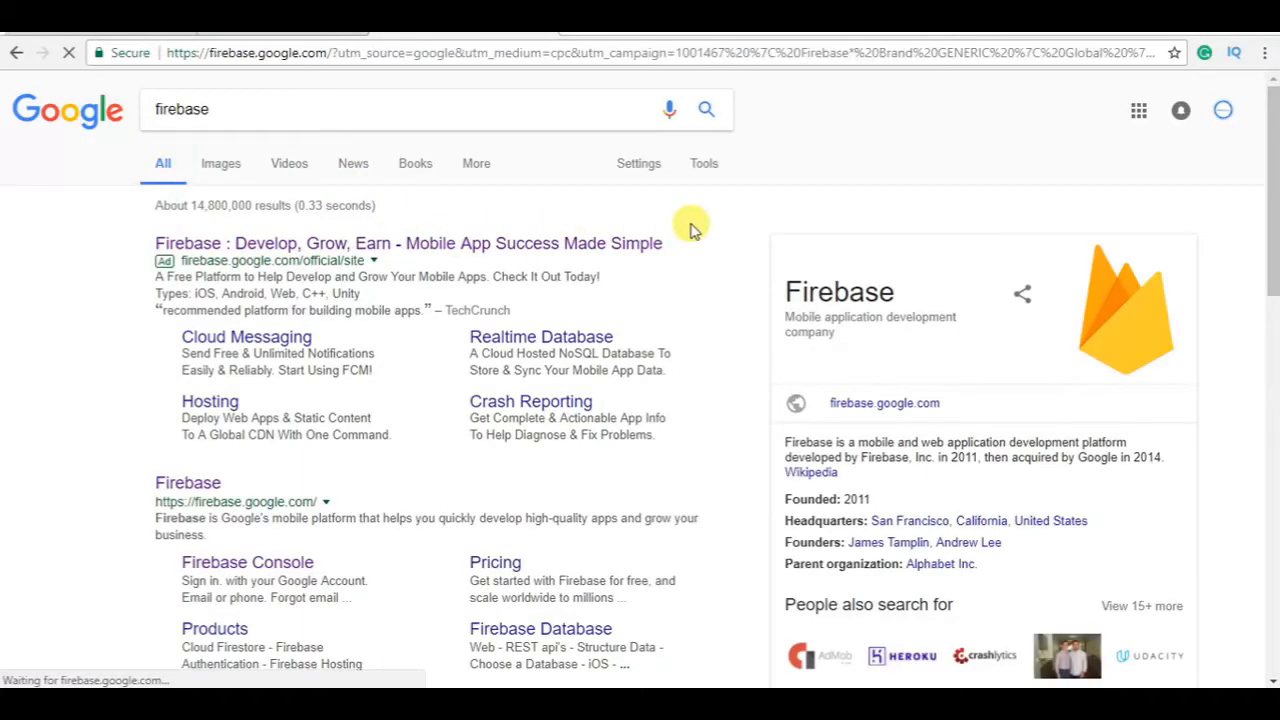
pyautogui.click(408, 243)
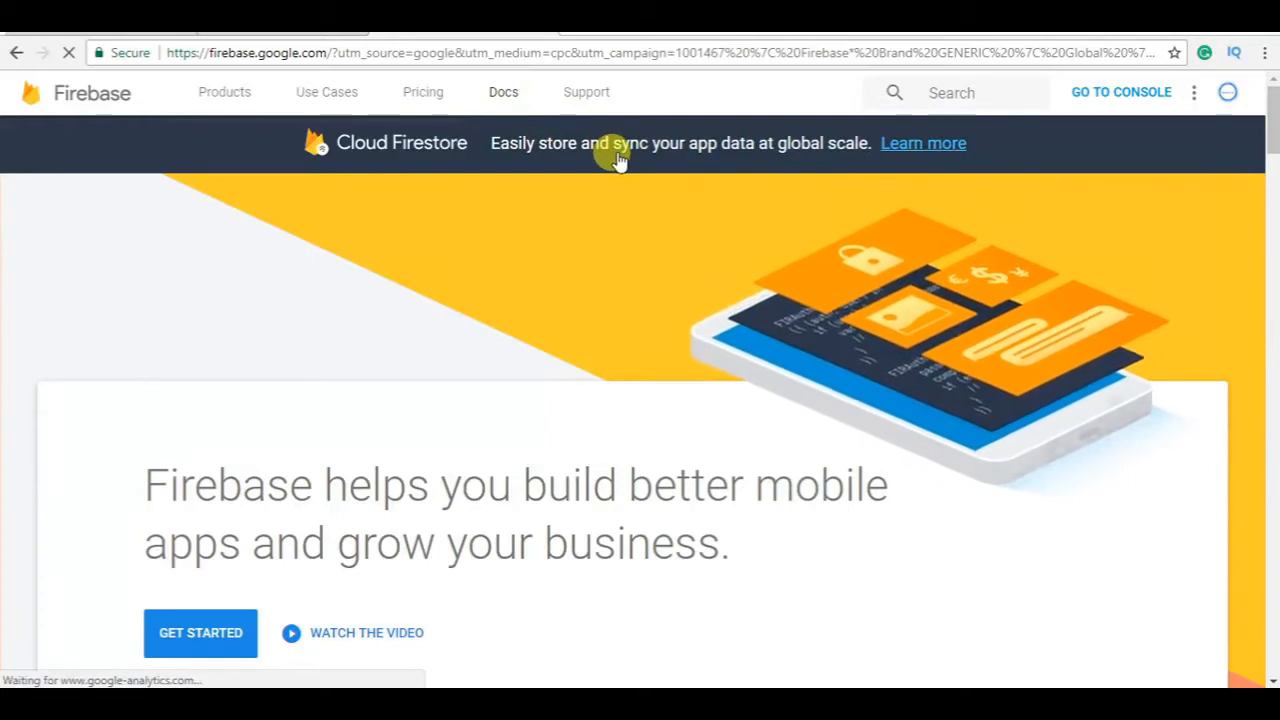
pyautogui.click(503, 91)
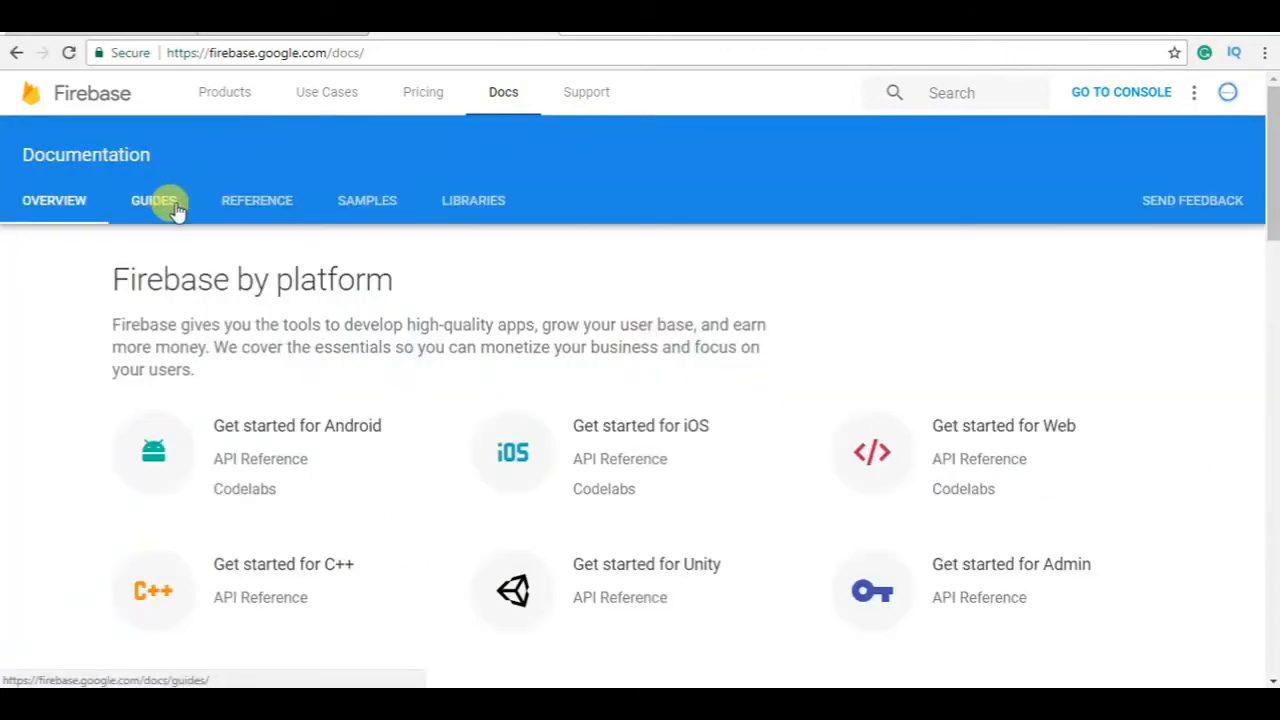
# - Open the Firebase Guides and the Google Sign-In for Android authentication guide
pyautogui.click(153, 200)
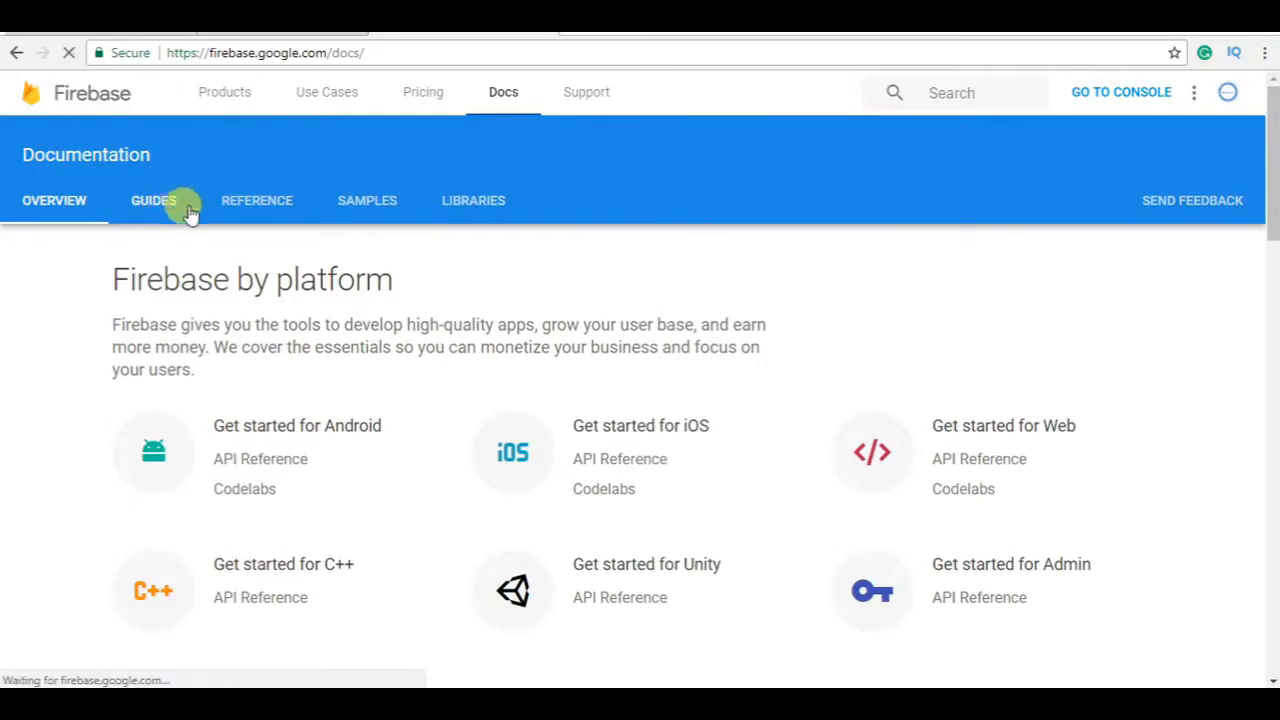
pyautogui.click(153, 200)
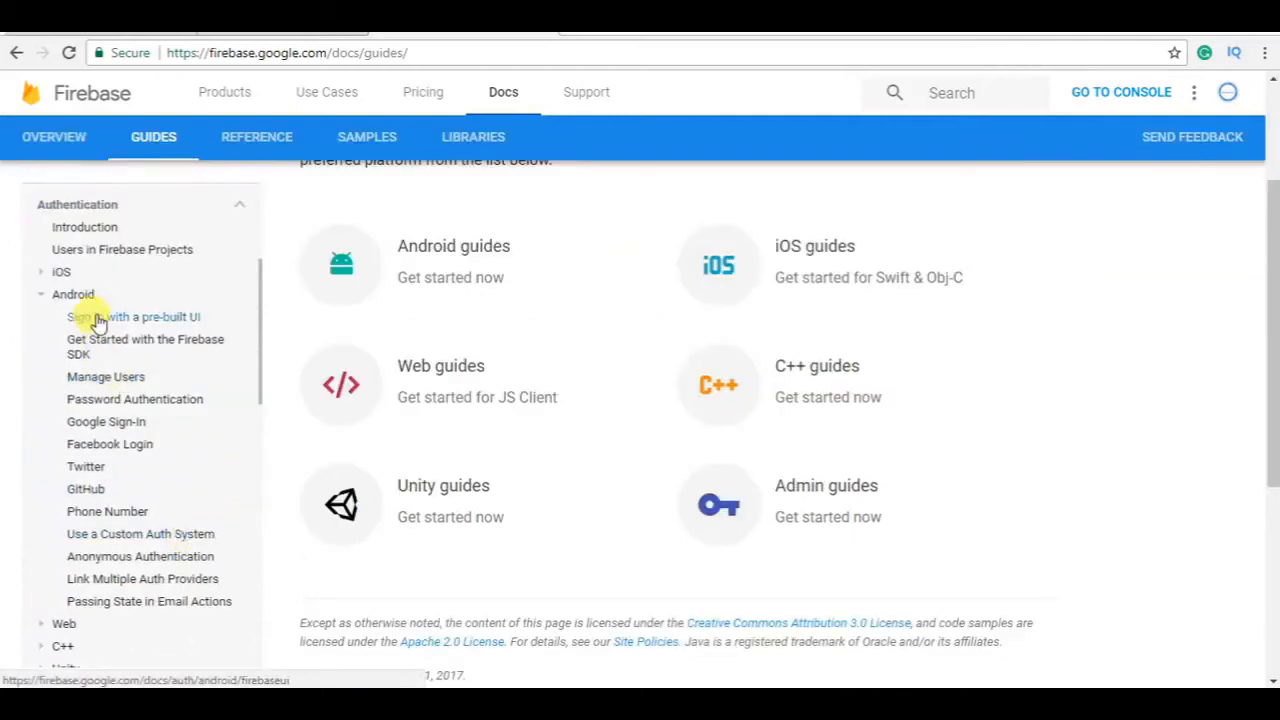
pyautogui.moveTo(110, 422)
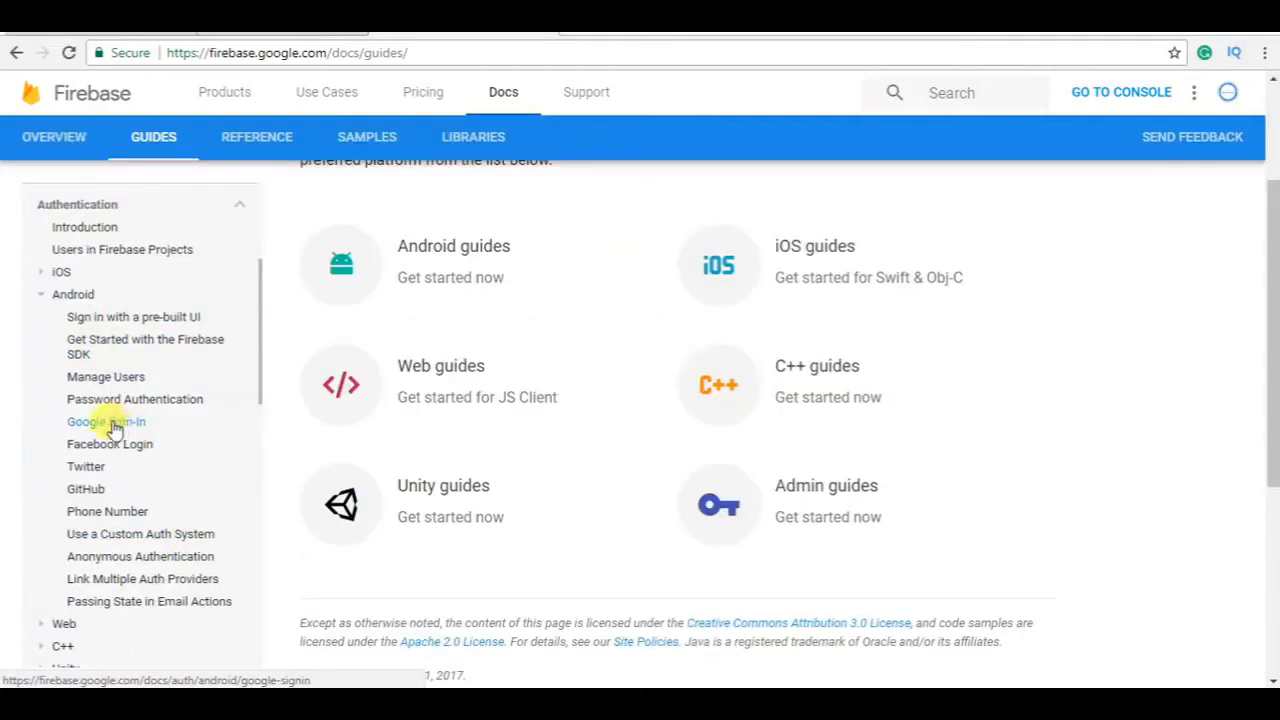
pyautogui.click(105, 422)
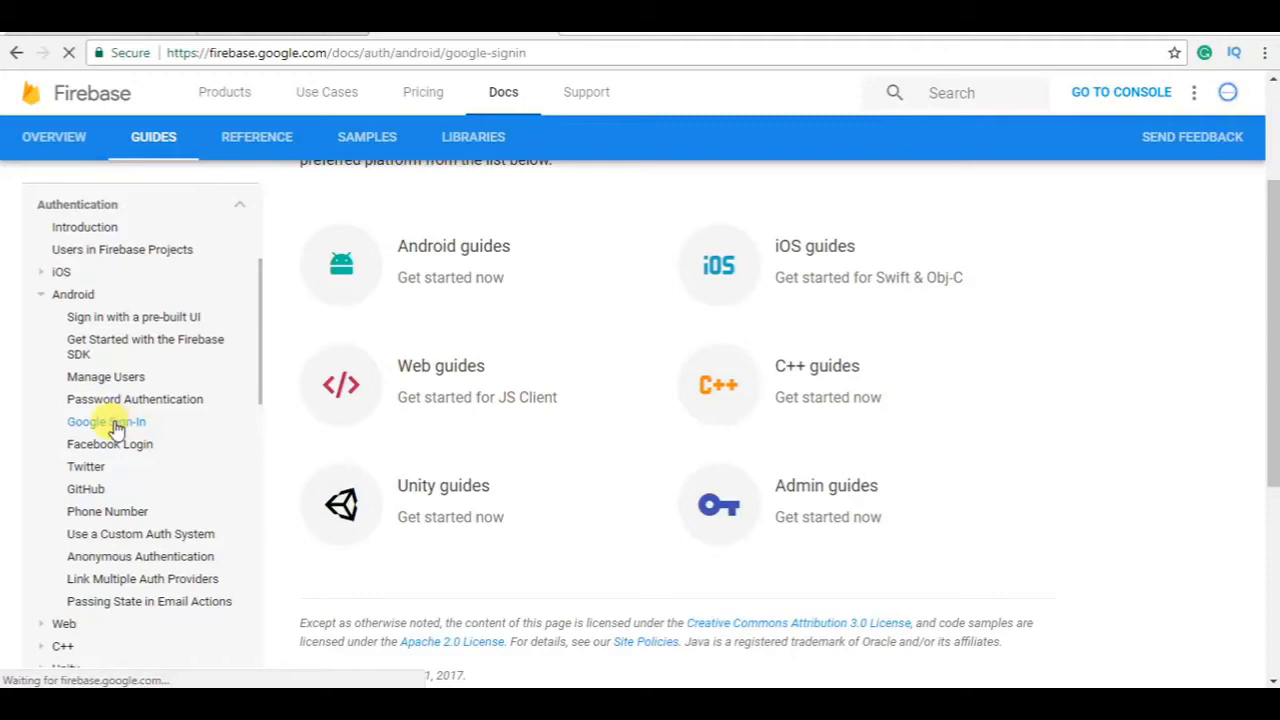
pyautogui.click(105, 422)
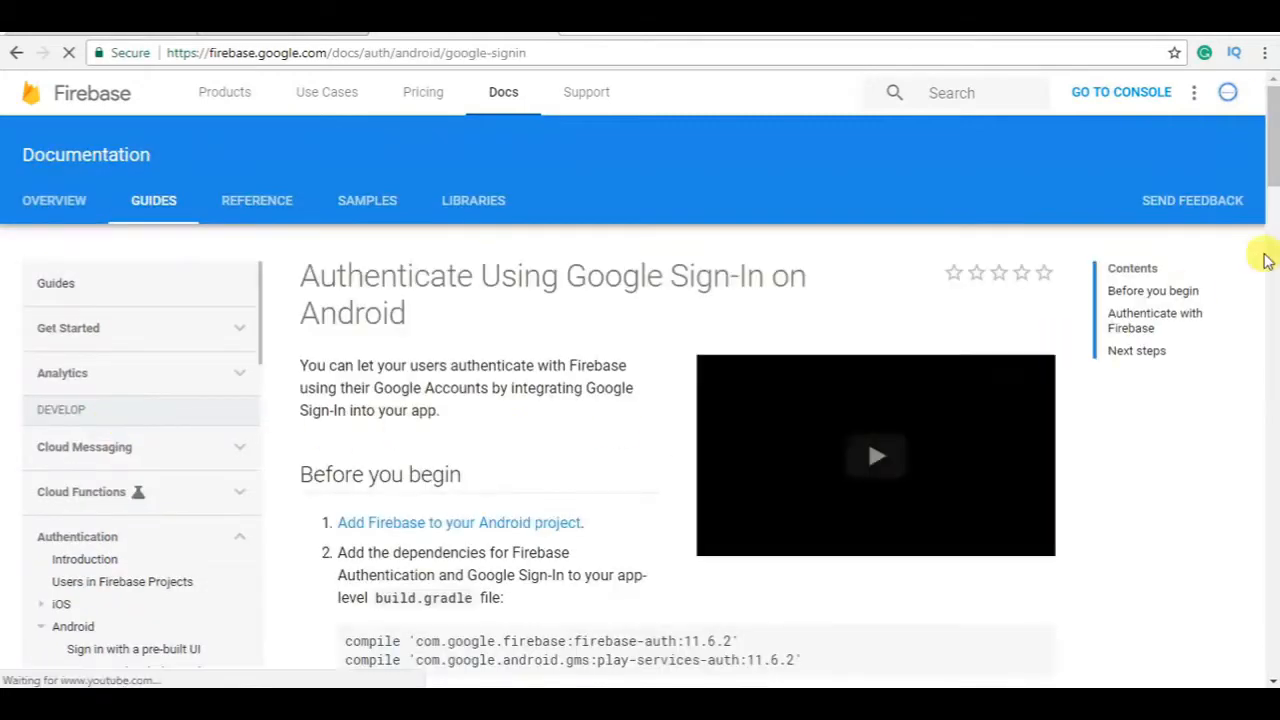
pyautogui.scroll(-3)
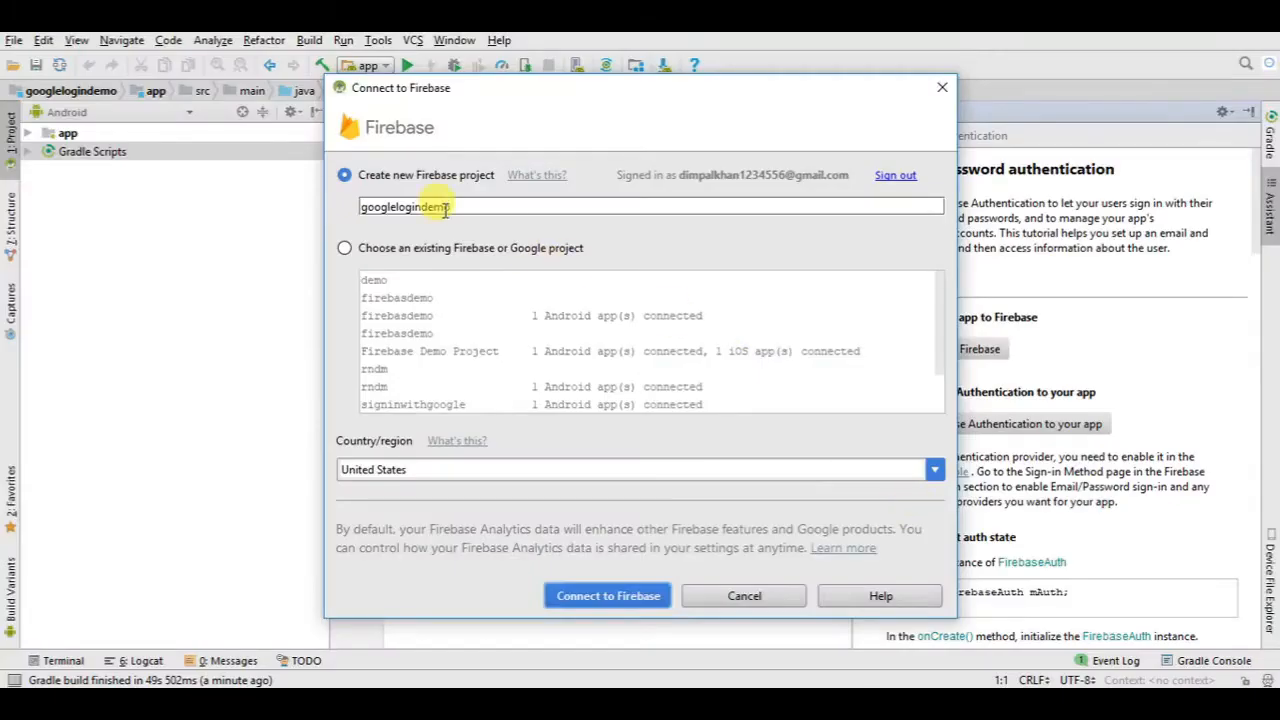
# - Create a new Firebase project named googlelogindemo and connect the app to it
pyautogui.click(344, 248)
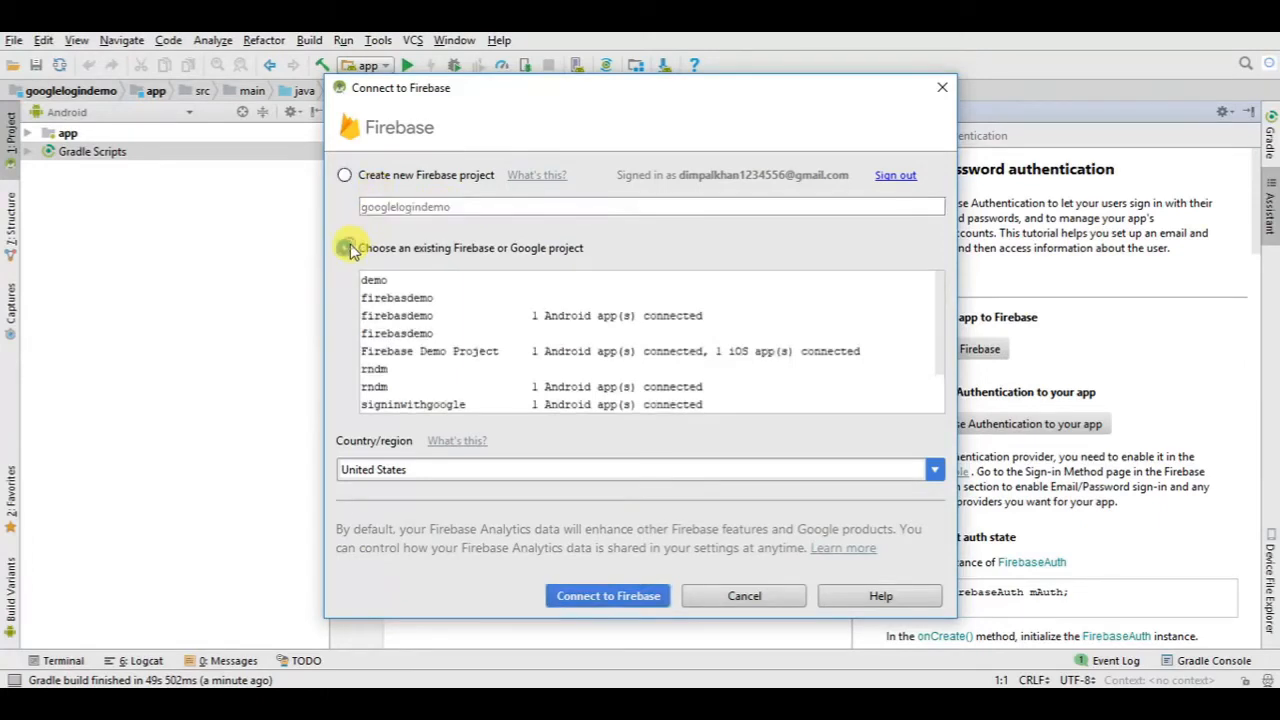
pyautogui.click(344, 175)
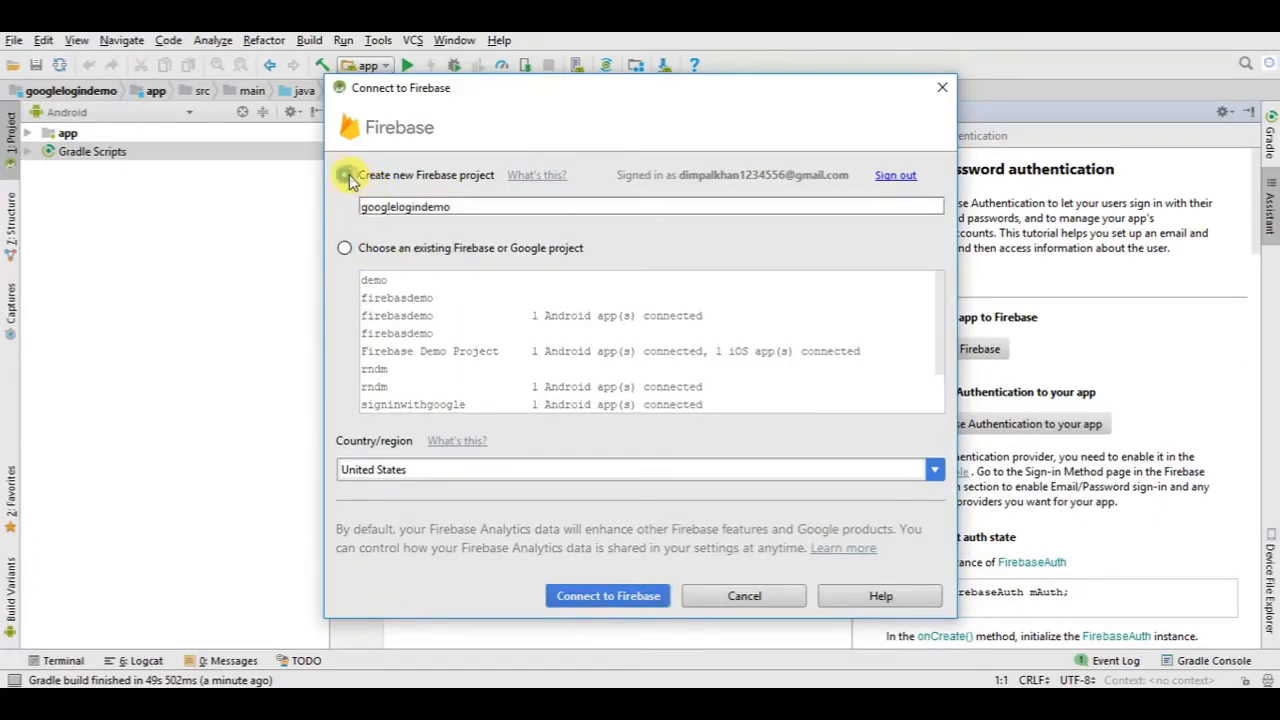
pyautogui.click(344, 175)
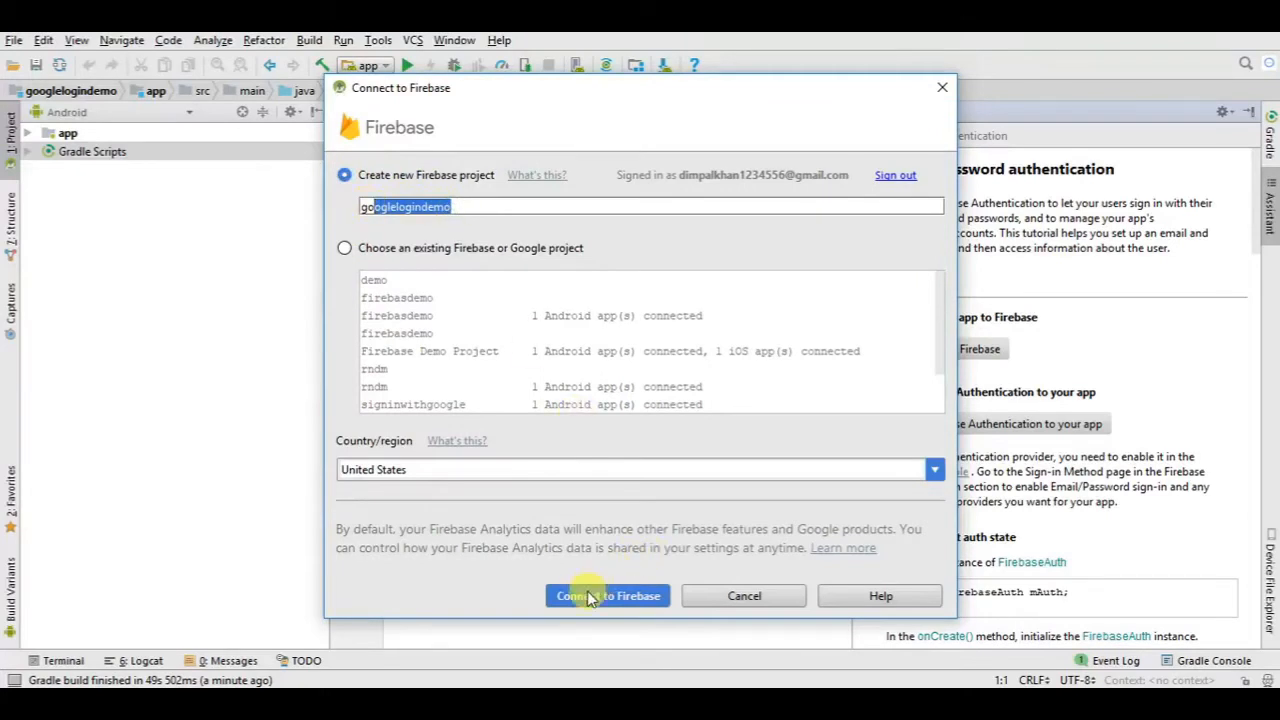
pyautogui.click(607, 596)
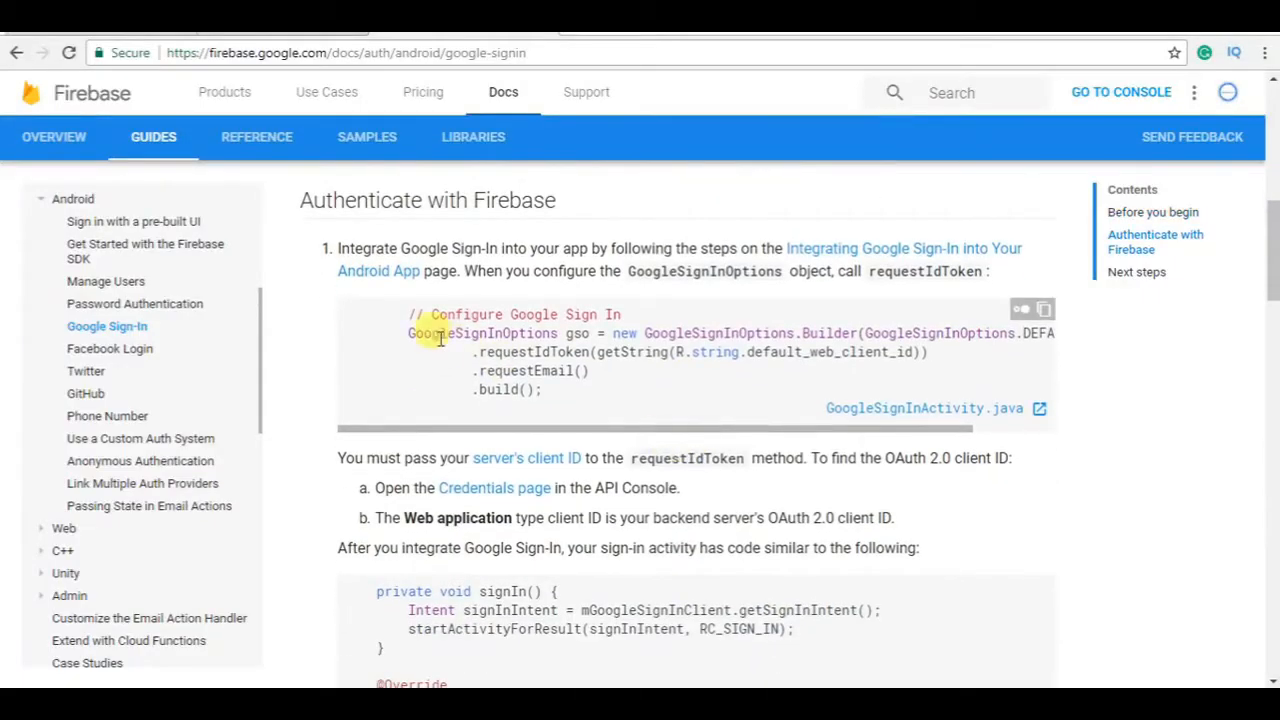
# - Select the Configure Google Sign In snippet and read through the rest of the guide
pyautogui.moveTo(420, 314); pyautogui.dragTo(575, 371)
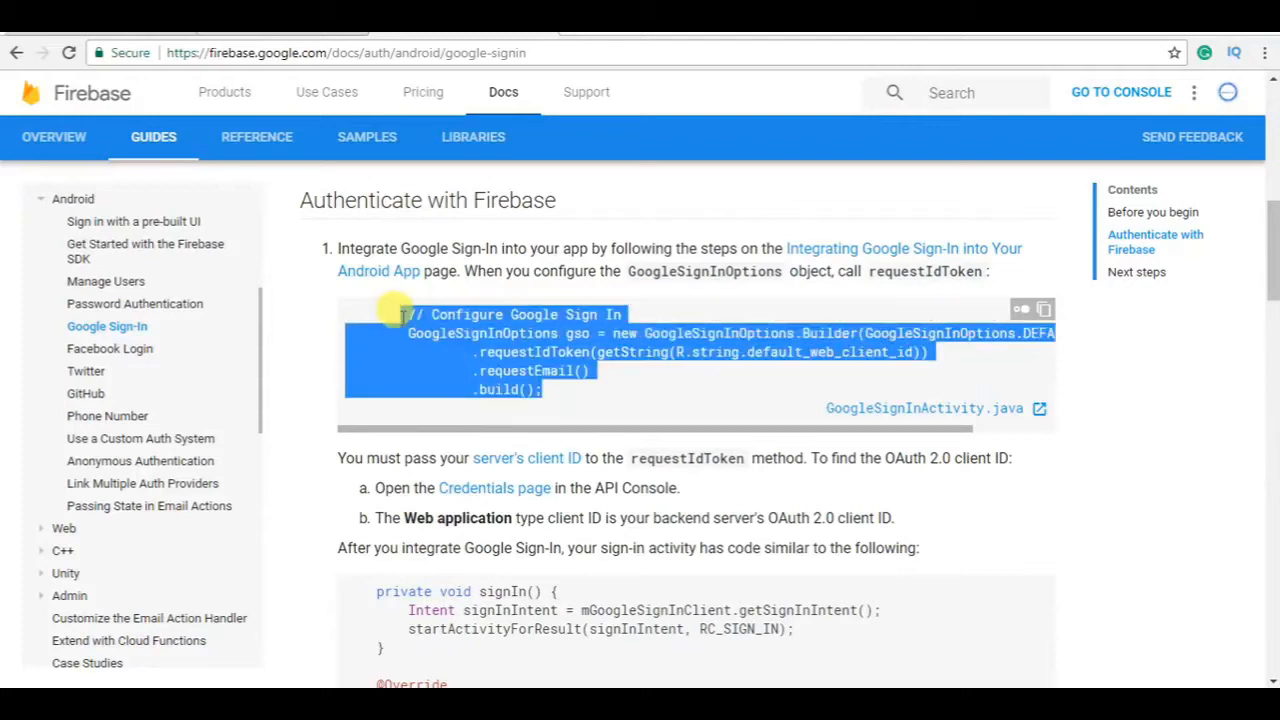
pyautogui.scroll(-3)
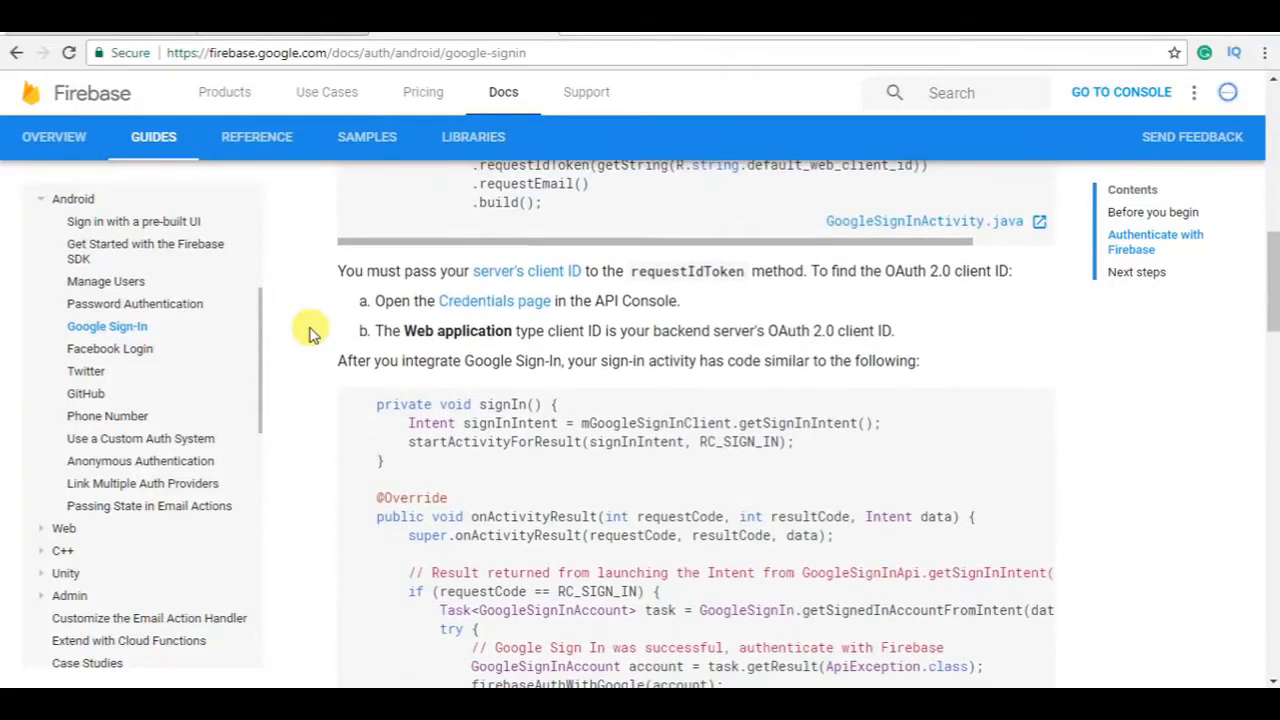
pyautogui.scroll(-3)
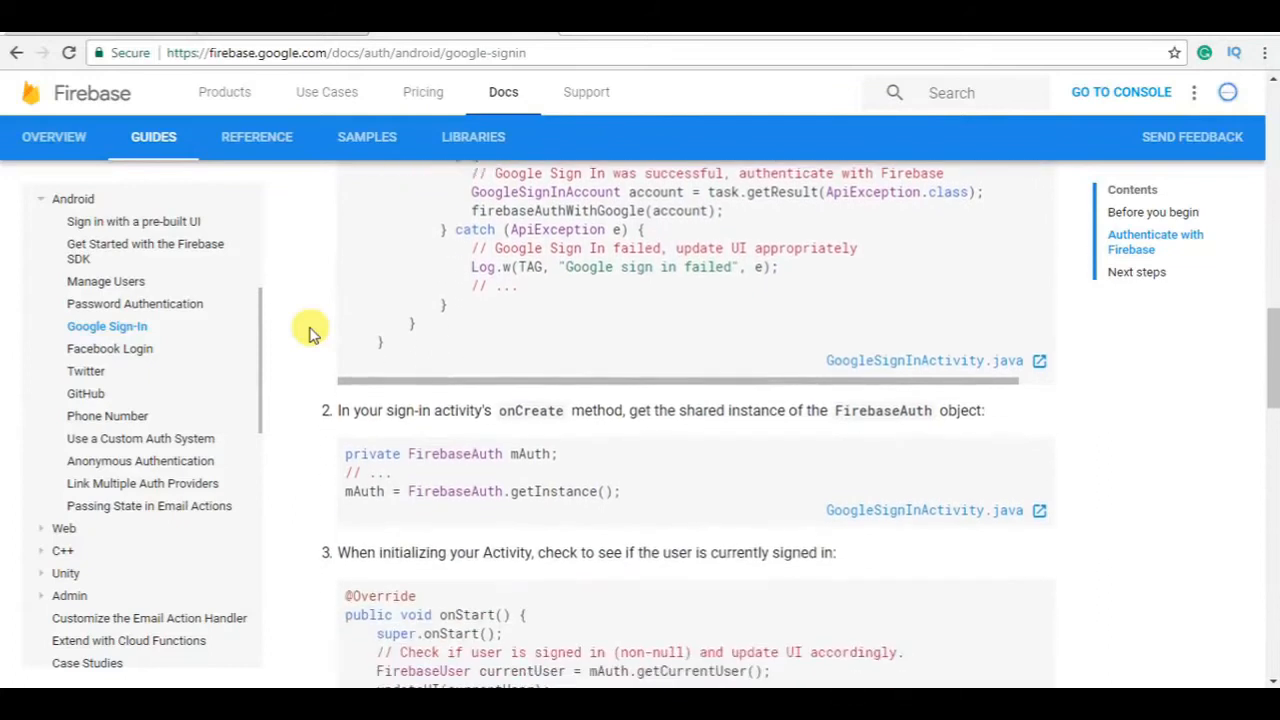
pyautogui.scroll(-3)
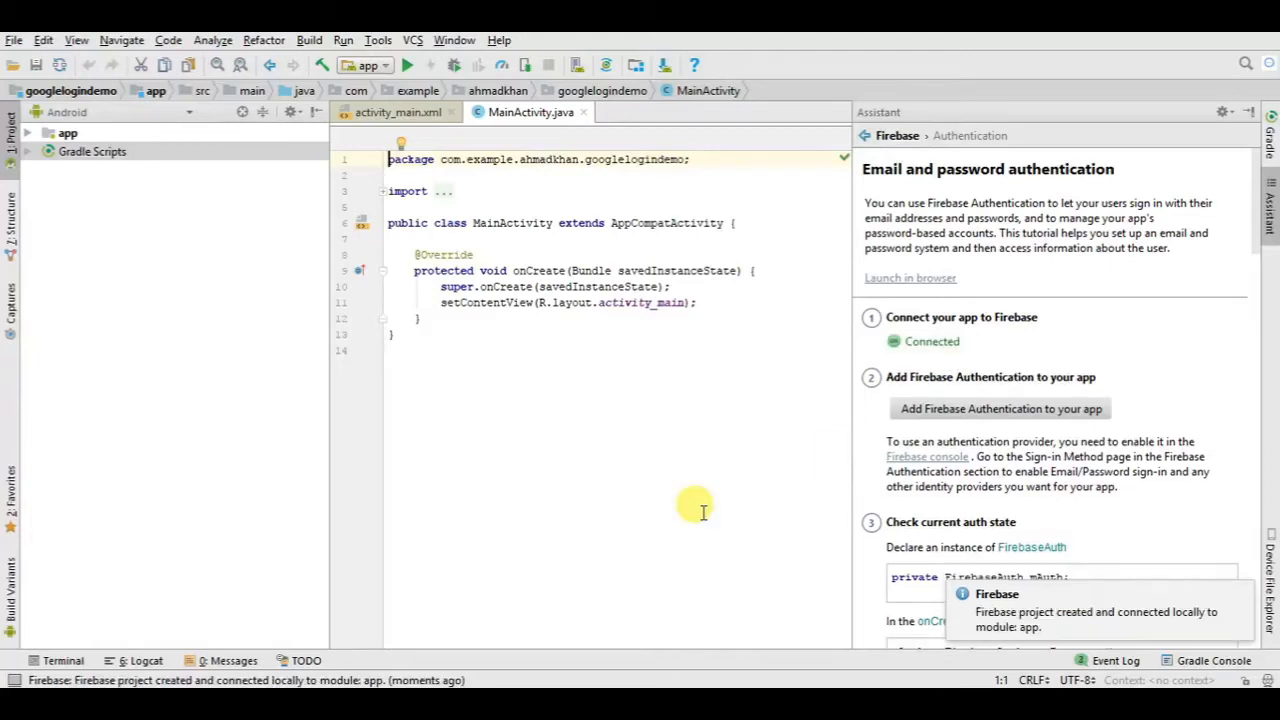
pyautogui.moveTo(890, 324)
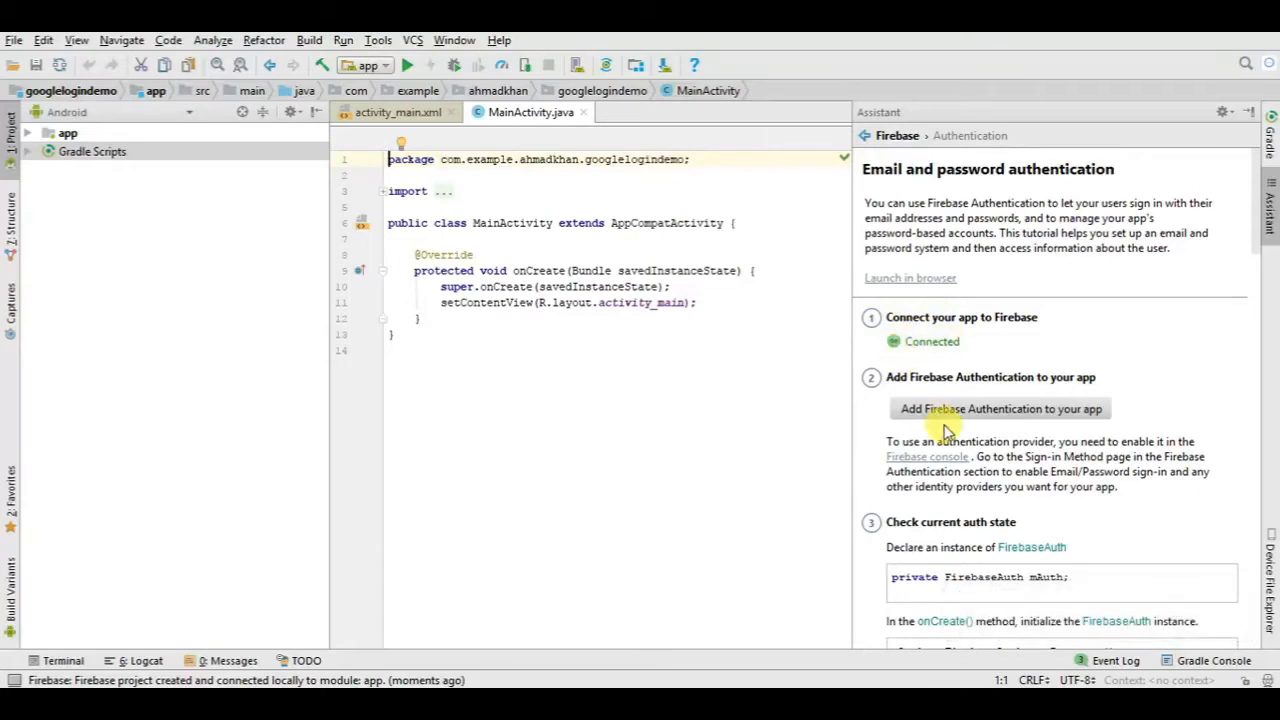
# - Add Firebase Authentication to the app and accept the proposed build file changes
pyautogui.click(999, 409)
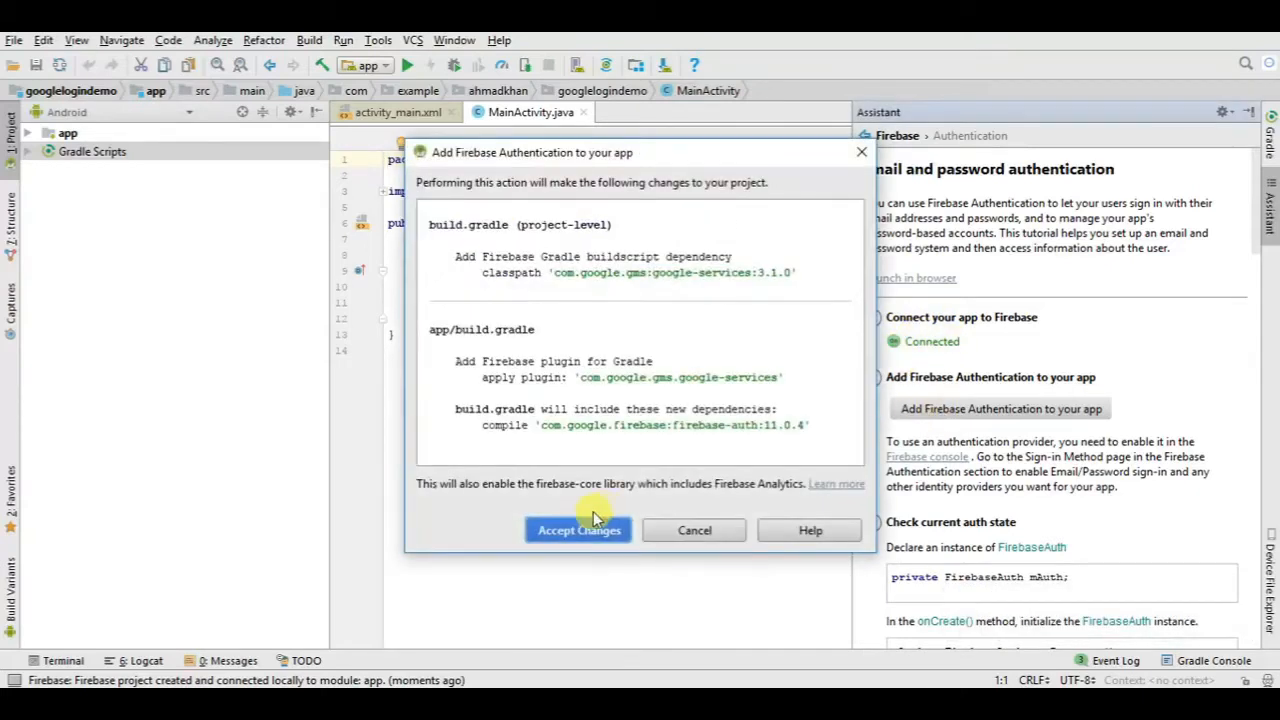
pyautogui.click(578, 530)
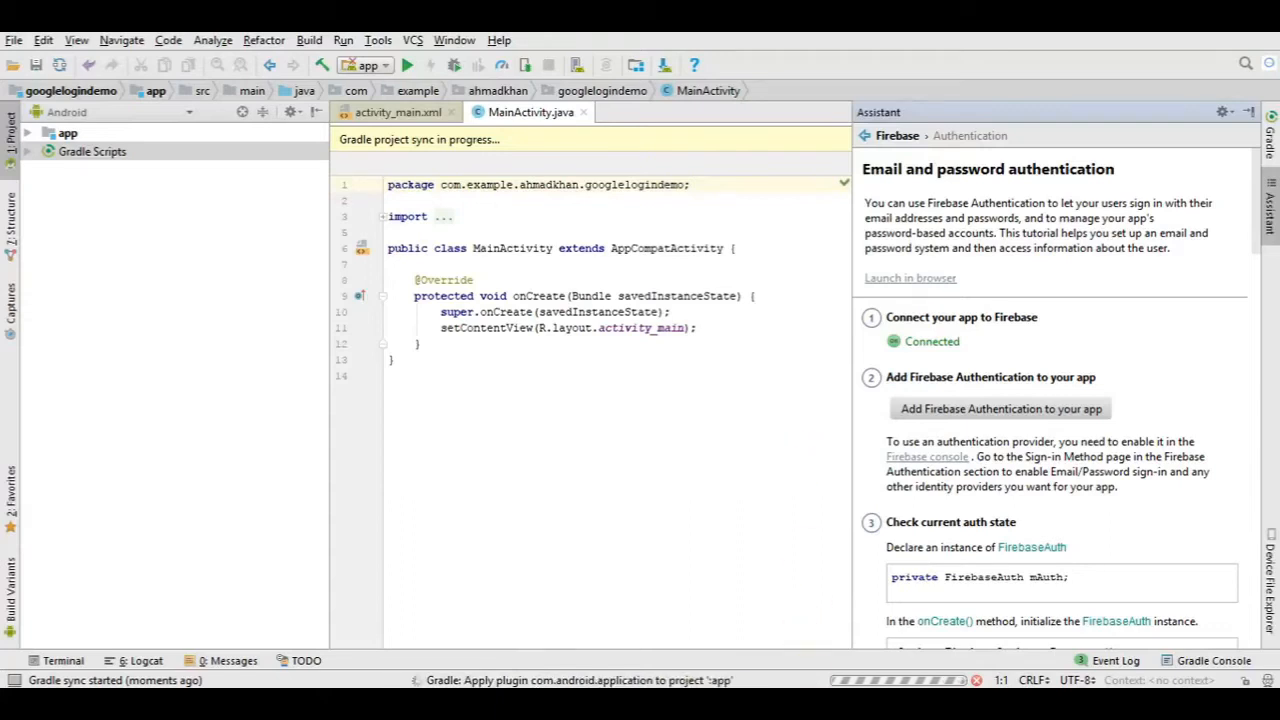
pyautogui.moveTo(461, 508)
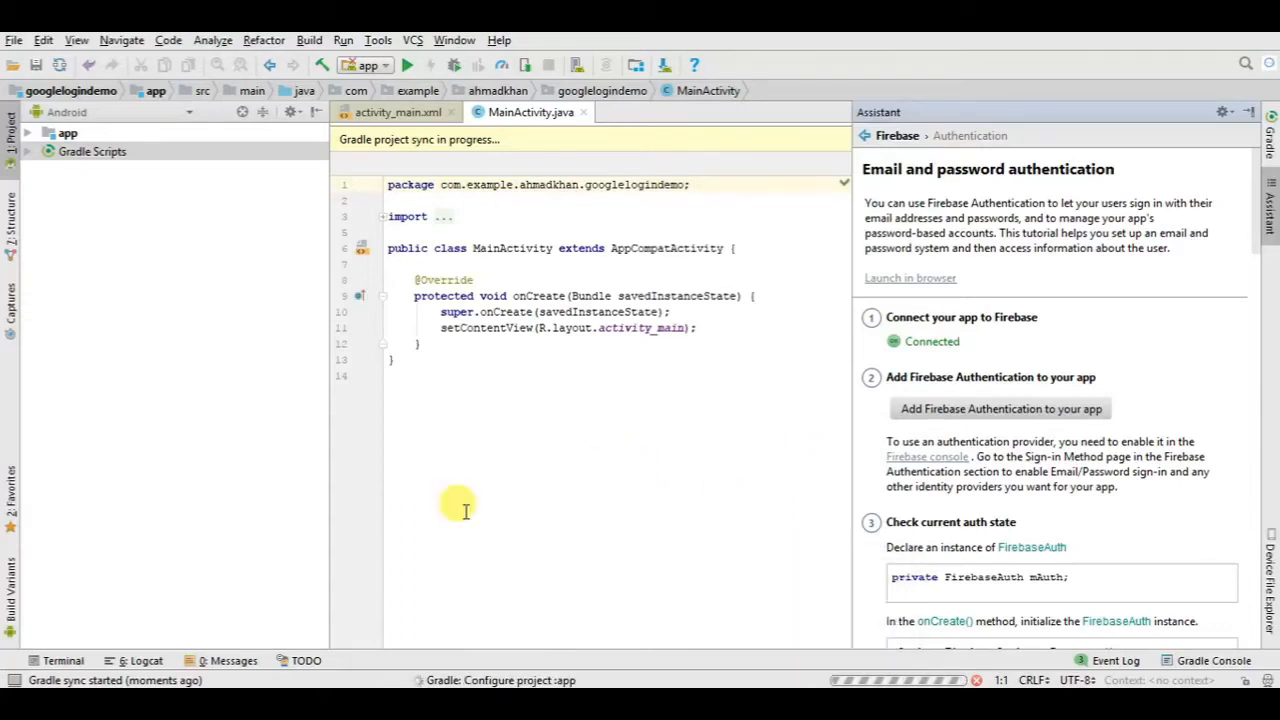
pyautogui.moveTo(408, 533)
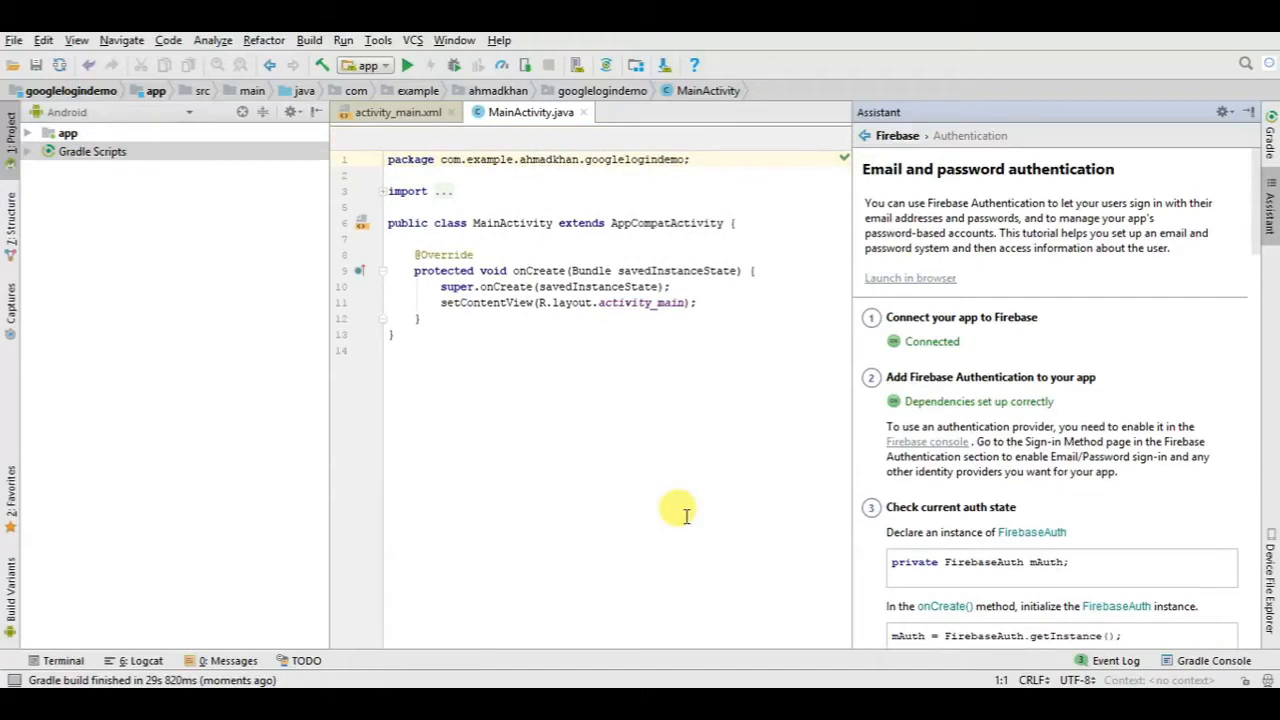
pyautogui.moveTo(979, 416)
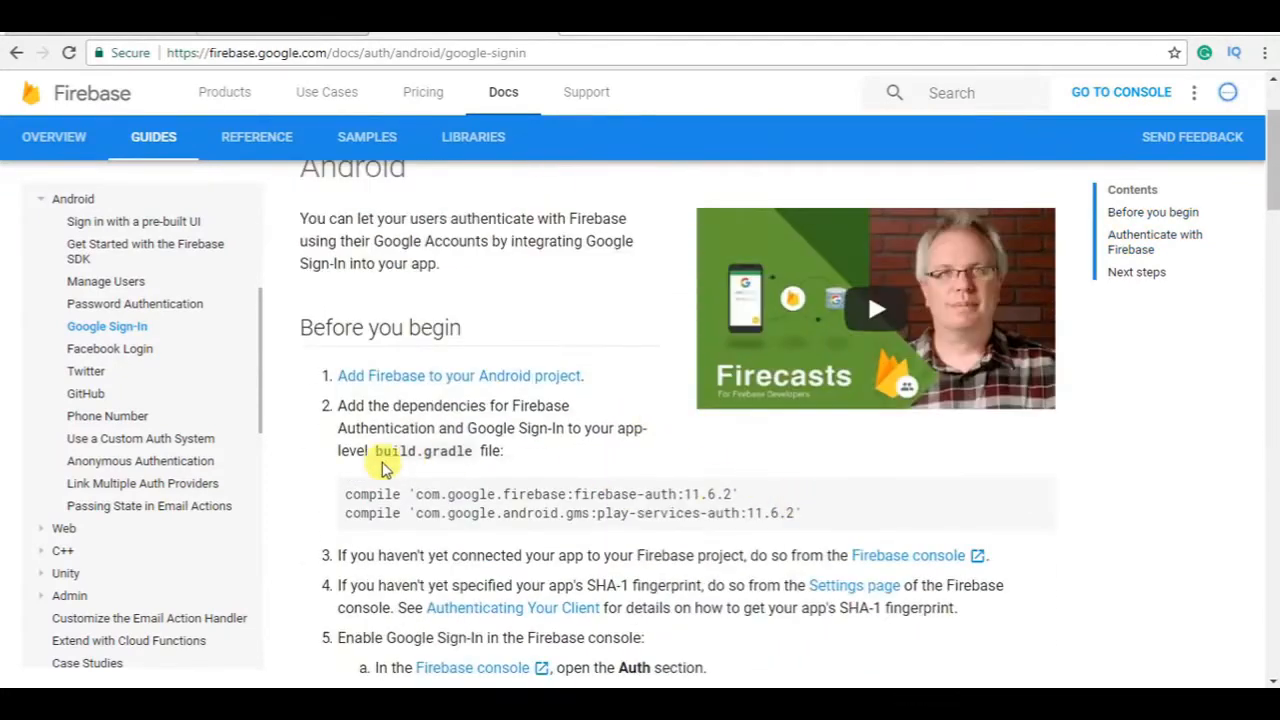
pyautogui.moveTo(343, 383)
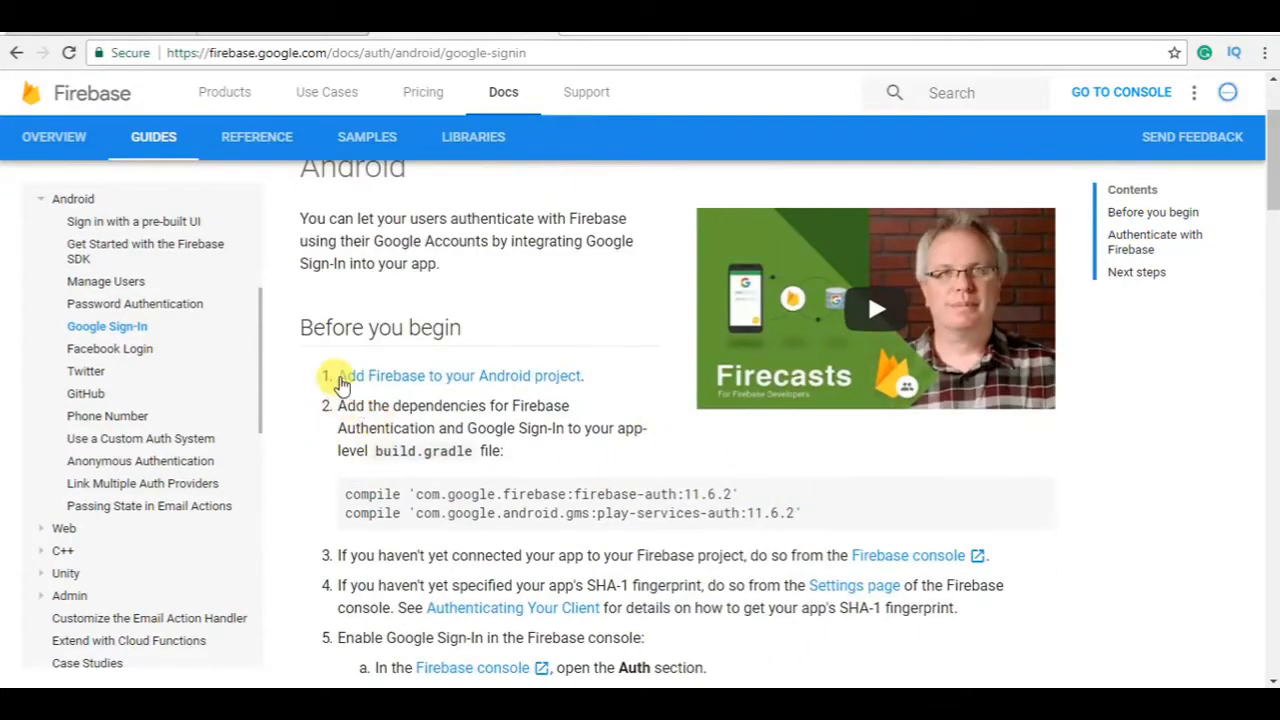
pyautogui.moveTo(333, 496)
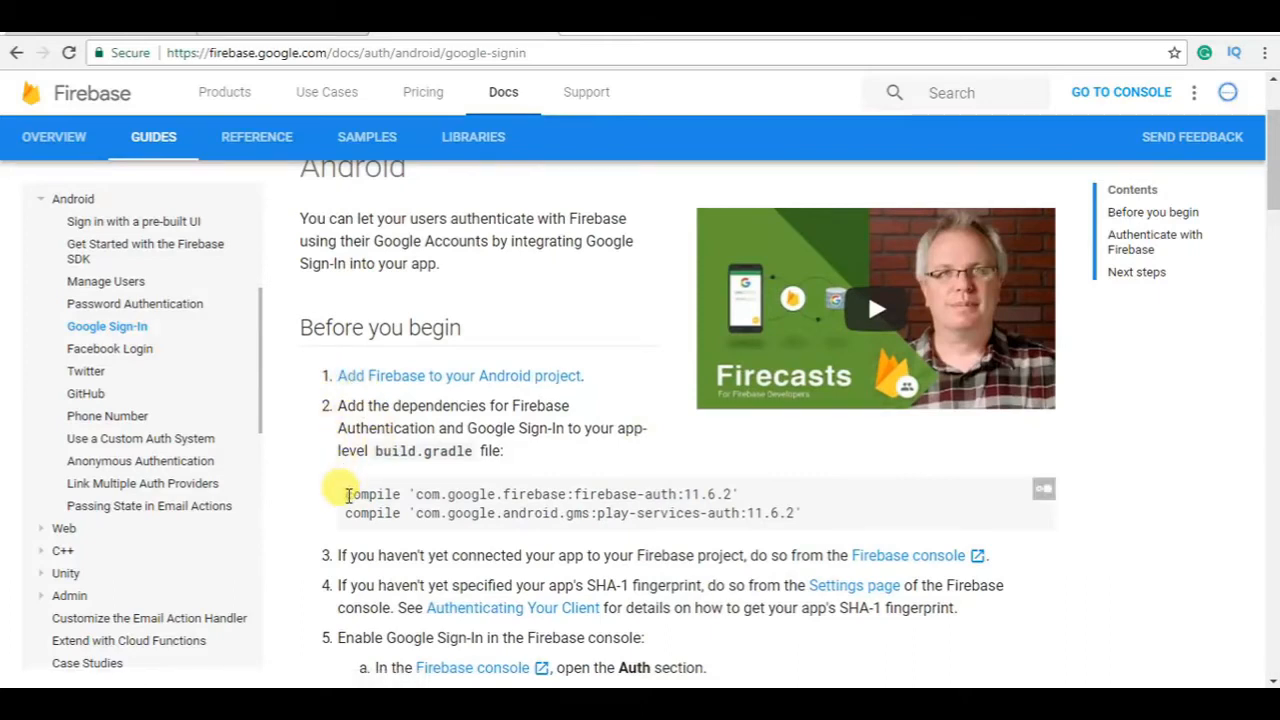
# - Select the two compile dependency lines in the guide's Before you begin section
pyautogui.moveTo(346, 493); pyautogui.dragTo(800, 513)
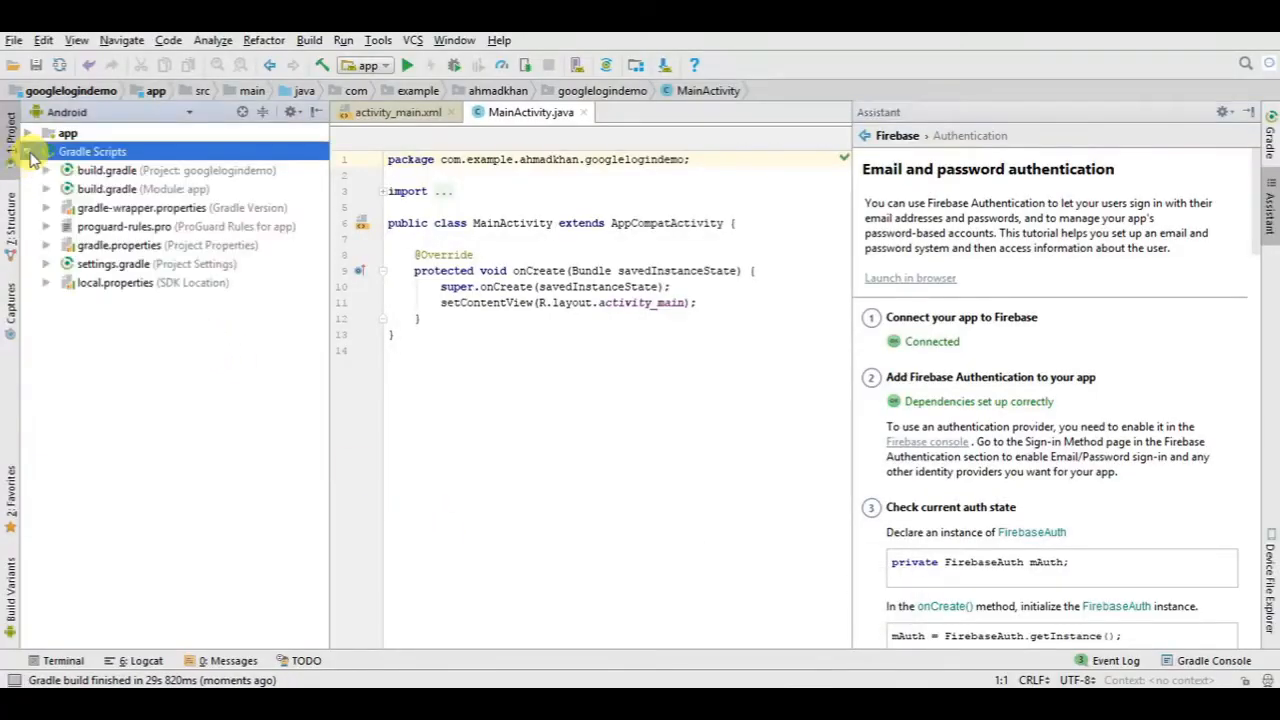
# - Add the firebase-auth and play-services-auth 11.6.2 compile lines to the app build.gradle
pyautogui.doubleClick(106, 189)
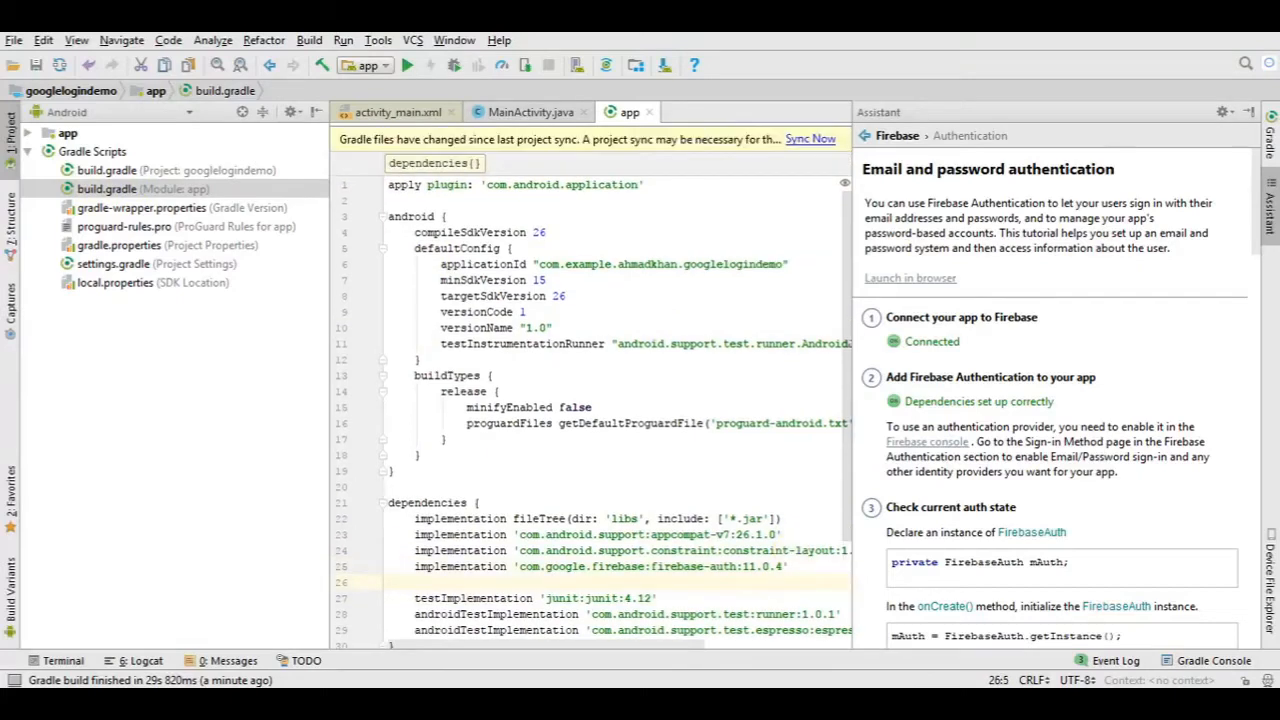
pyautogui.write("compile 'com.google.firebase:firebase-auth:11.6.2'")
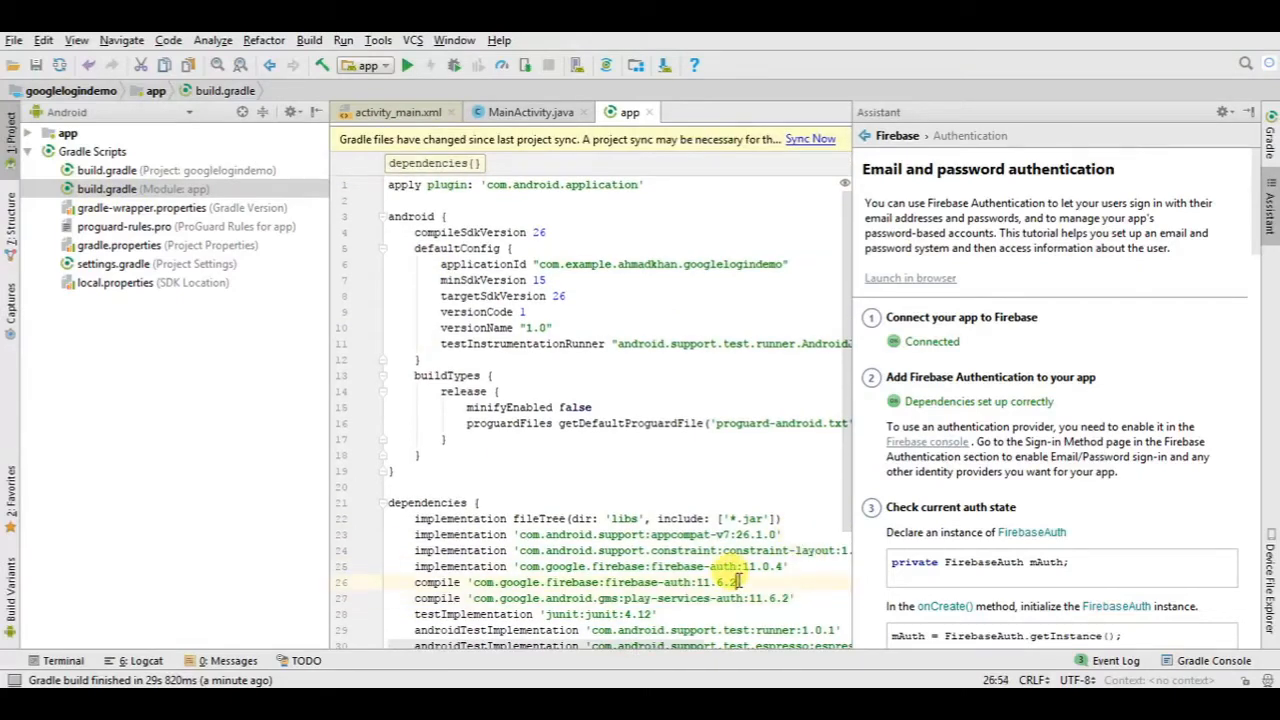
pyautogui.moveTo(648, 582); pyautogui.dragTo(740, 582)
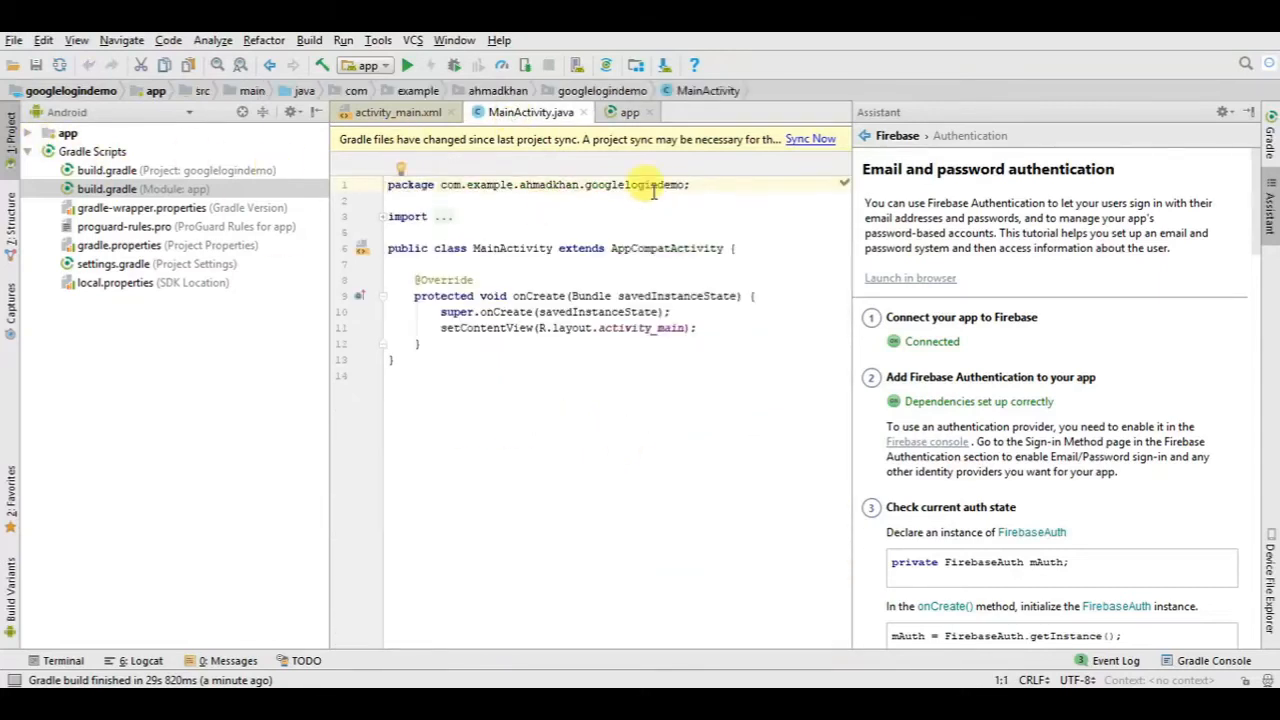
pyautogui.click(810, 139)
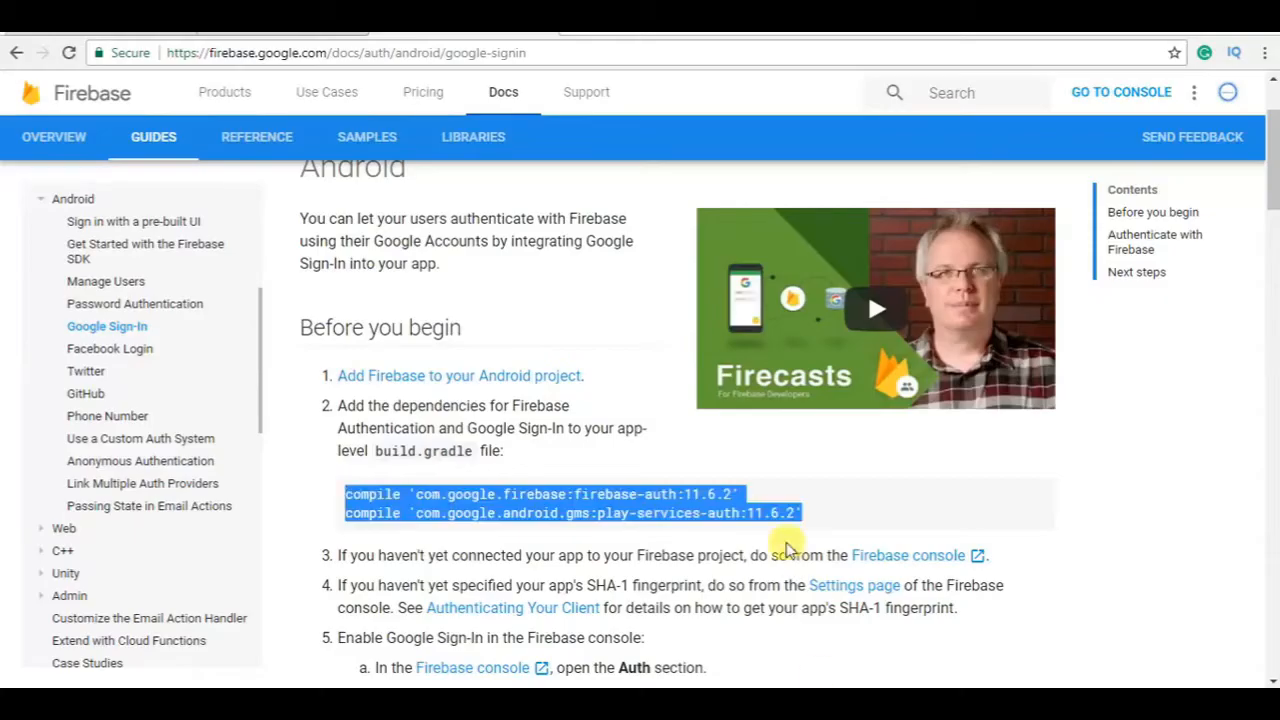
# - Scroll the Google Sign-In guide down to the GoogleSignInOptions configuration code
pyautogui.scroll(-3)
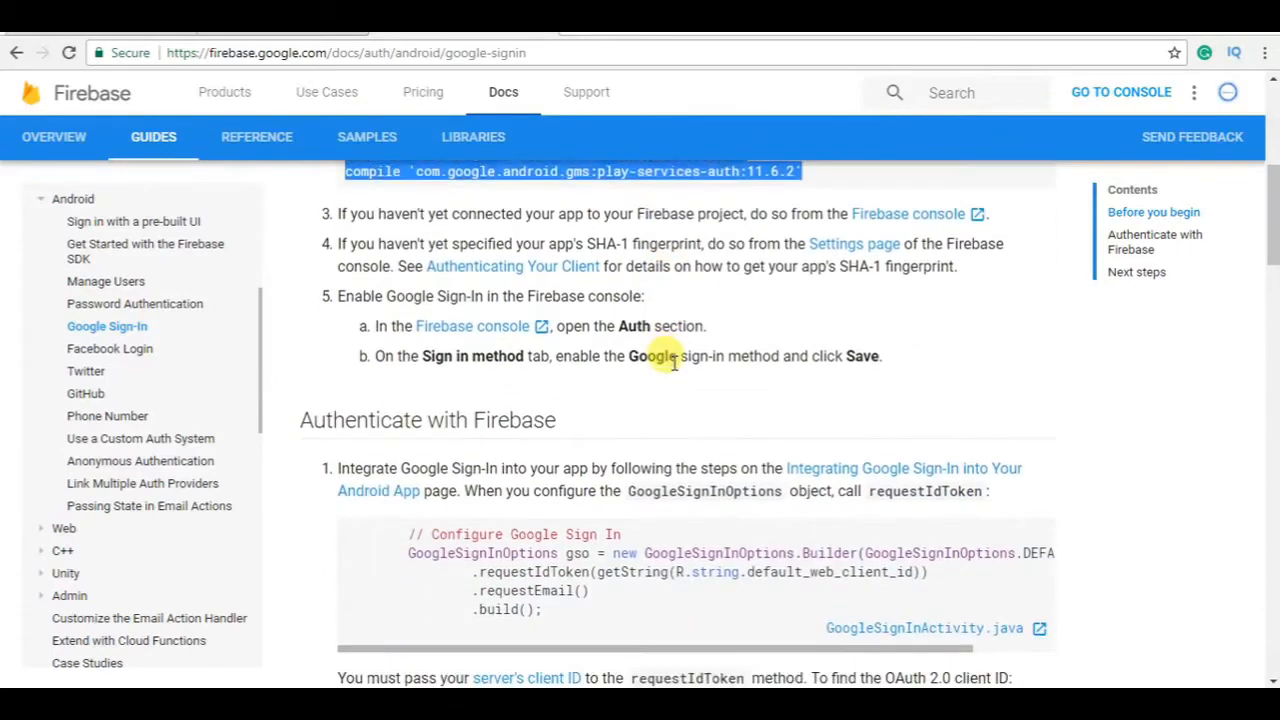
pyautogui.scroll(-3)
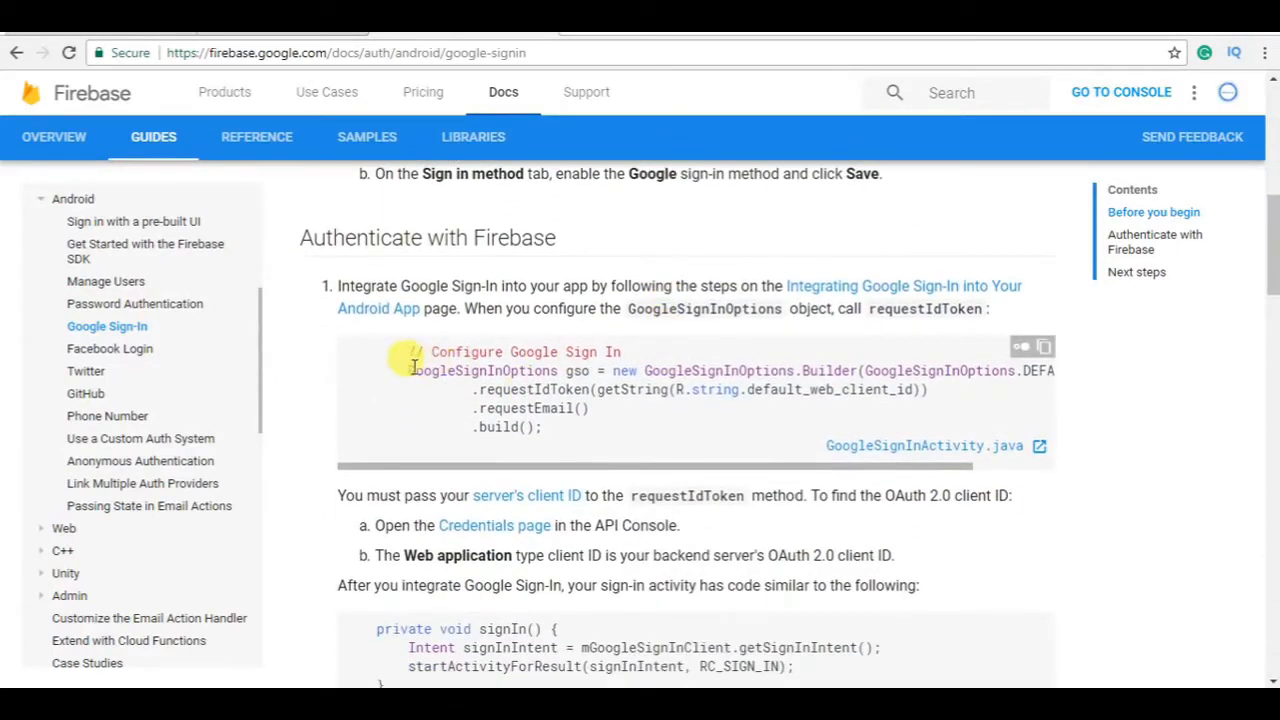
pyautogui.moveTo(818, 628)
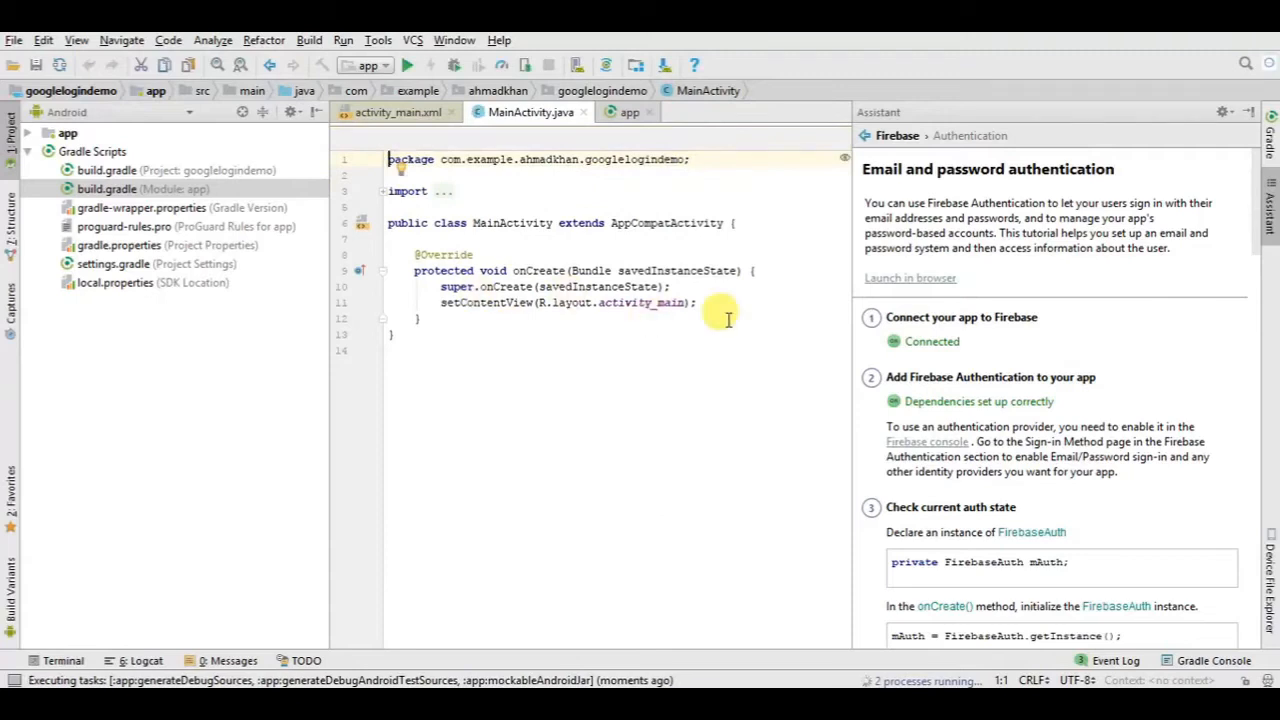
# - Add the 'GoogleSignInOptions gso = new GoogleSignInOptions.Builder(...)' code after setContentView in onCreate
pyautogui.write('GoogleSignInOptions gso = new GoogleSignInOptions.Builder(GoogleSignInOptions.DEFAULT_SIGN_IN)\\n.requestIdToken(getString(R.string.default_web_client_id))\\n.requestEmail()\\n.build();')
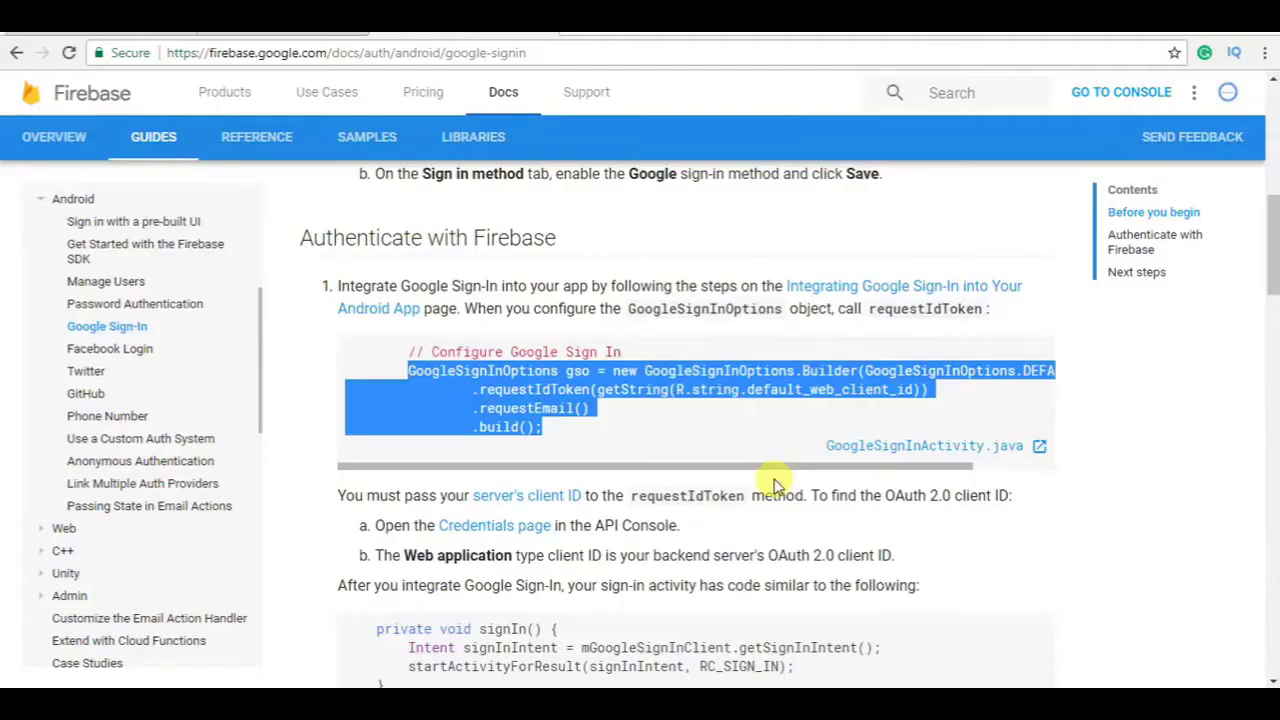
# - Scroll the guide down to the signIn code samples
pyautogui.scroll(-3)
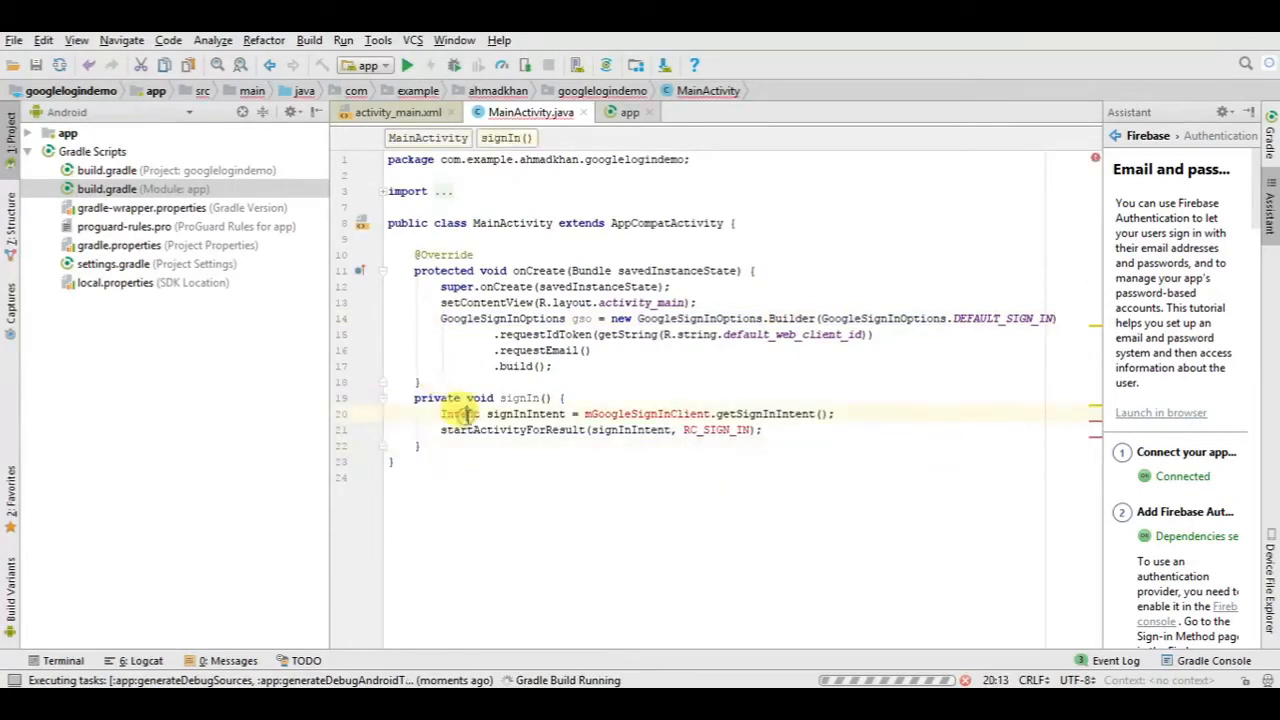
# - Resolve the Intent reference and create the RC_SIGN_IN constant with value 456
pyautogui.click(457, 413)
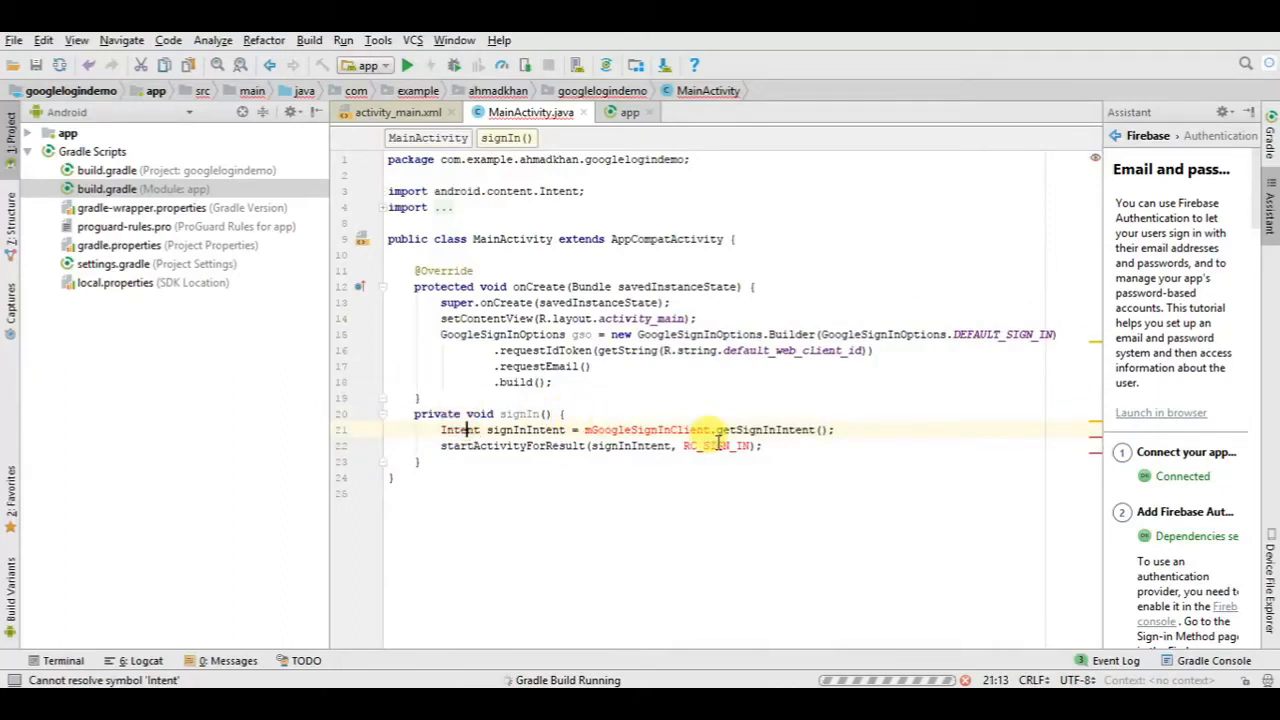
pyautogui.click(715, 429)
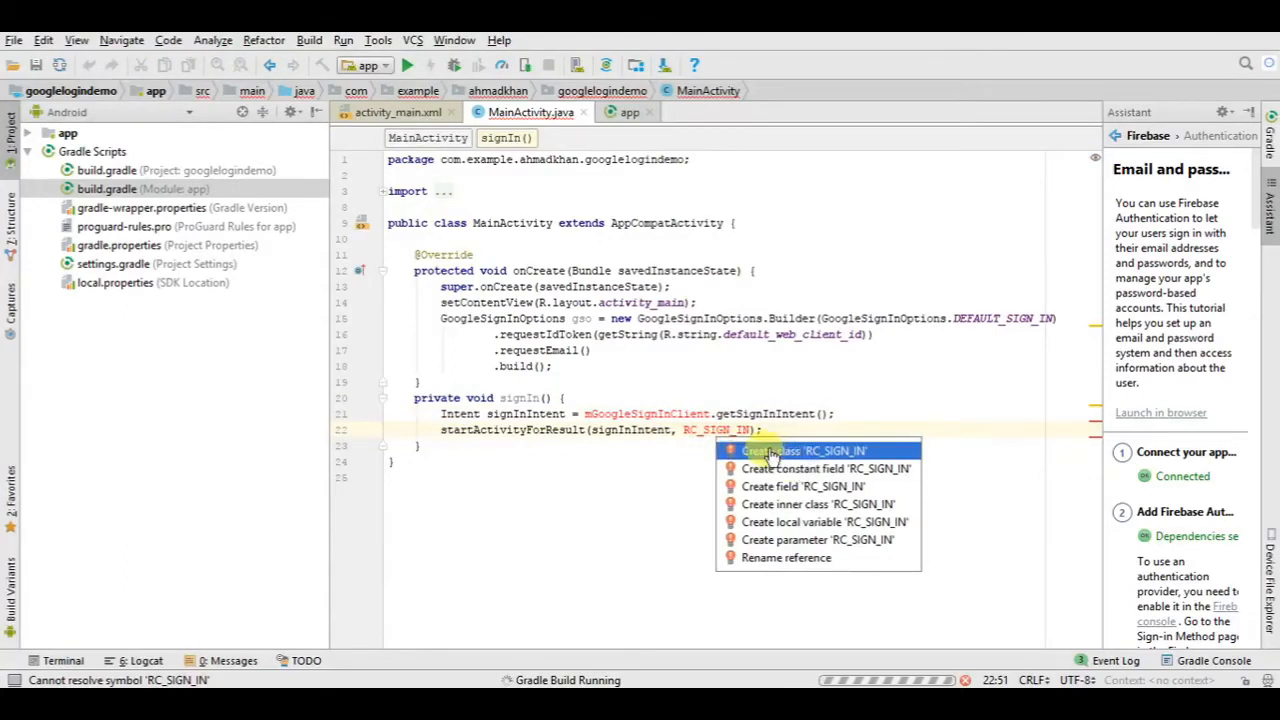
pyautogui.moveTo(792, 468)
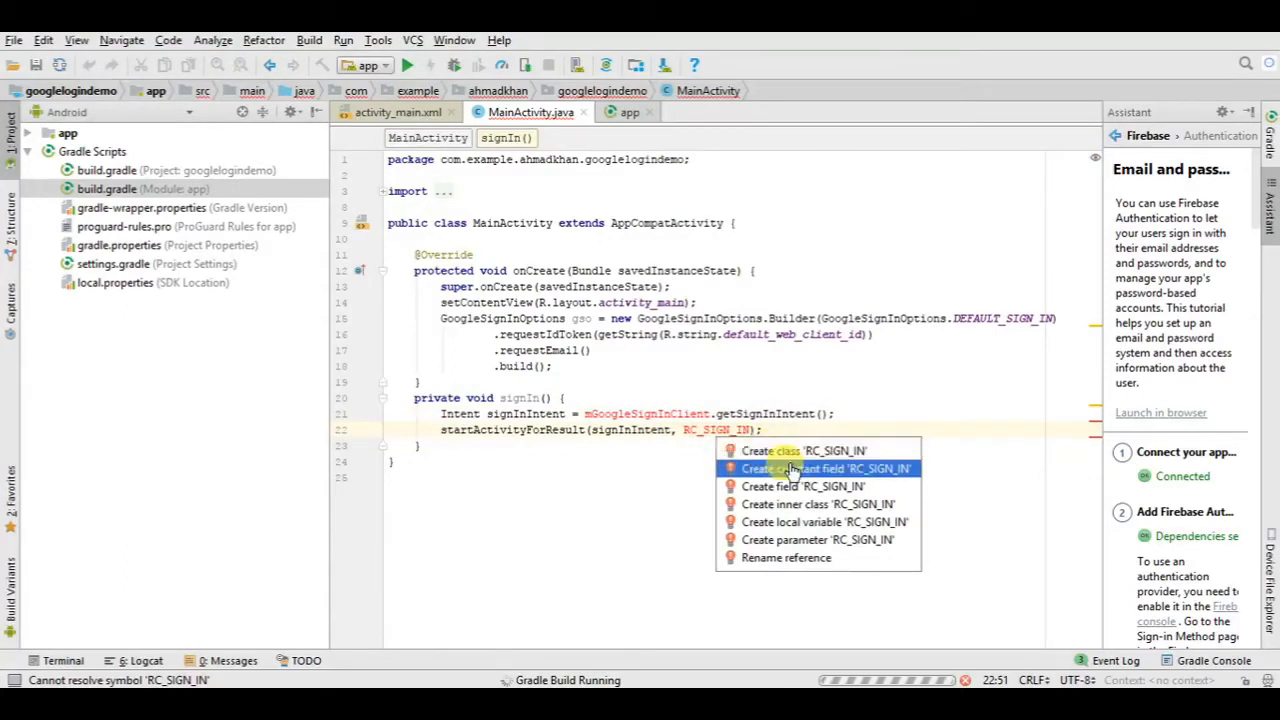
pyautogui.moveTo(785, 476)
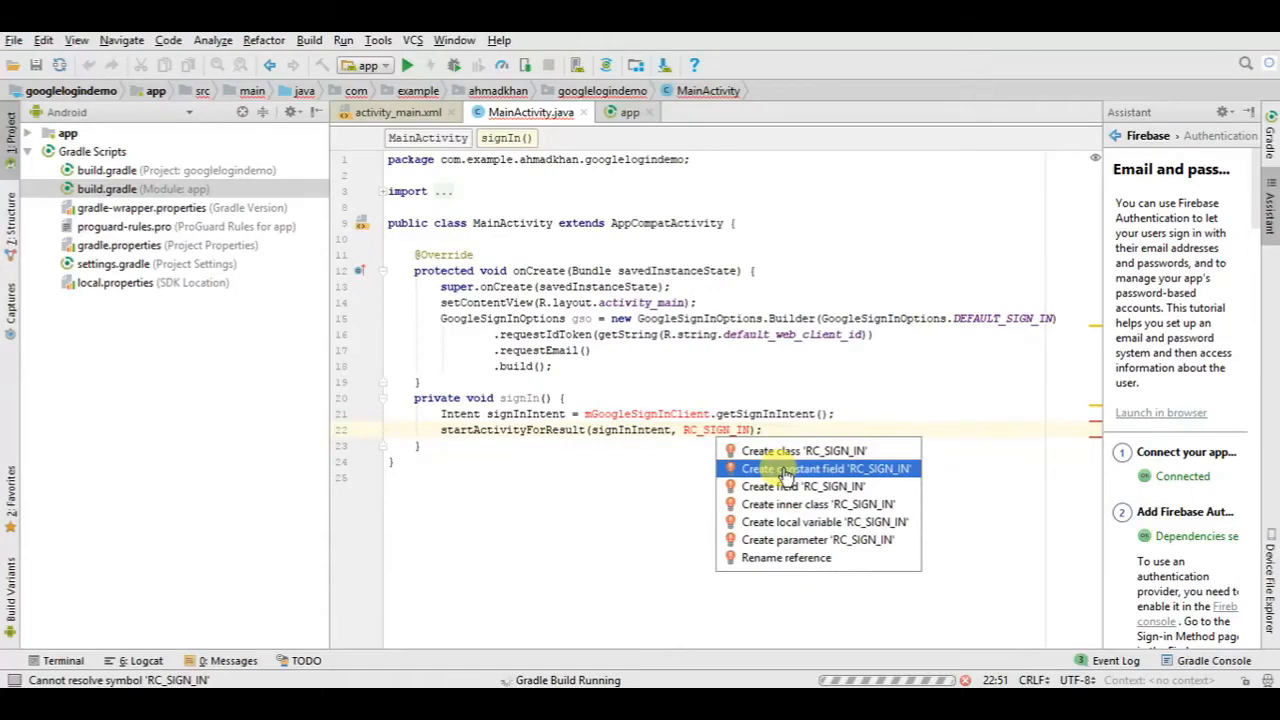
pyautogui.click(816, 468)
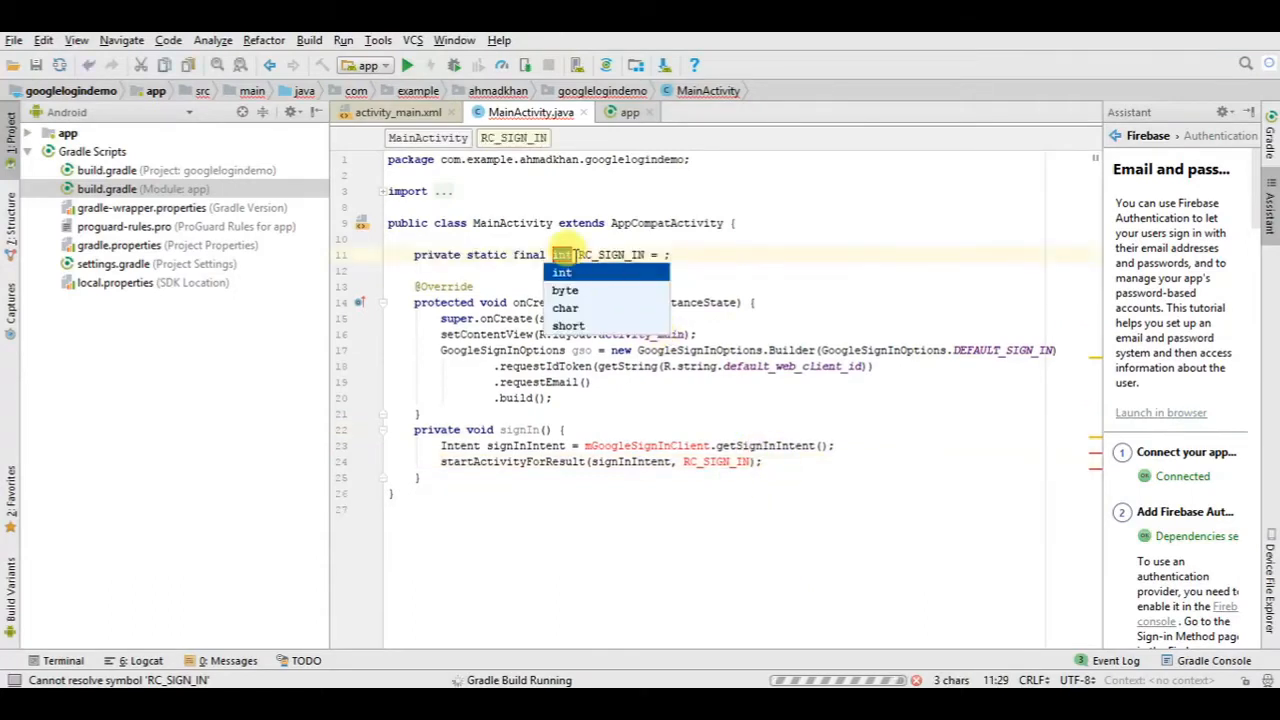
pyautogui.click(561, 271)
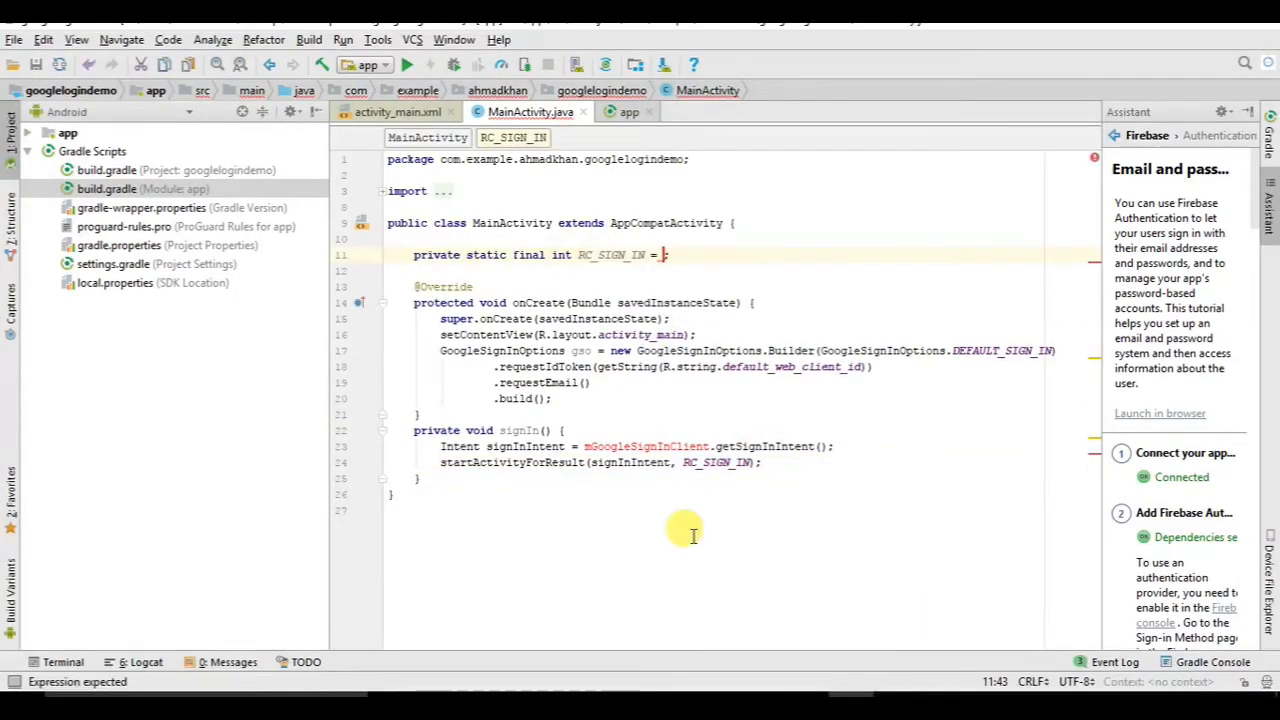
pyautogui.write('456')
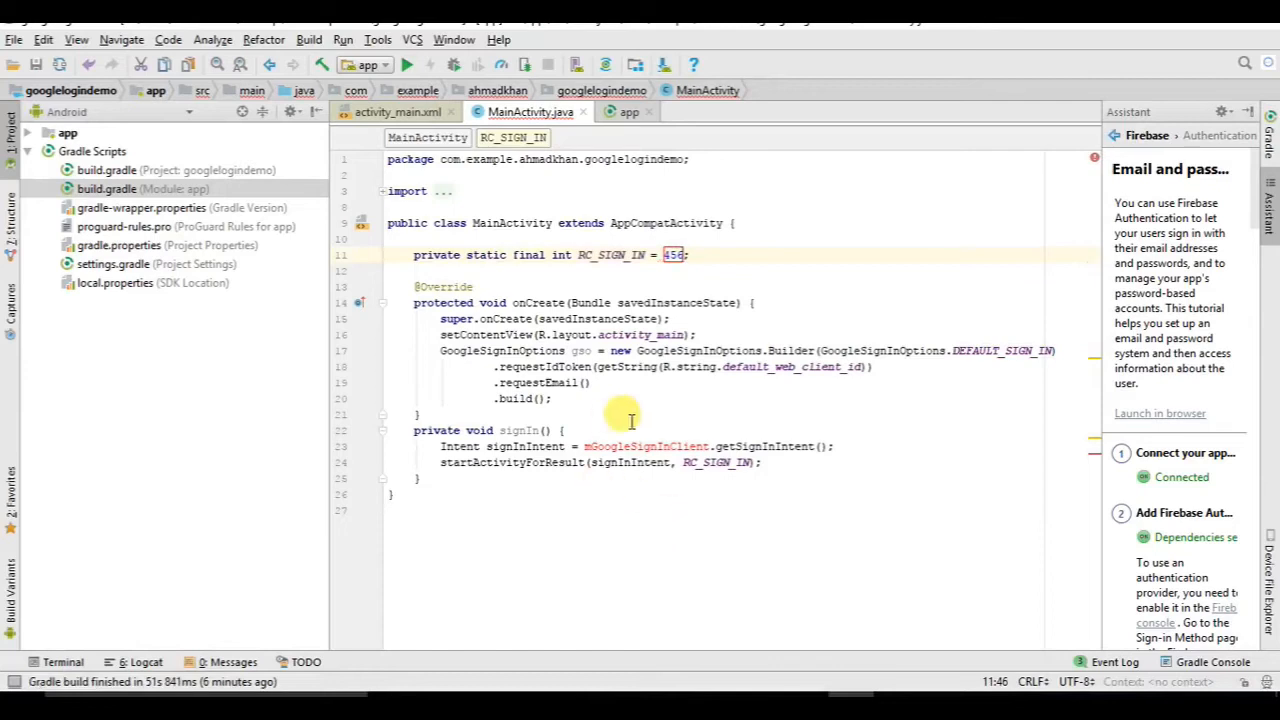
pyautogui.moveTo(648, 440)
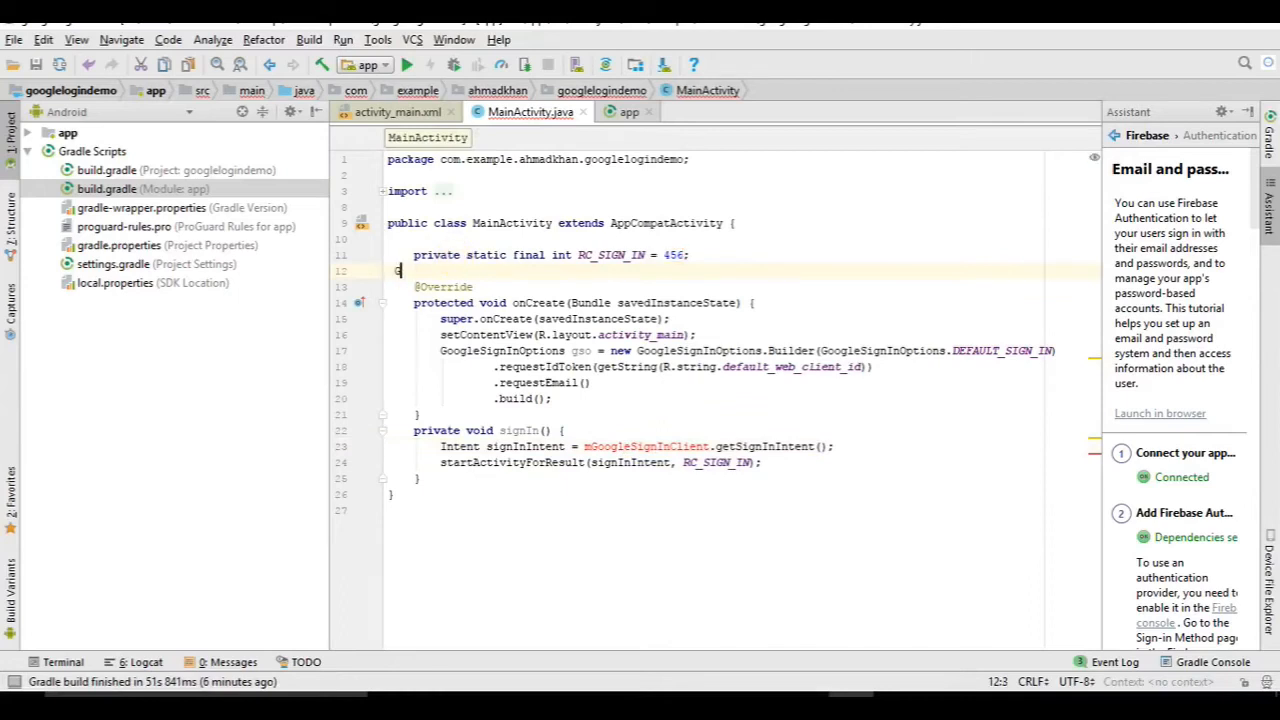
# - Declare the GoogleSignInClient field mGoogleSignInClient using autocomplete
pyautogui.write('Goo')
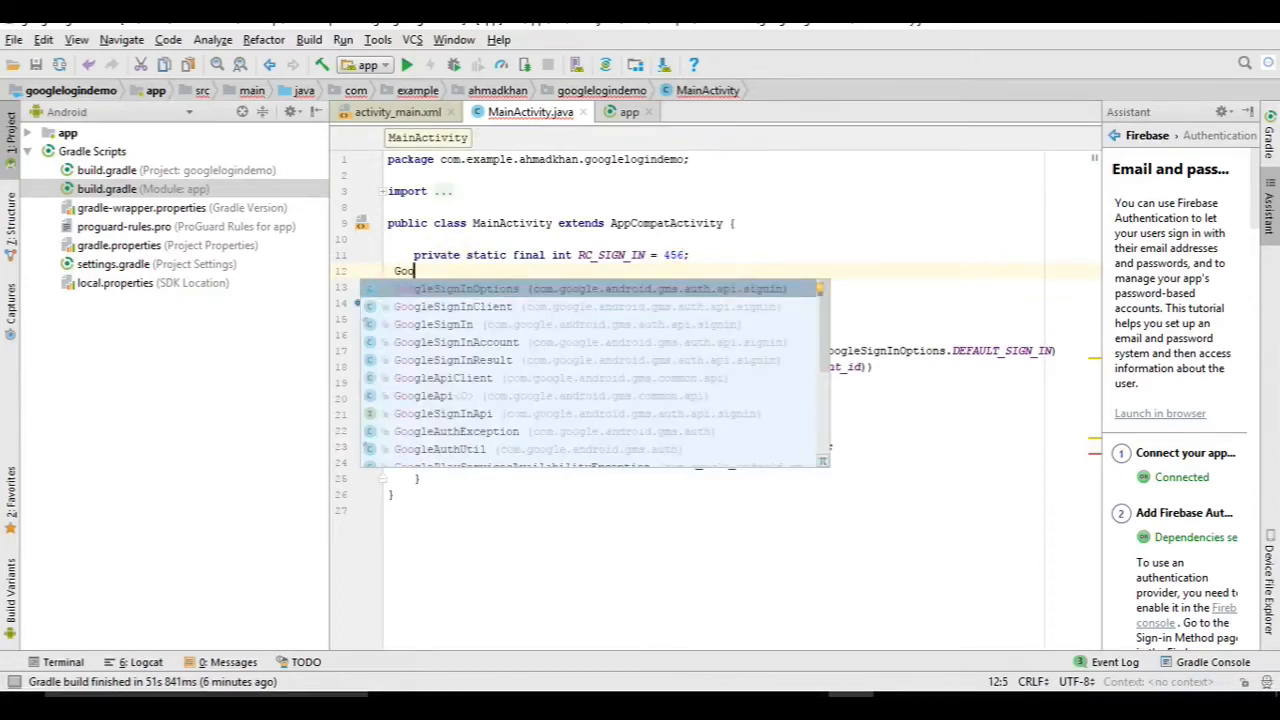
pyautogui.click(444, 306)
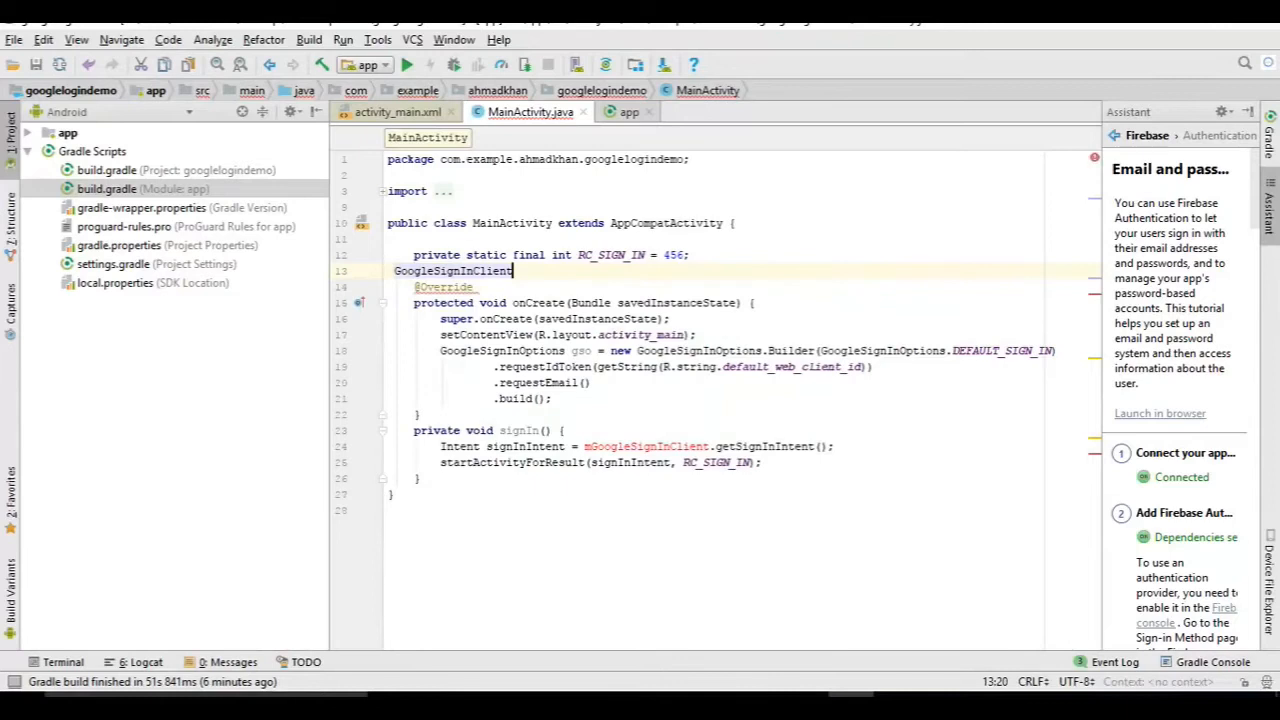
pyautogui.doubleClick(650, 446)
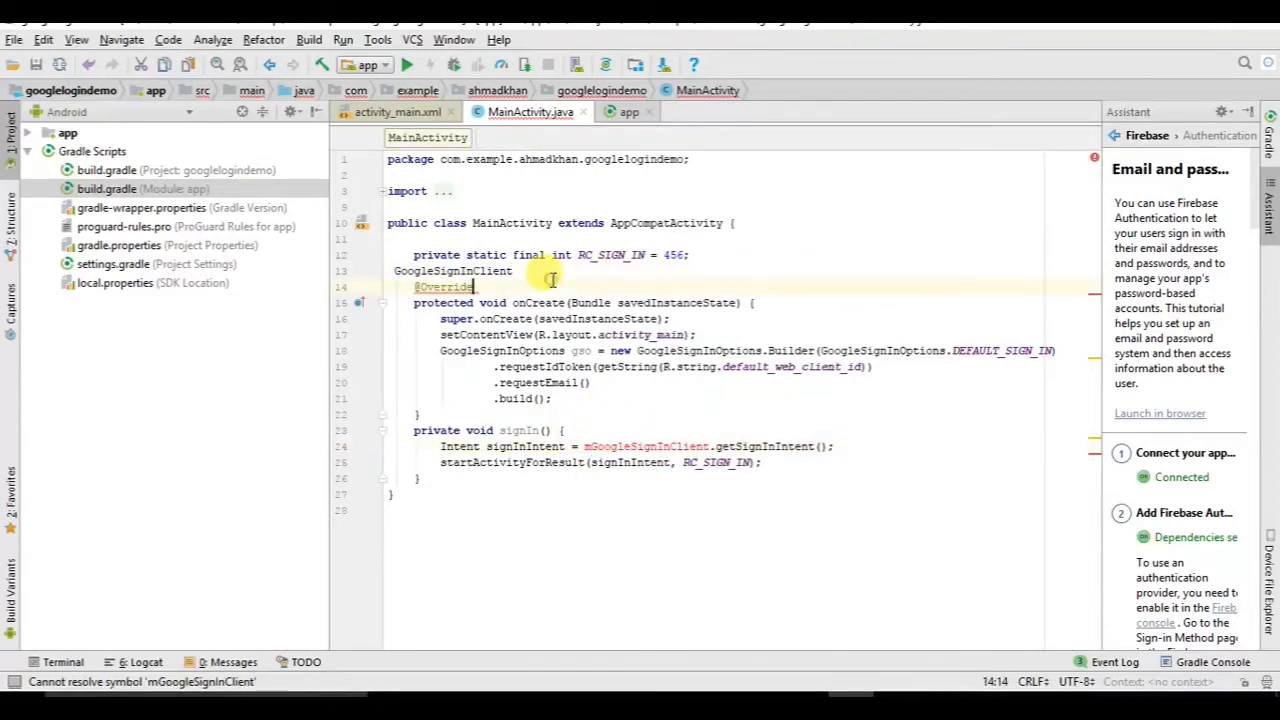
pyautogui.write('mGoogleSignInClient')
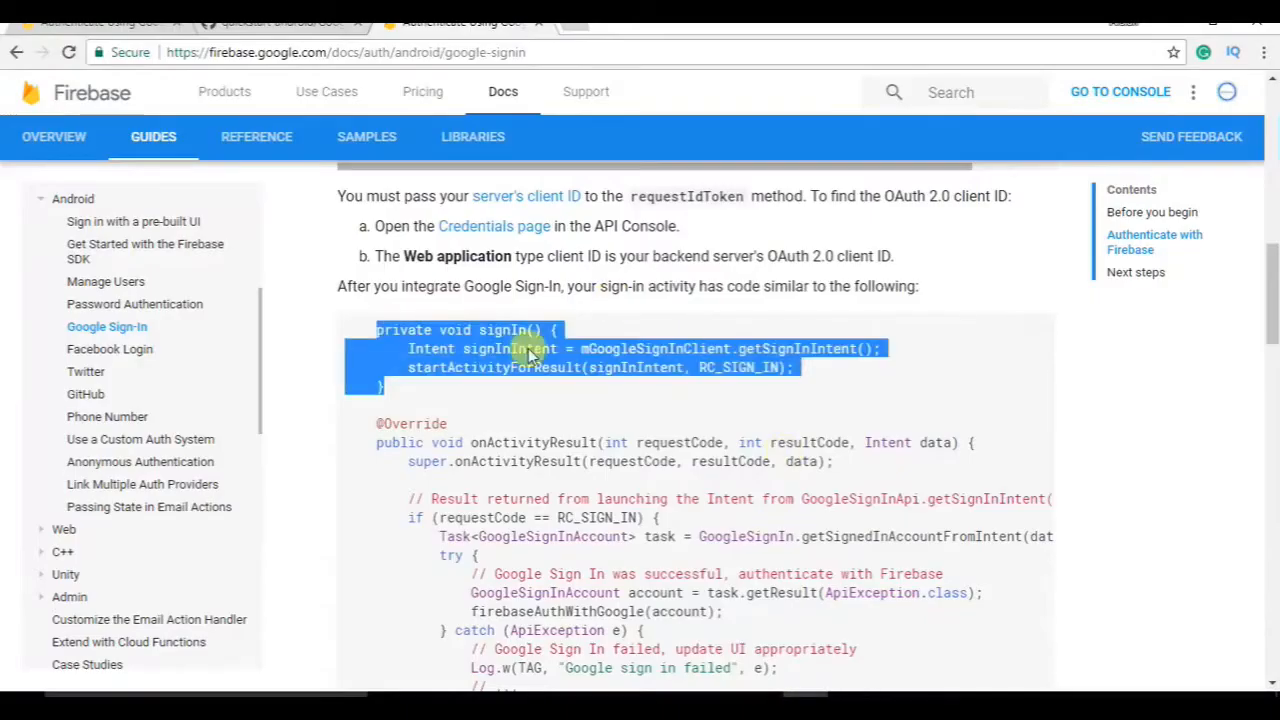
# - Select the onActivityResult sample code in the Google Sign-In guide
pyautogui.scroll(-3)
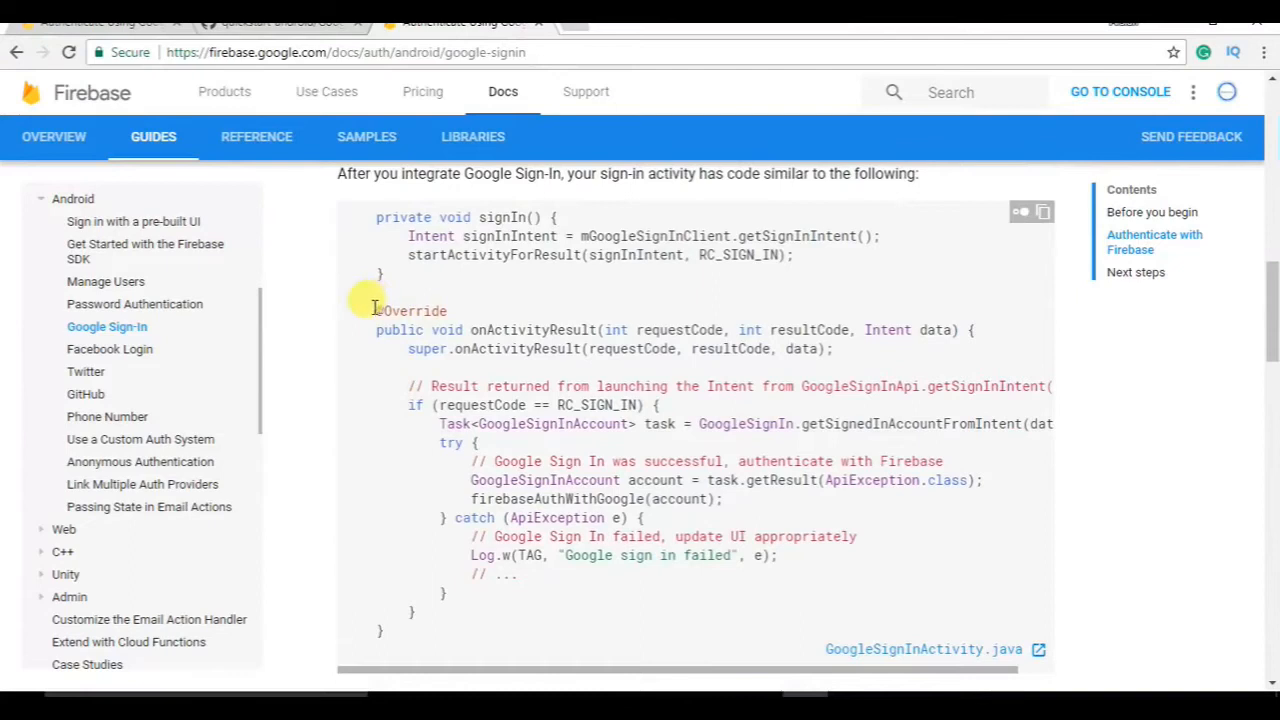
pyautogui.moveTo(376, 310); pyautogui.dragTo(385, 630)
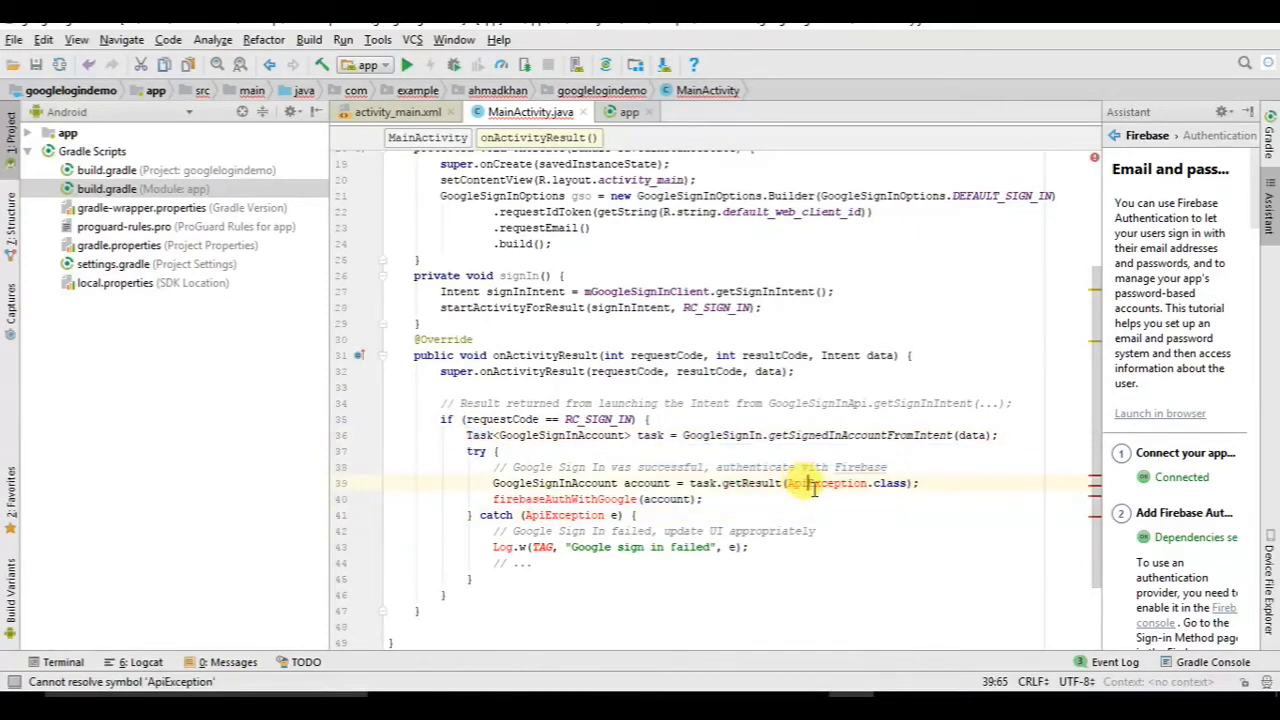
# - Resolve ApiException and create the TAG field with the value "play"
pyautogui.click(815, 483)
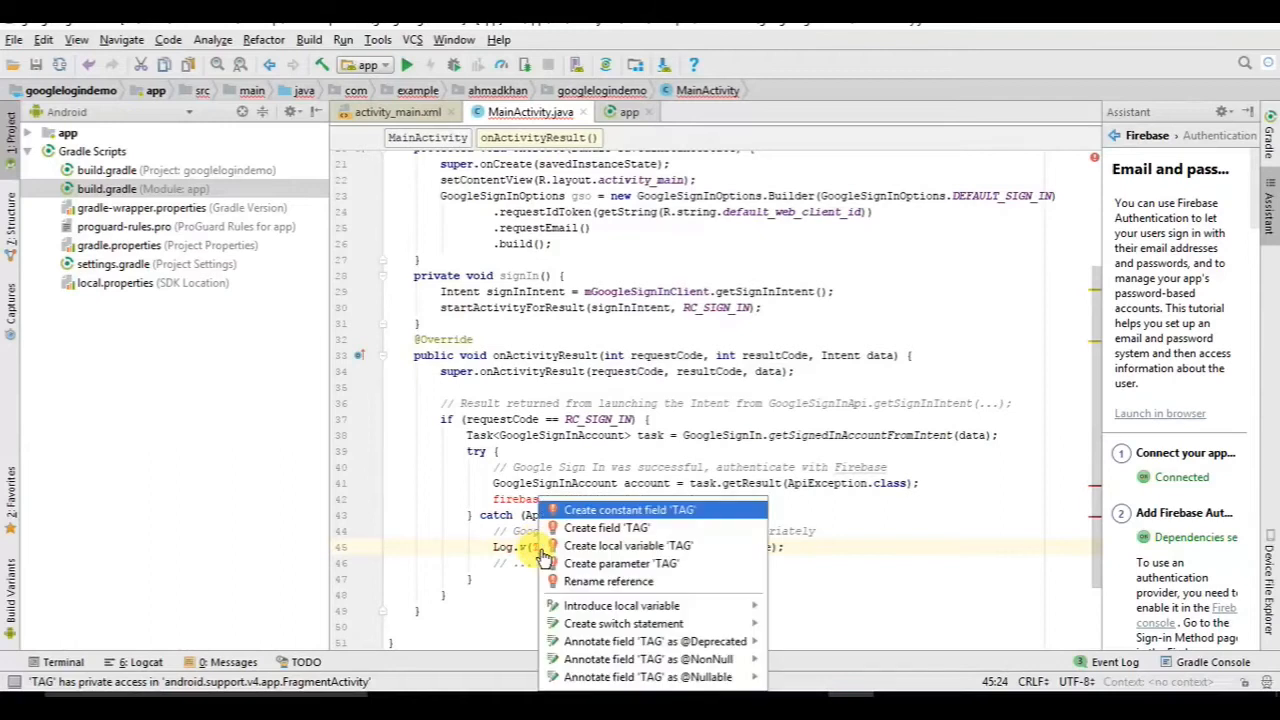
pyautogui.moveTo(628, 527)
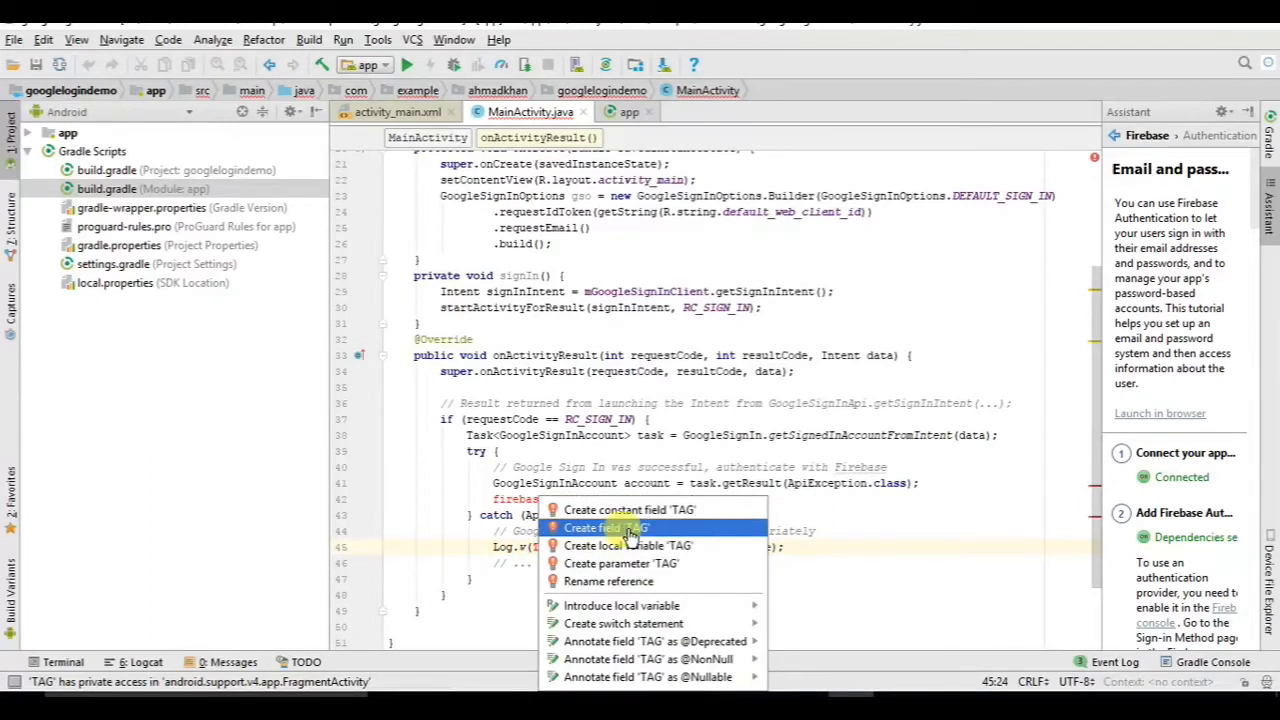
pyautogui.click(593, 527)
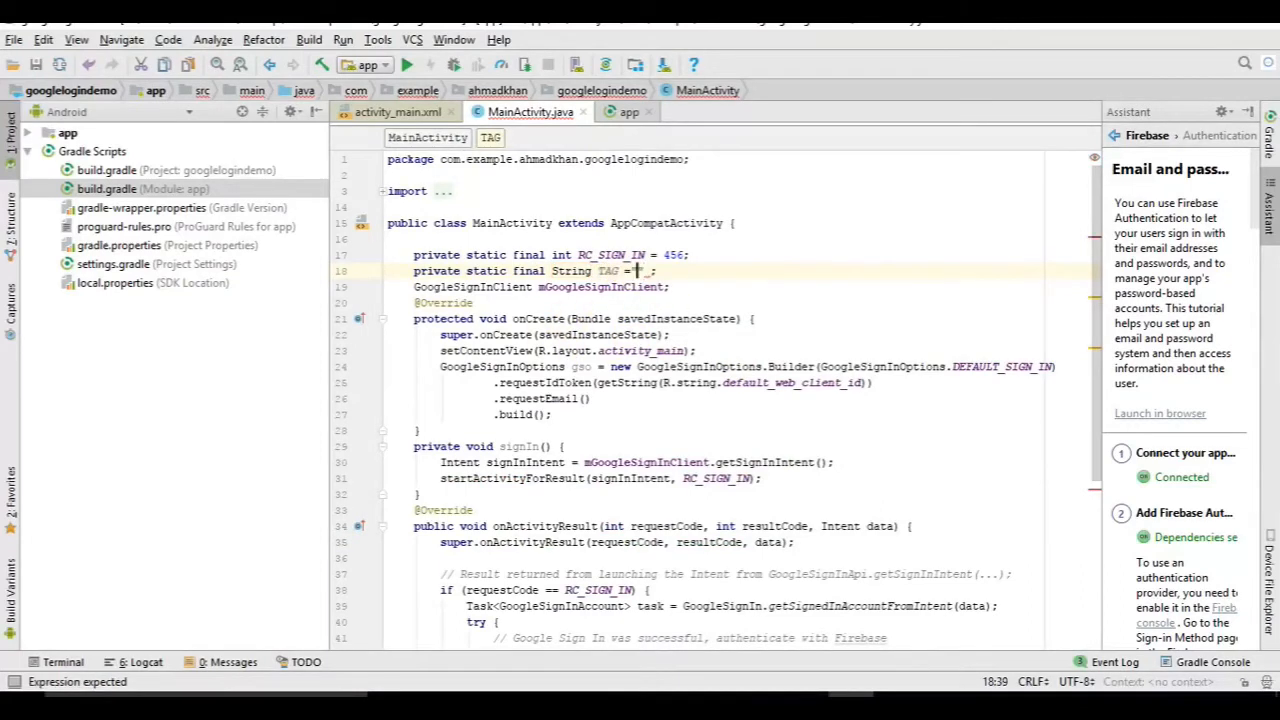
pyautogui.write('play')
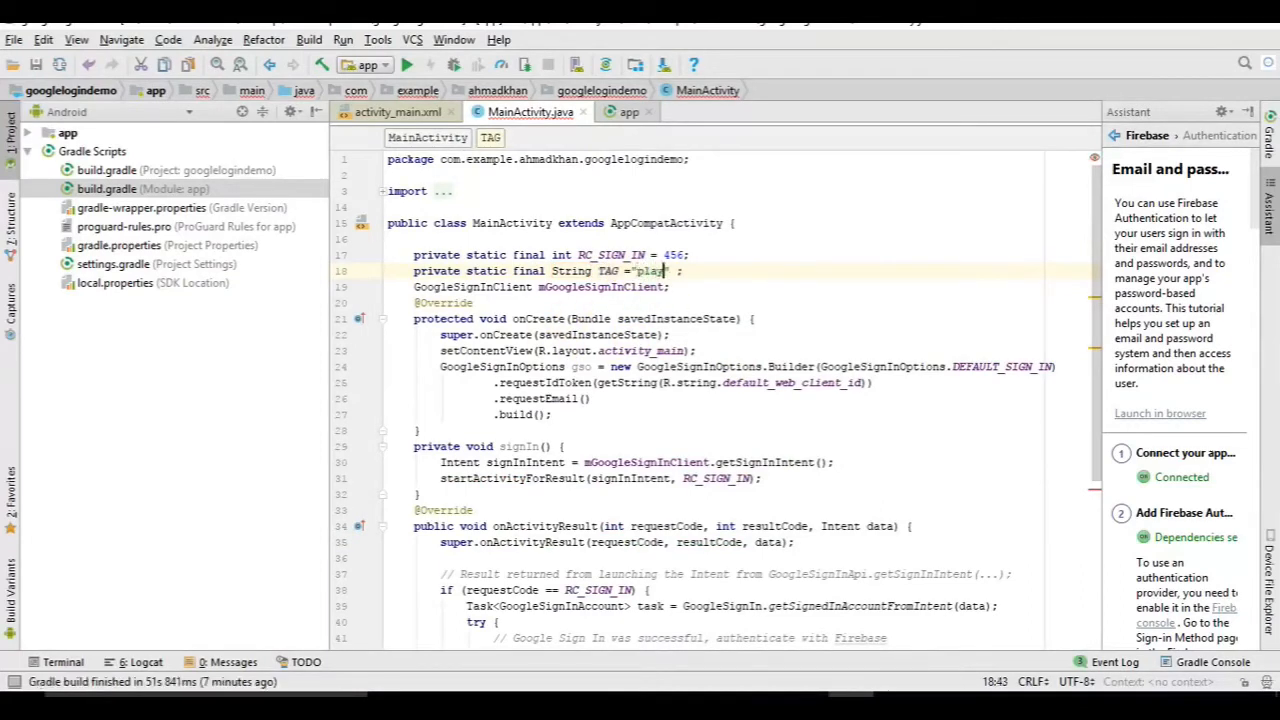
pyautogui.scroll(-3)
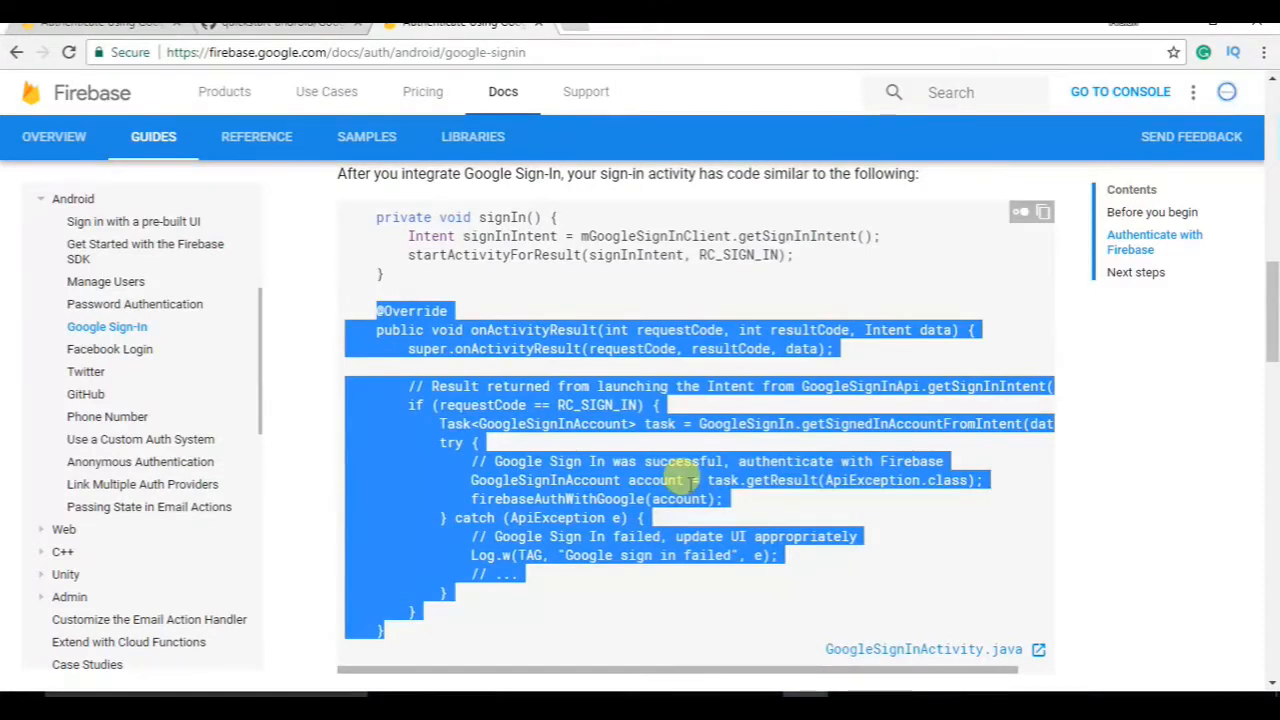
pyautogui.scroll(-3)
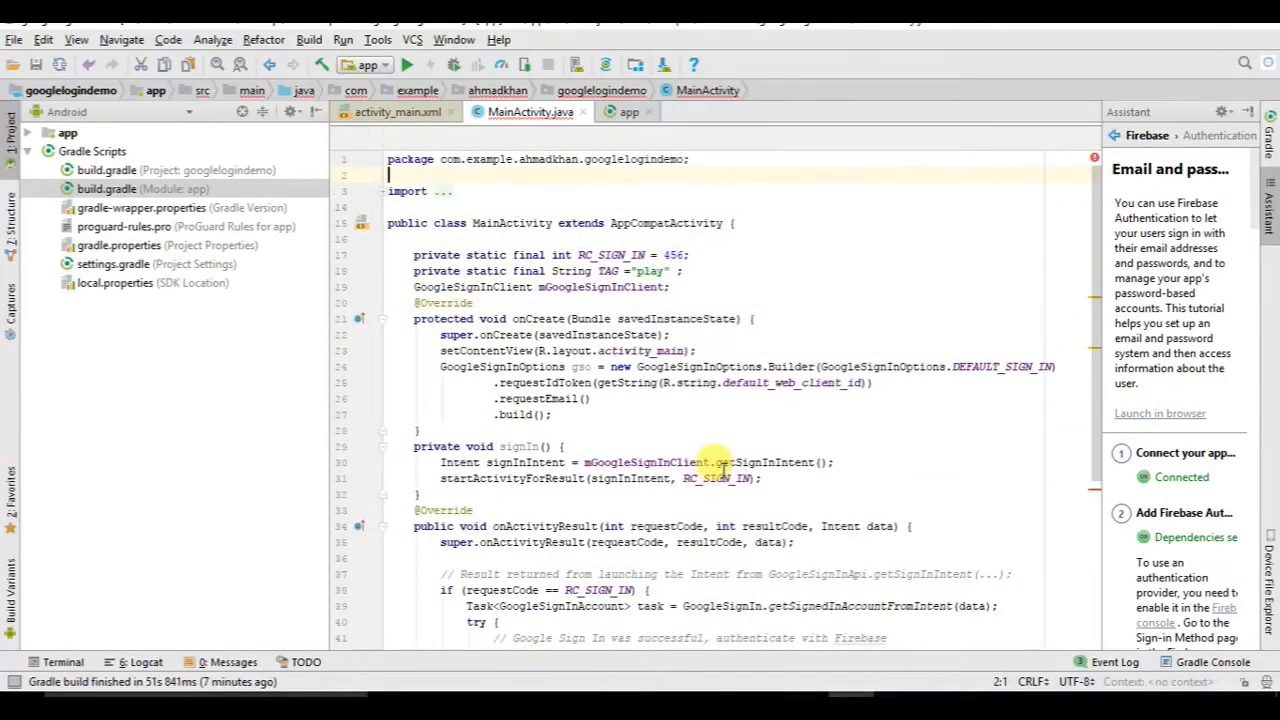
# - Add 'private FirebaseAuth mAuth;' to MainActivity's field declarations
pyautogui.write('private FirebaseAuth mAuth;')
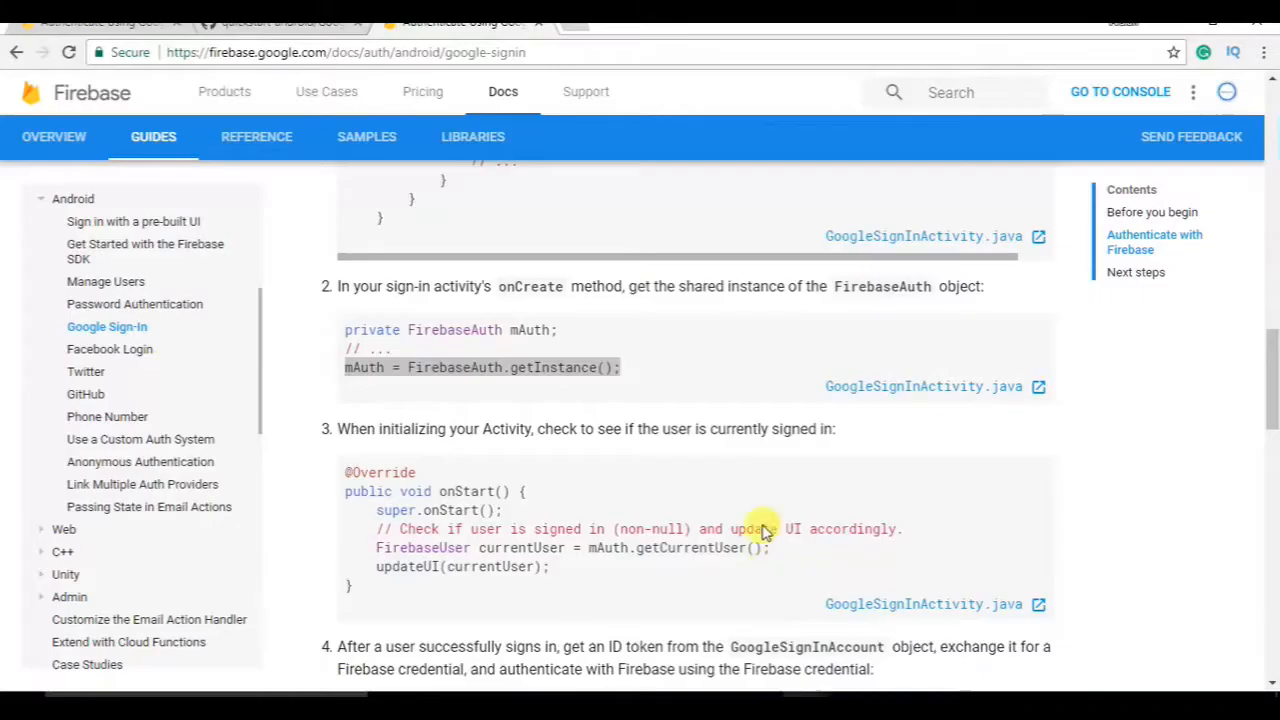
# - Scroll the guide to step 3's onStart signed-in check sample
pyautogui.scroll(-3)
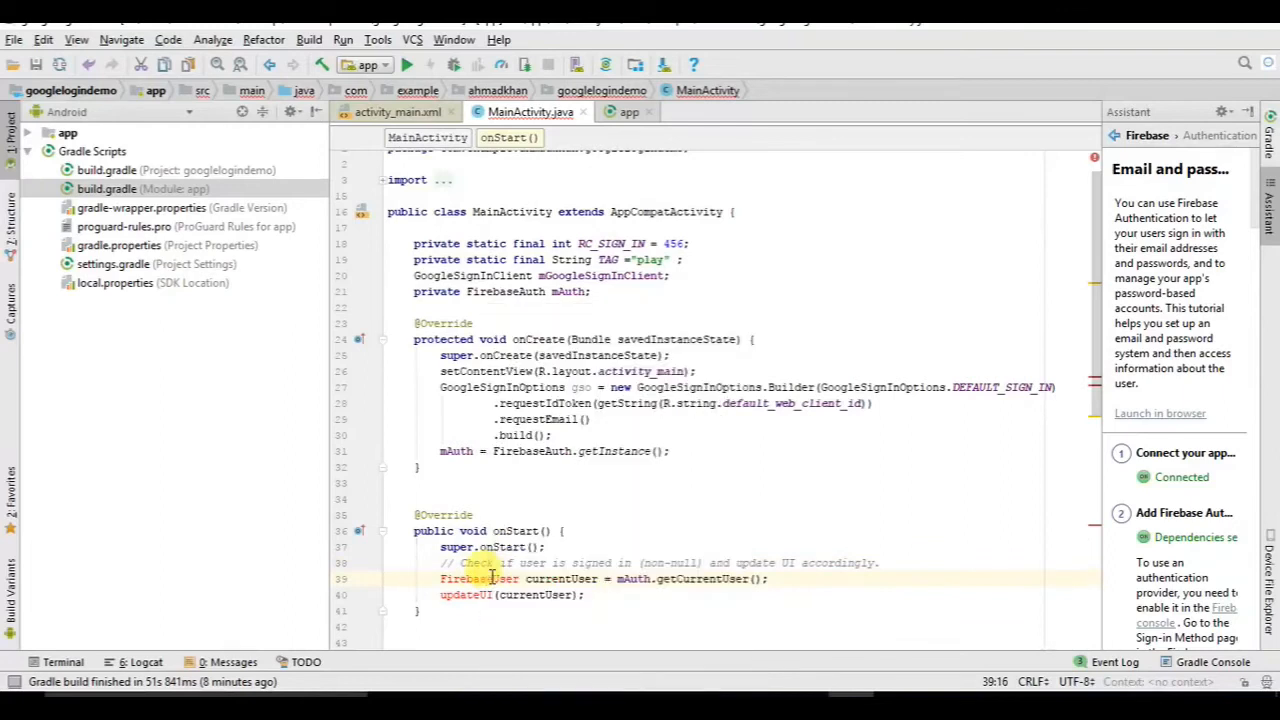
# - Import the FirebaseUser class used in MainActivity's onStart check
pyautogui.click(480, 578)
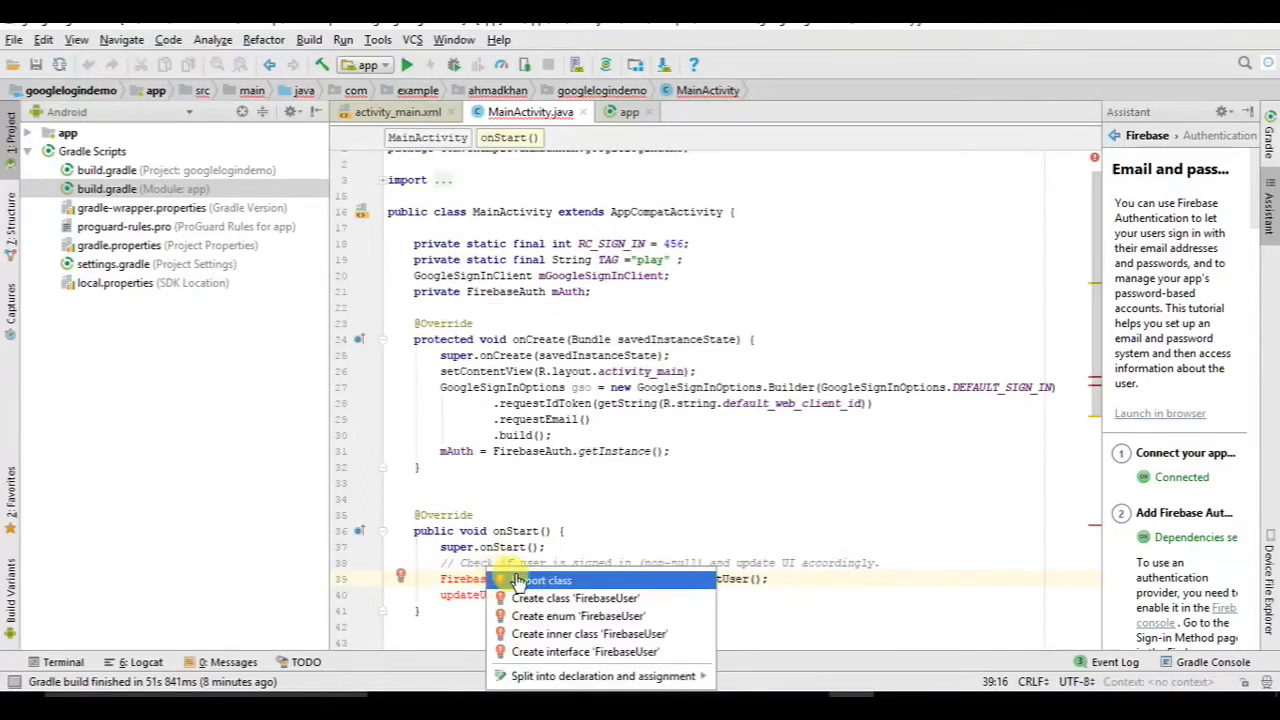
pyautogui.click(546, 580)
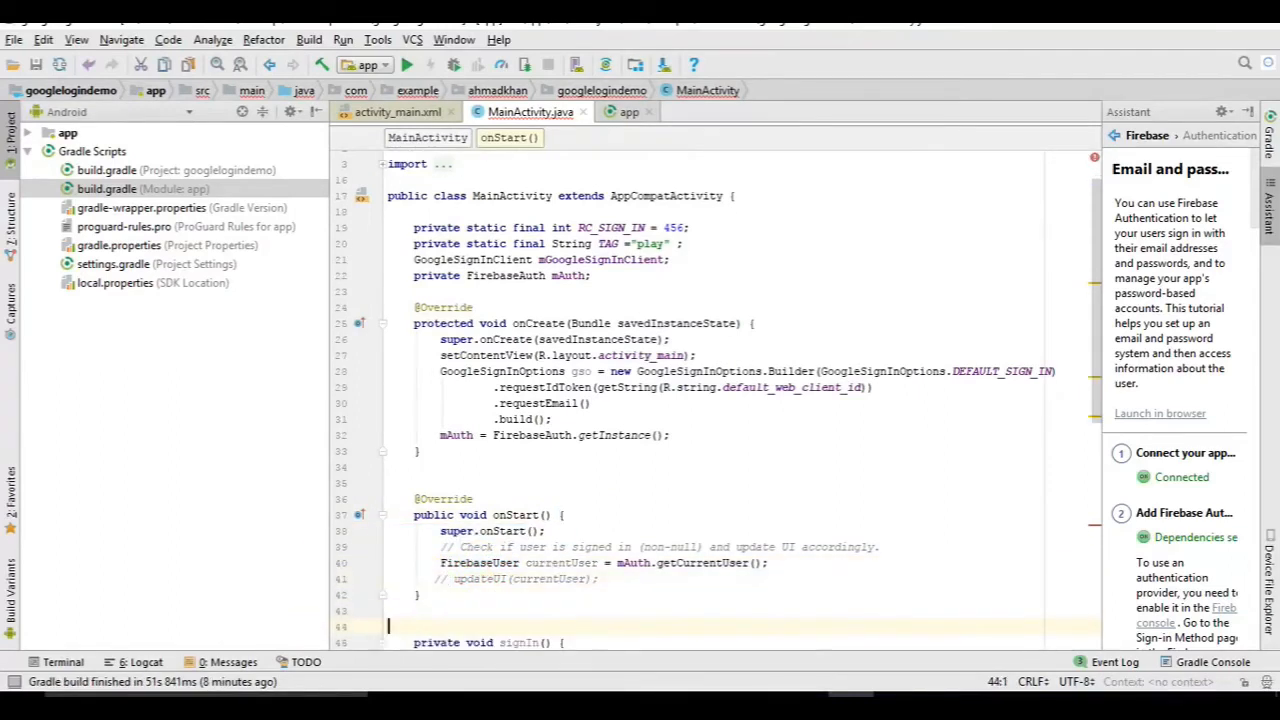
pyautogui.scroll(-3)
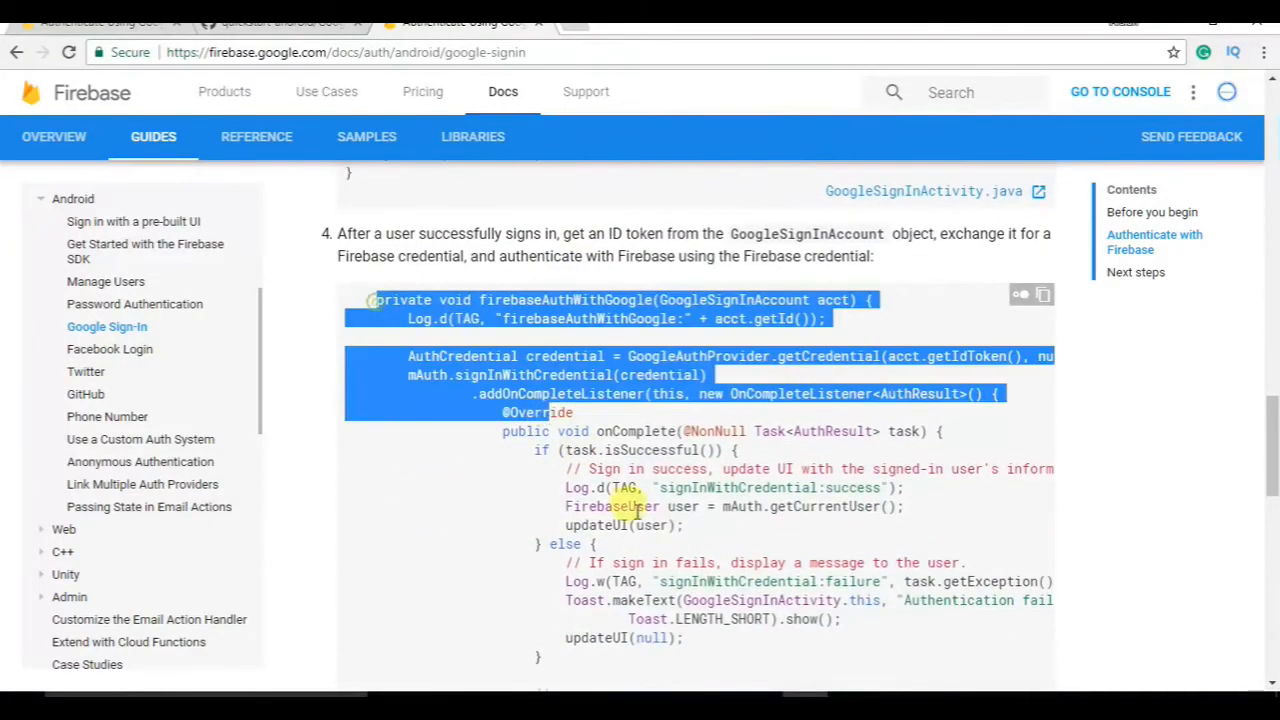
# - Scroll the guide to step 4's firebaseAuthWithGoogle sample
pyautogui.scroll(-3)
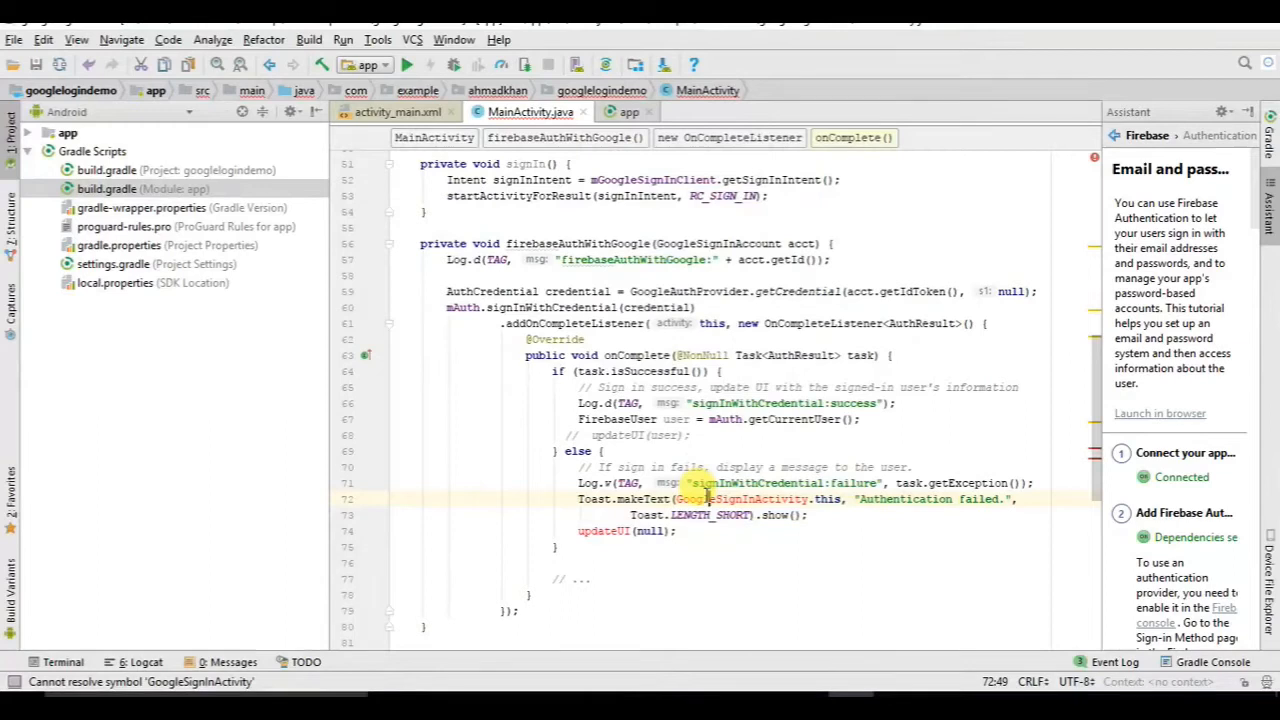
pyautogui.moveTo(723, 499)
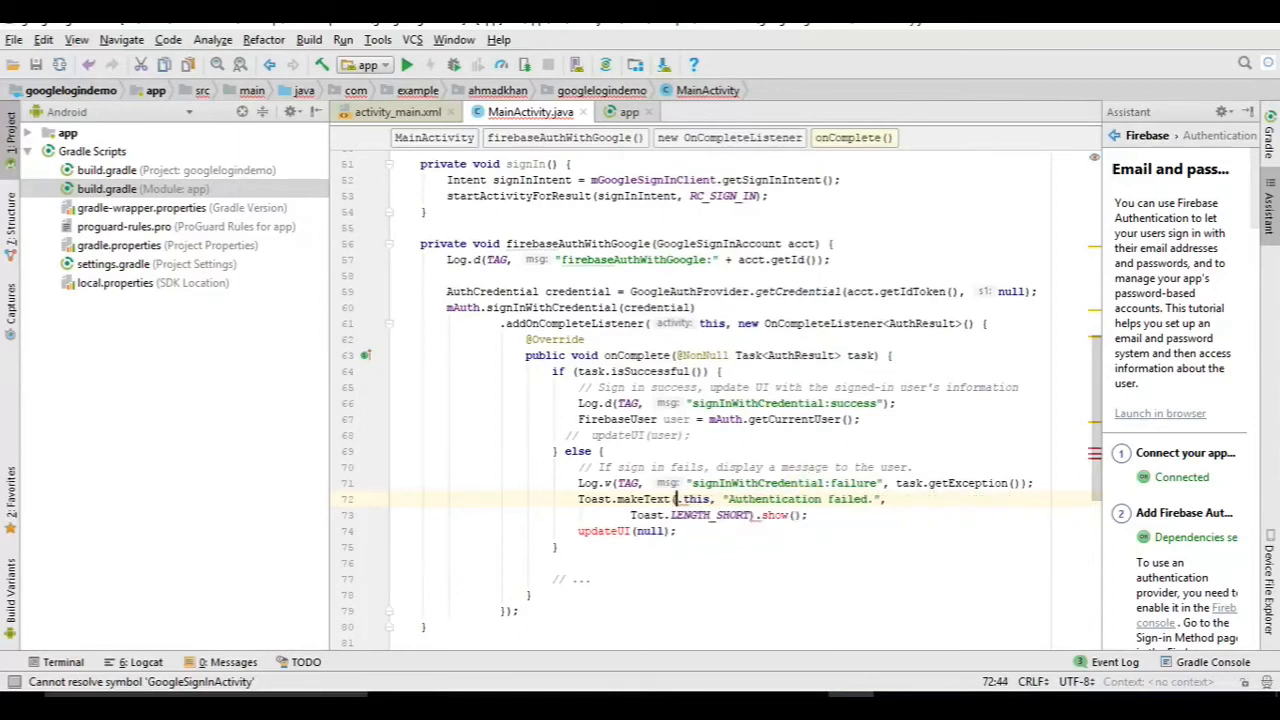
# - Use MainActivity as the Toast context, comment out updateUI(null), and add a success Toast
pyautogui.write('MainActivity.')
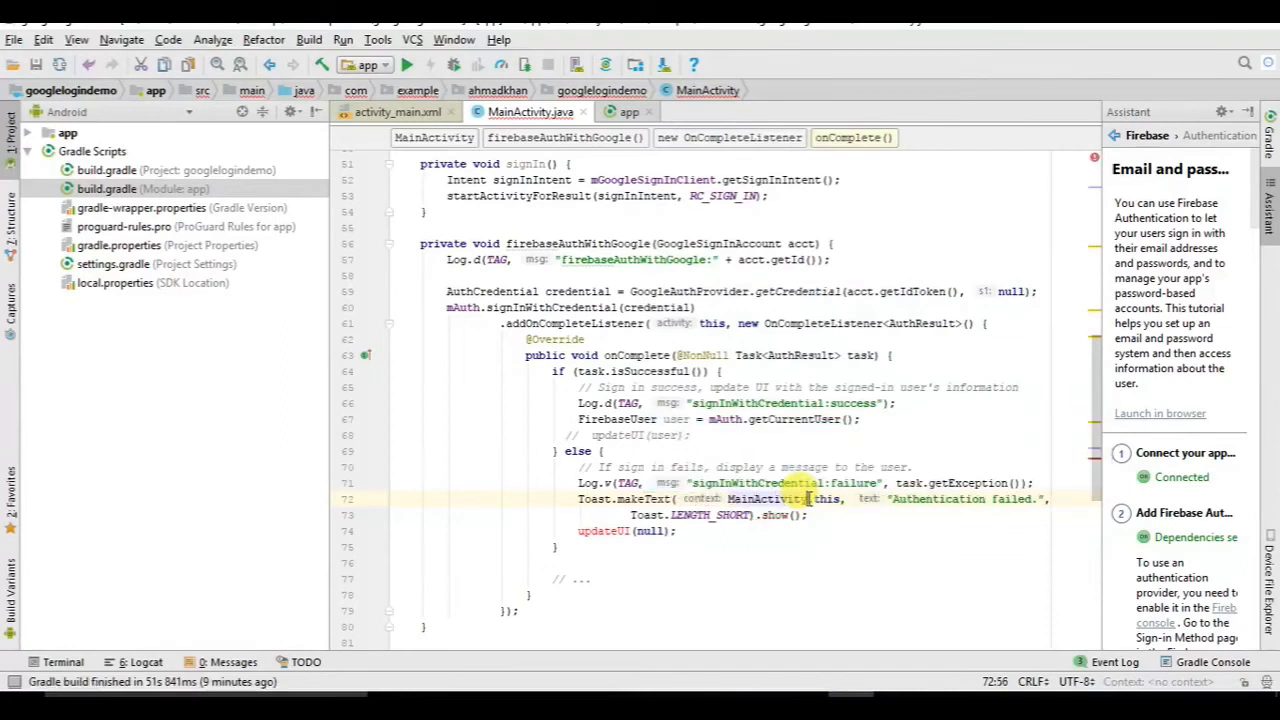
pyautogui.click(796, 515)
pyautogui.write('//')
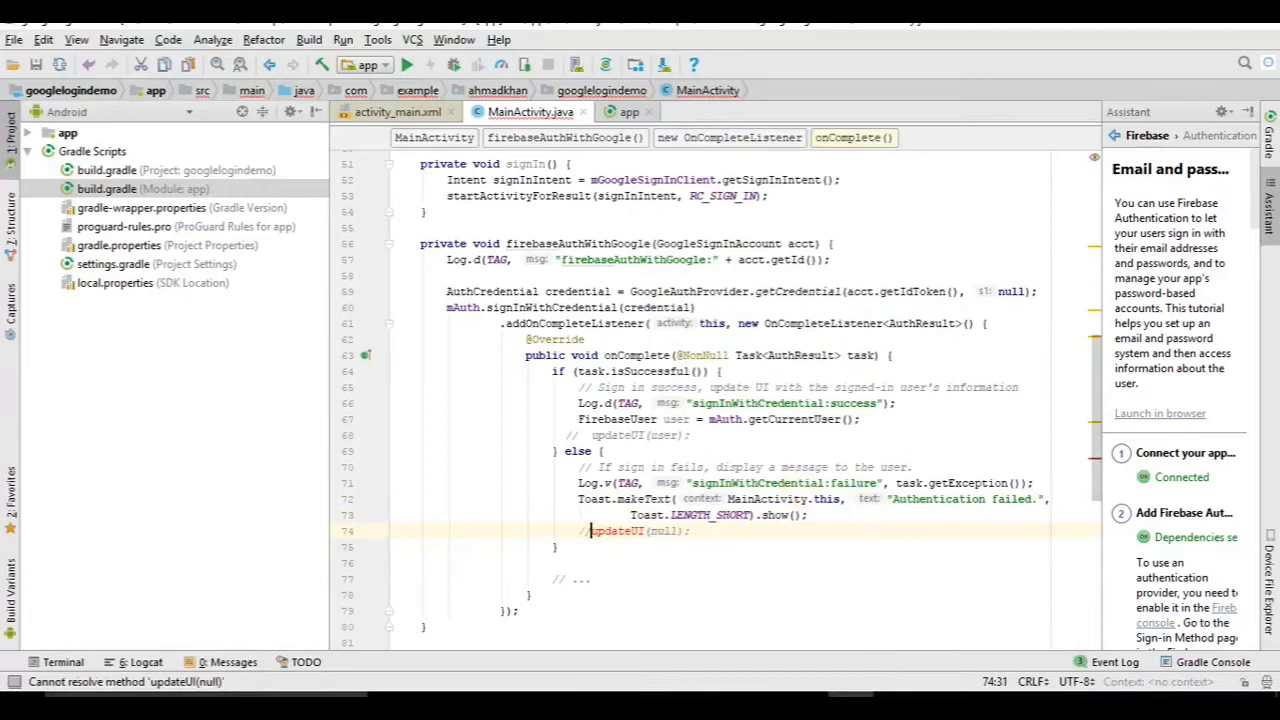
pyautogui.moveTo(578, 498); pyautogui.dragTo(790, 514)
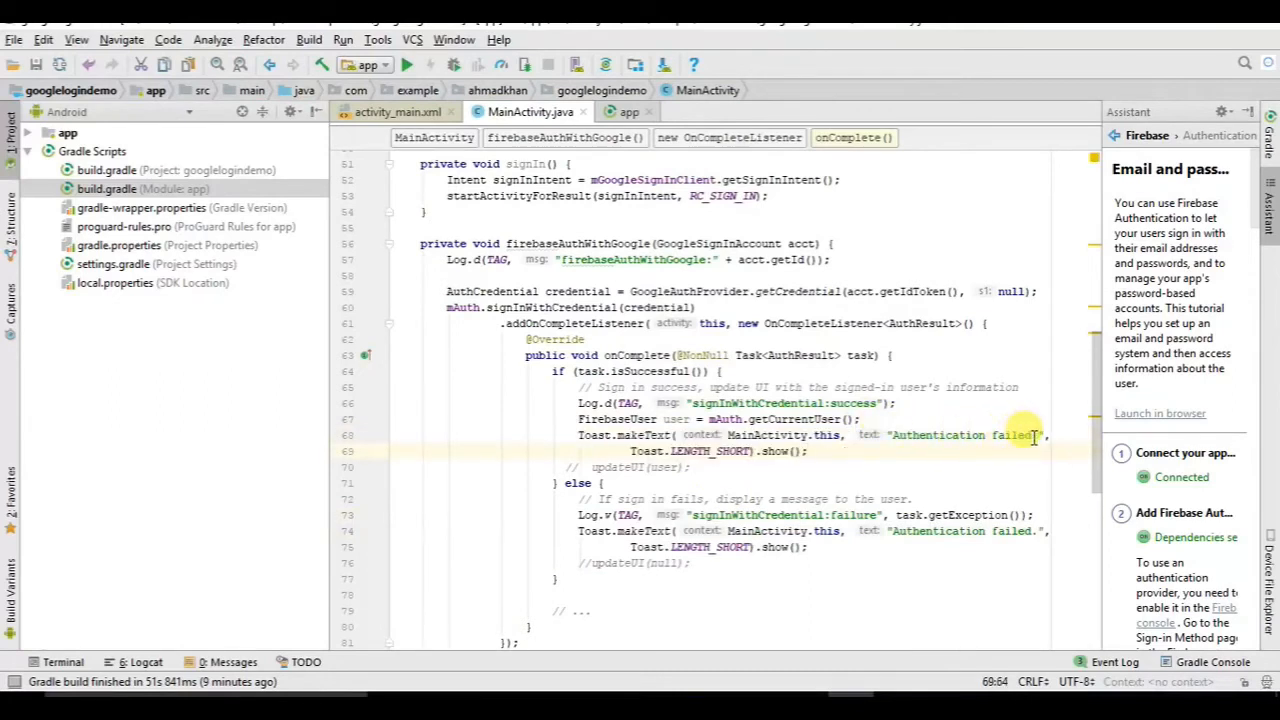
pyautogui.doubleClick(1015, 435)
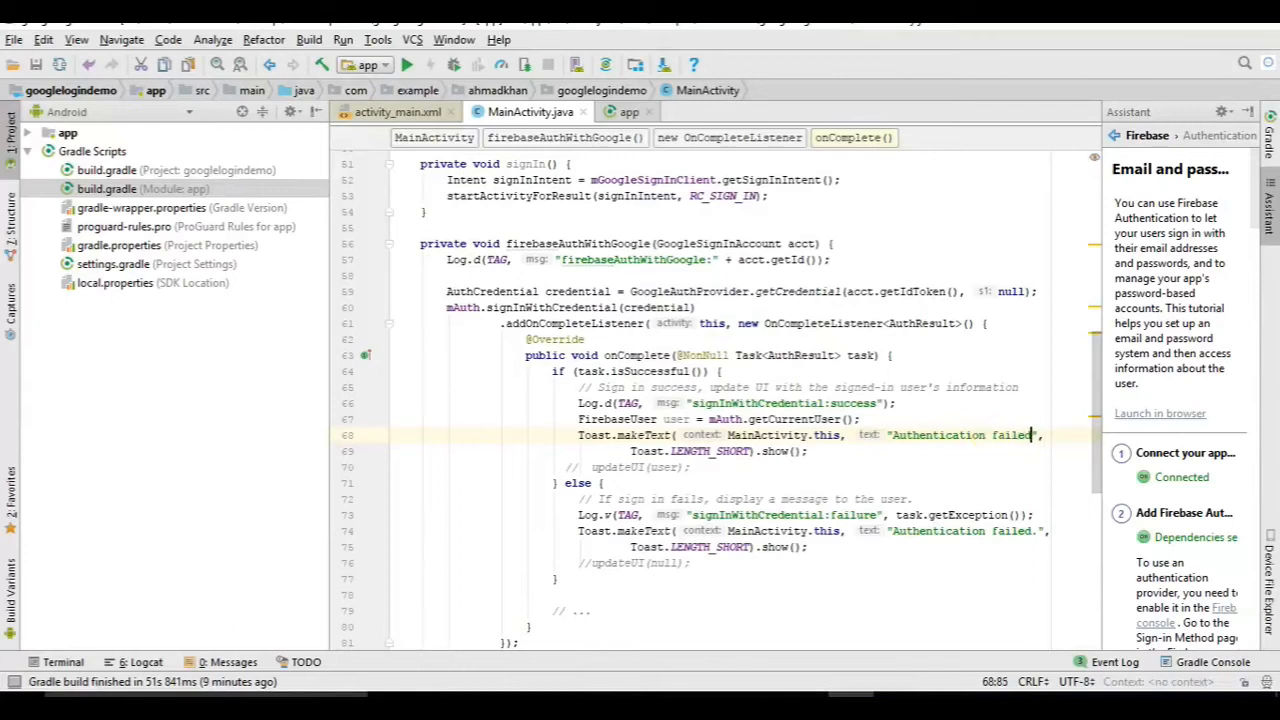
pyautogui.press('BackSpace')
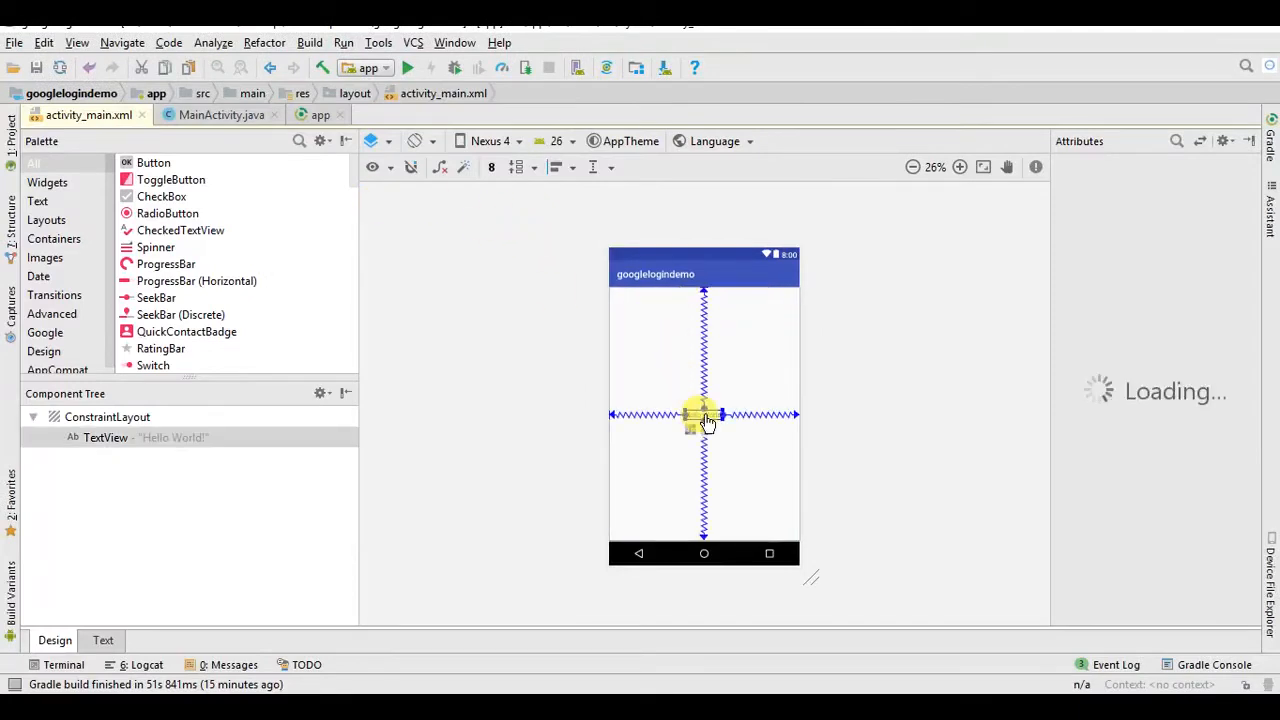
# - Replace Hello World with a wrap_content com.google.android.gms.common.SignInButton in activity_main.xml
pyautogui.click(703, 415)
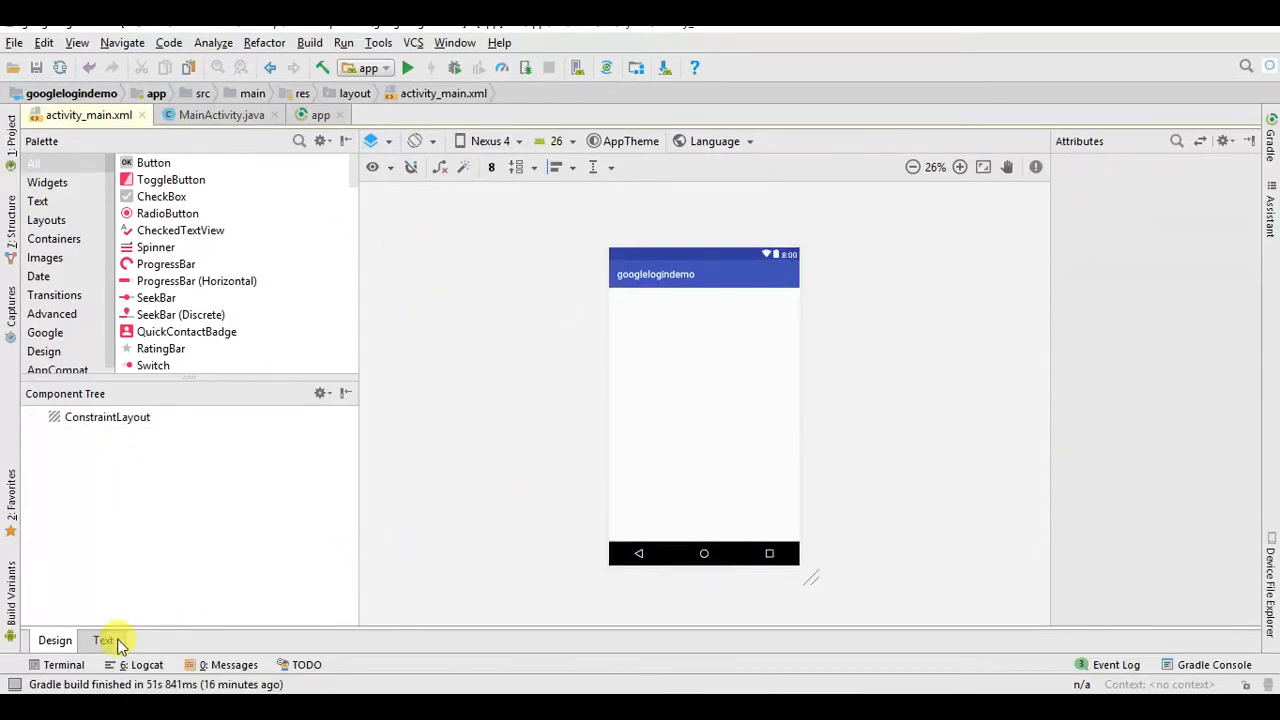
pyautogui.click(101, 640)
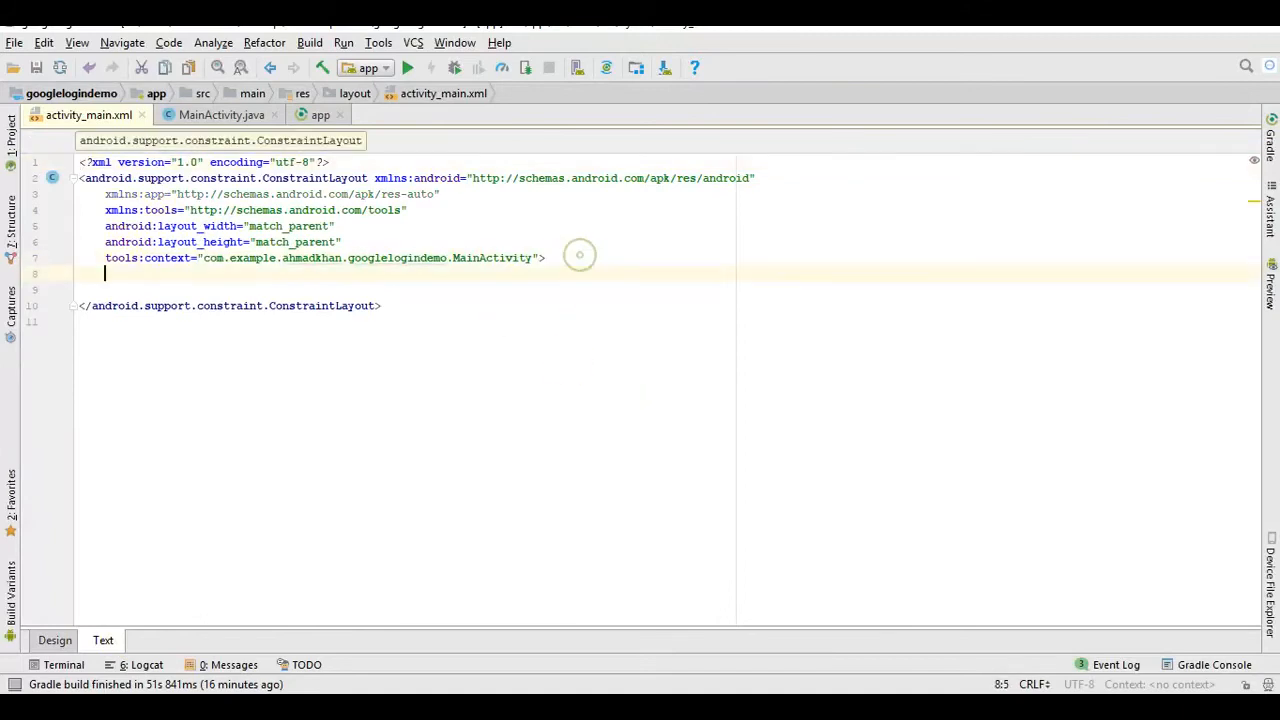
pyautogui.write('<')
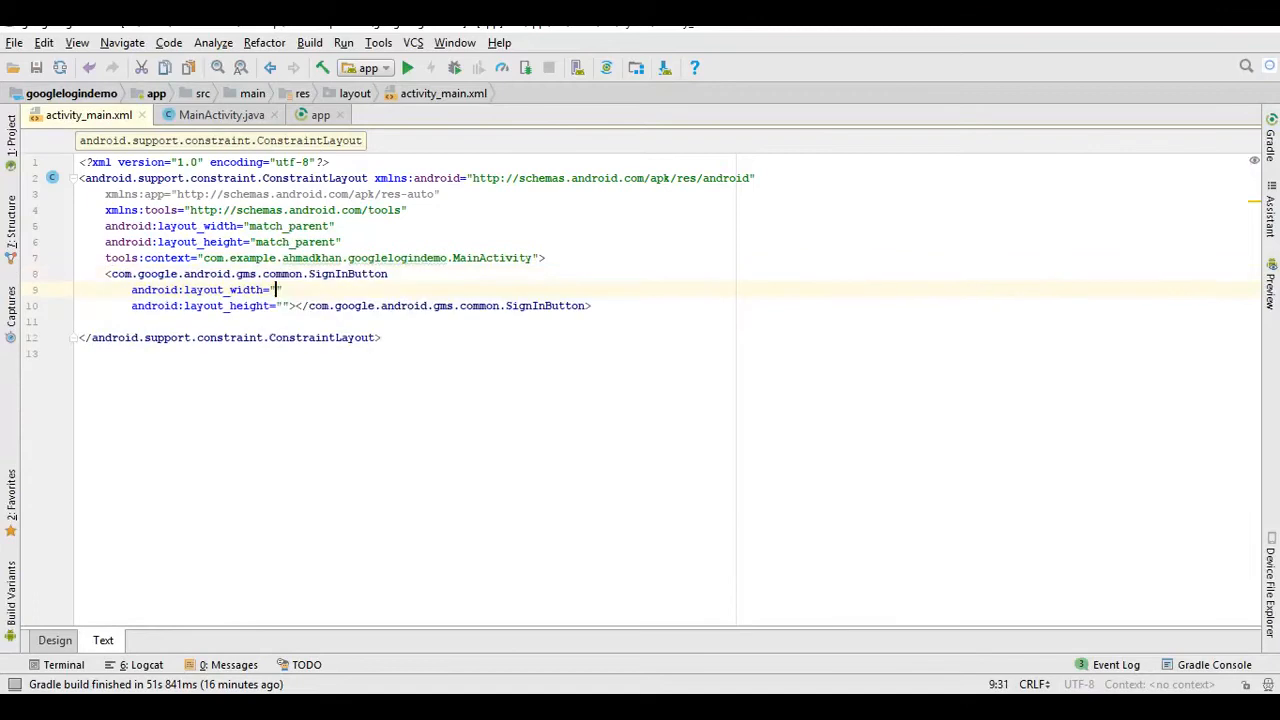
pyautogui.write('"')
pyautogui.write('wrap_content')
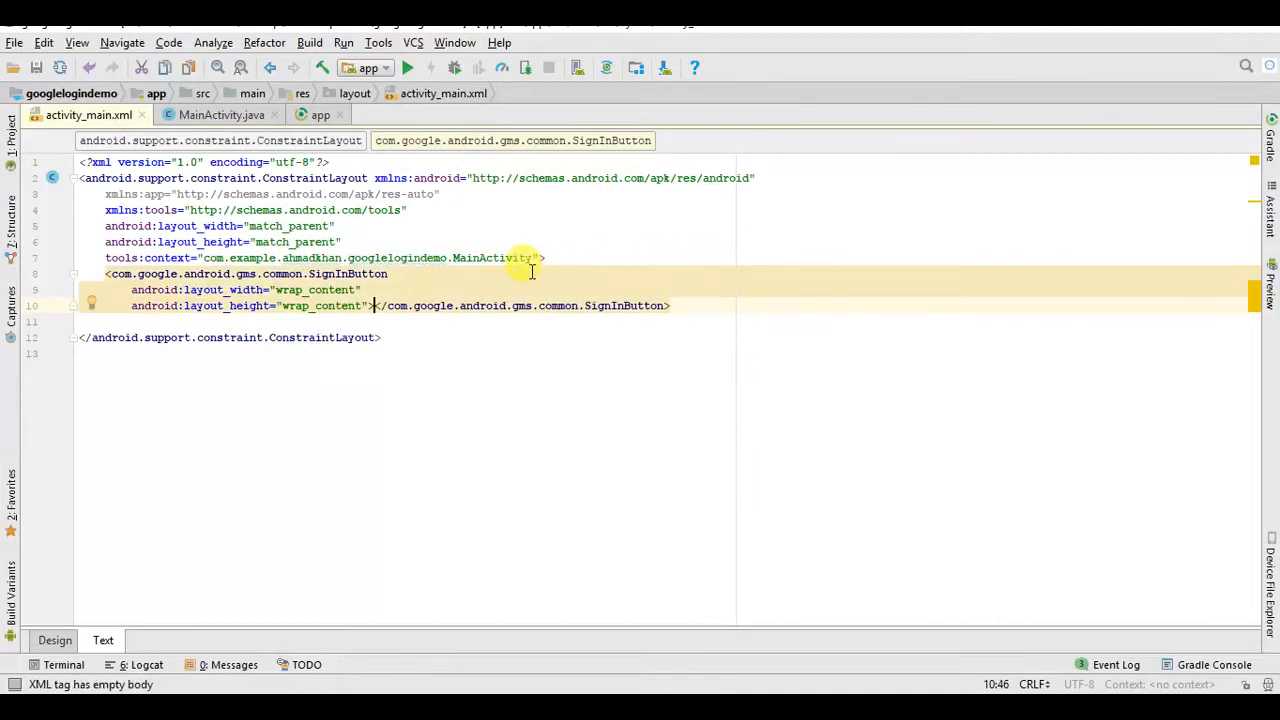
pyautogui.click(54, 640)
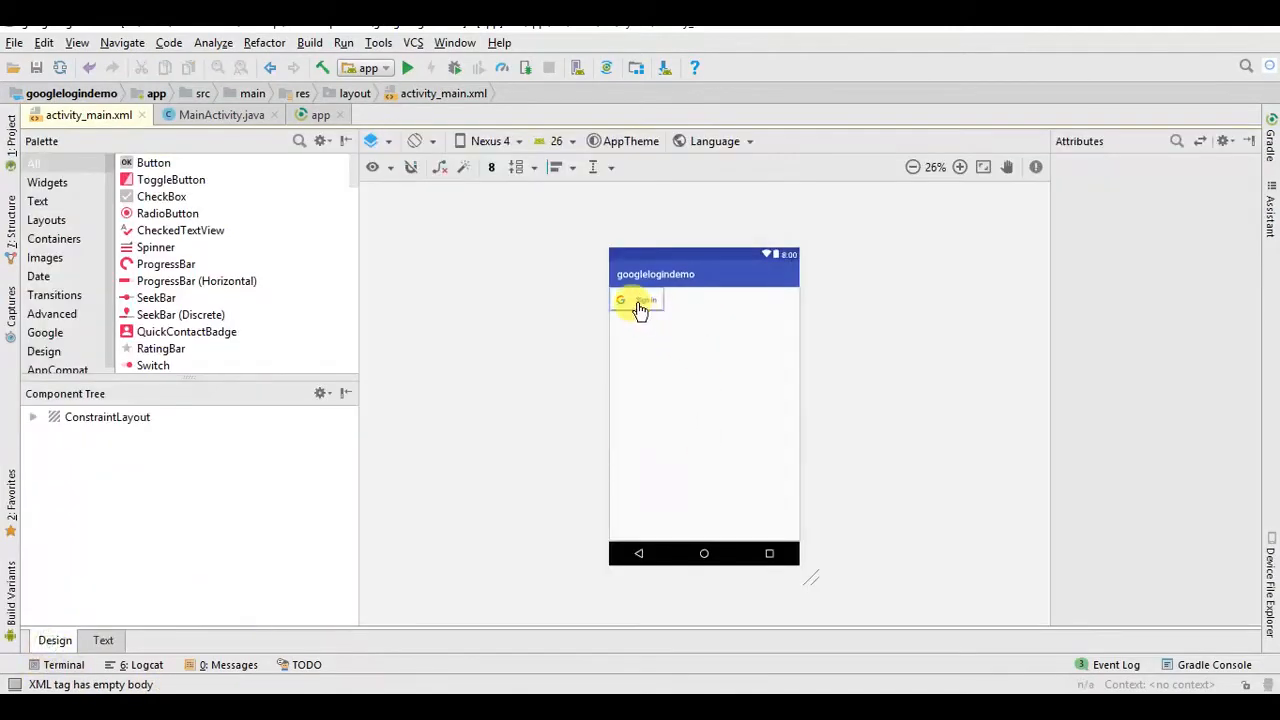
# - Expand the SignInButton horizontally, center it in parent, and set its ID to 'sign'
pyautogui.rightClick(636, 300)
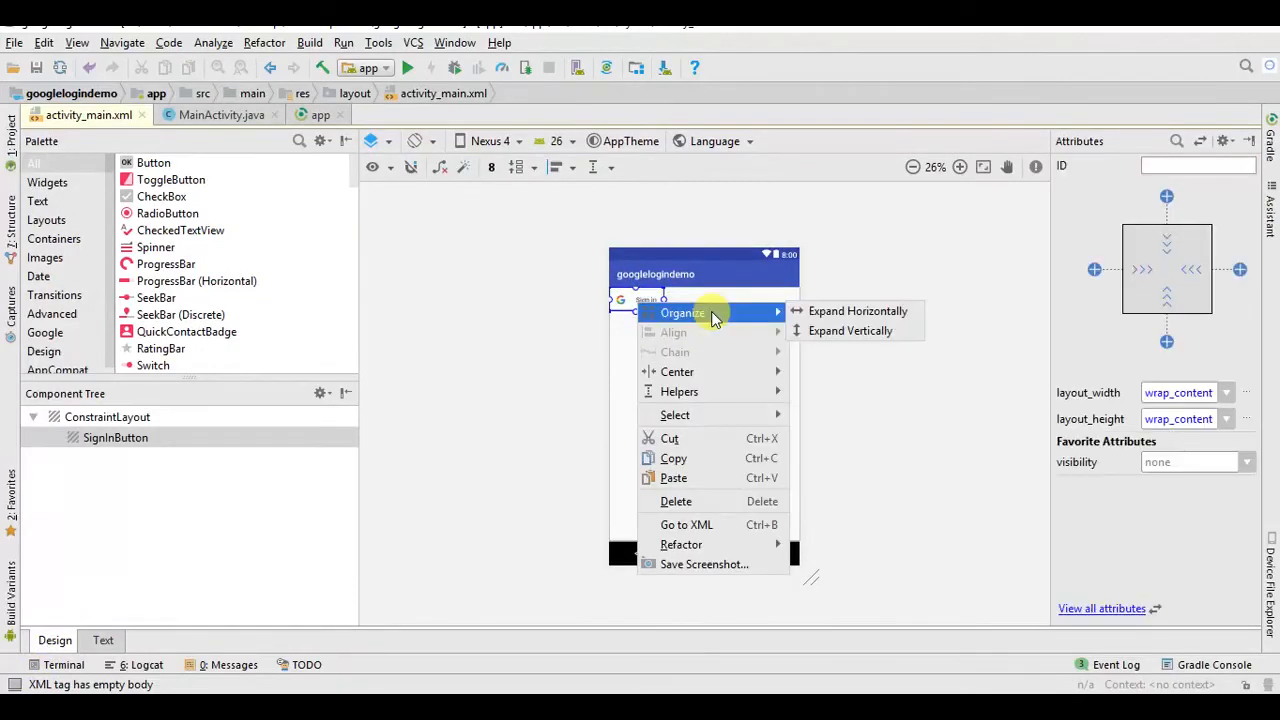
pyautogui.click(856, 311)
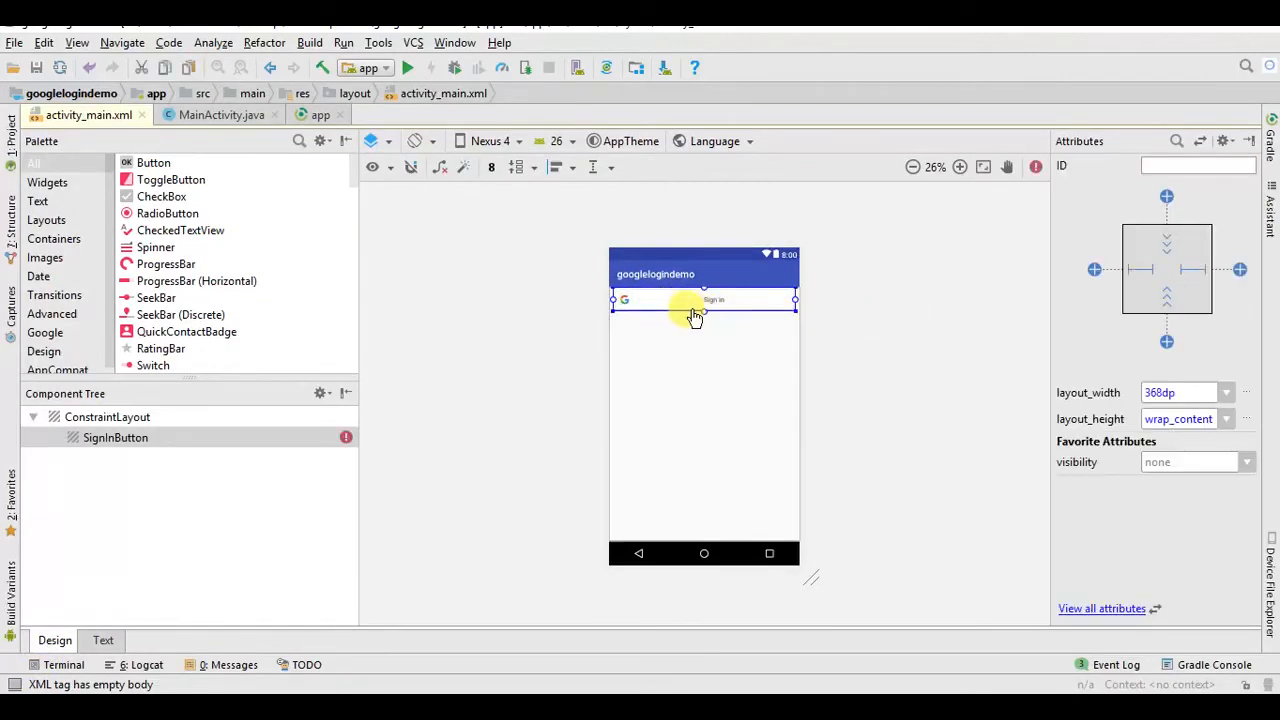
pyautogui.rightClick(695, 300)
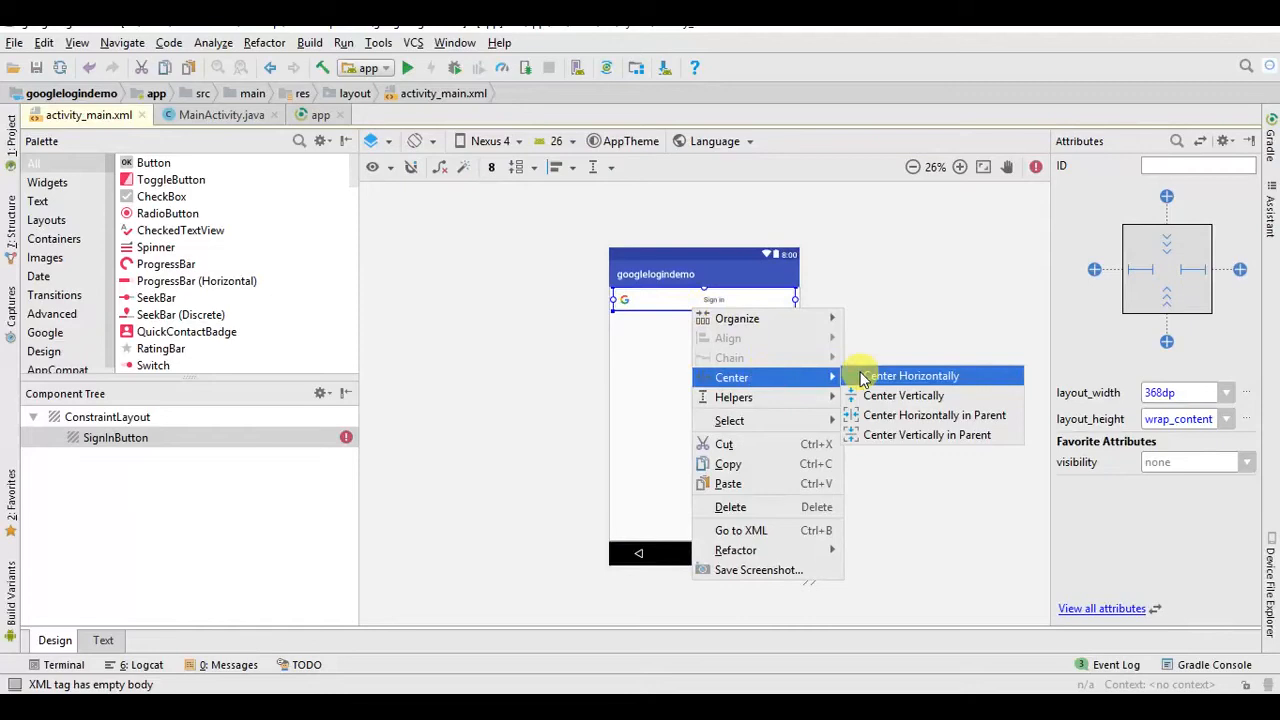
pyautogui.click(913, 375)
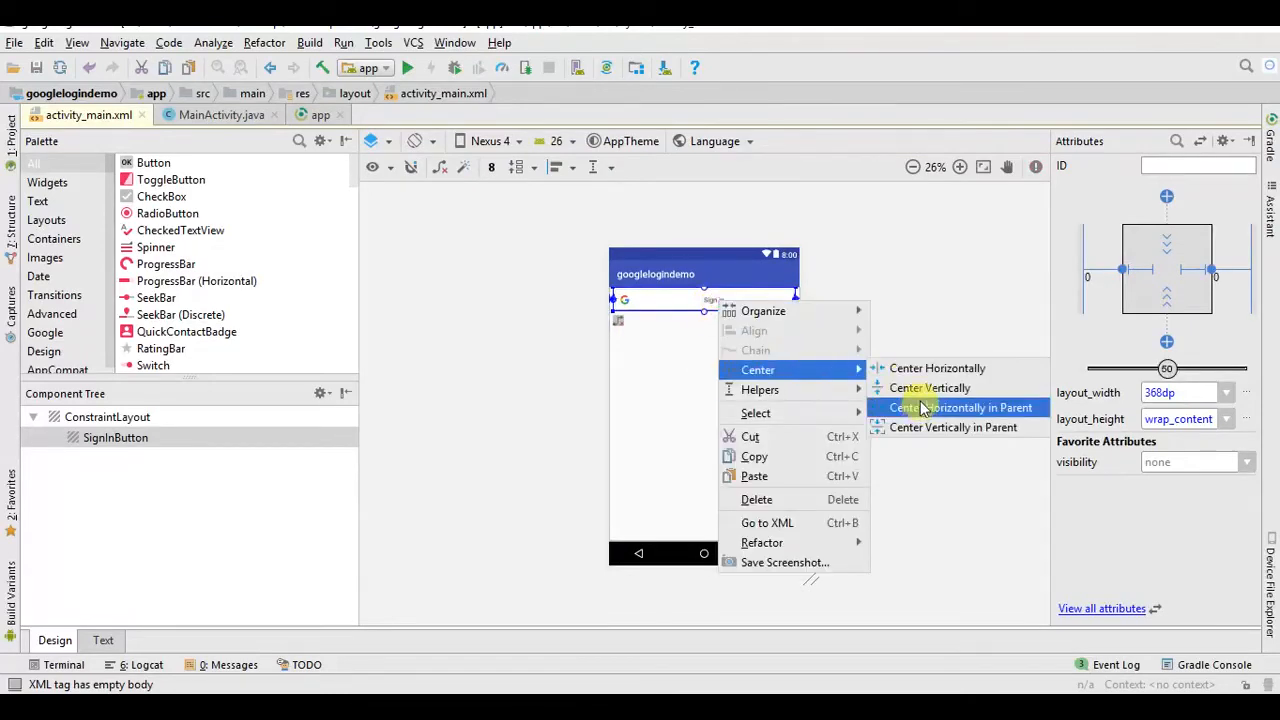
pyautogui.click(954, 407)
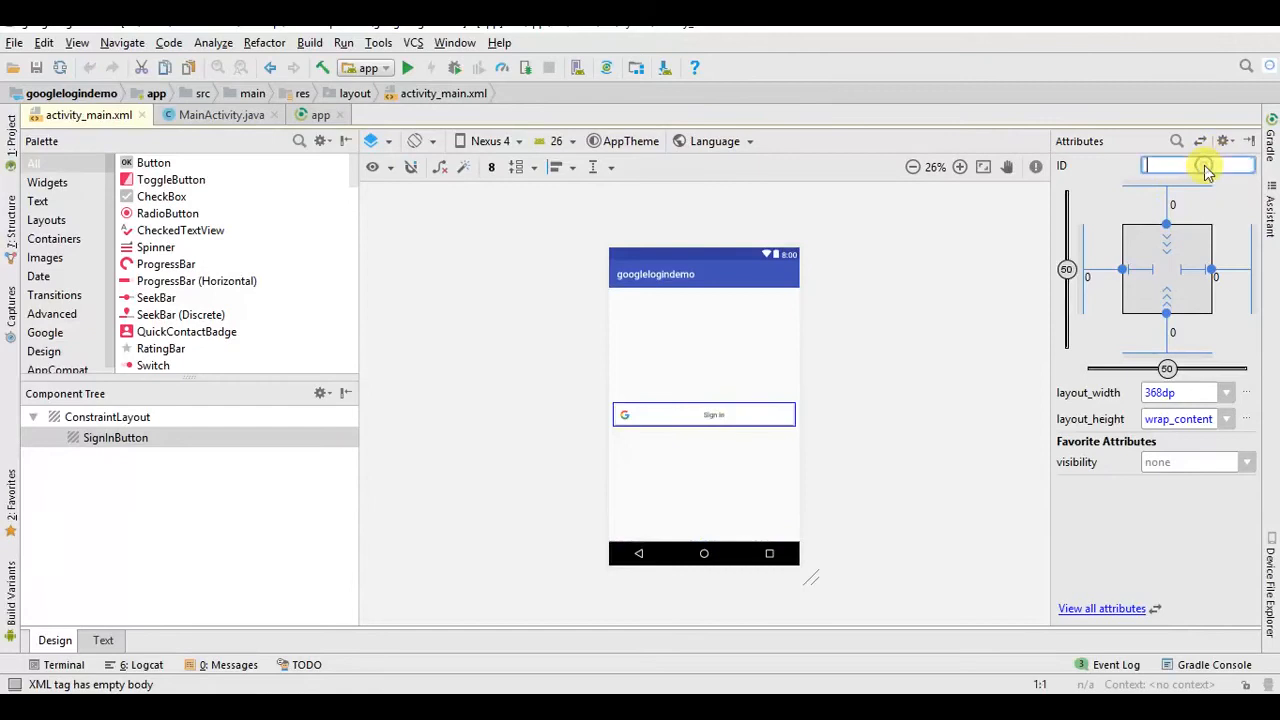
pyautogui.write('gr')
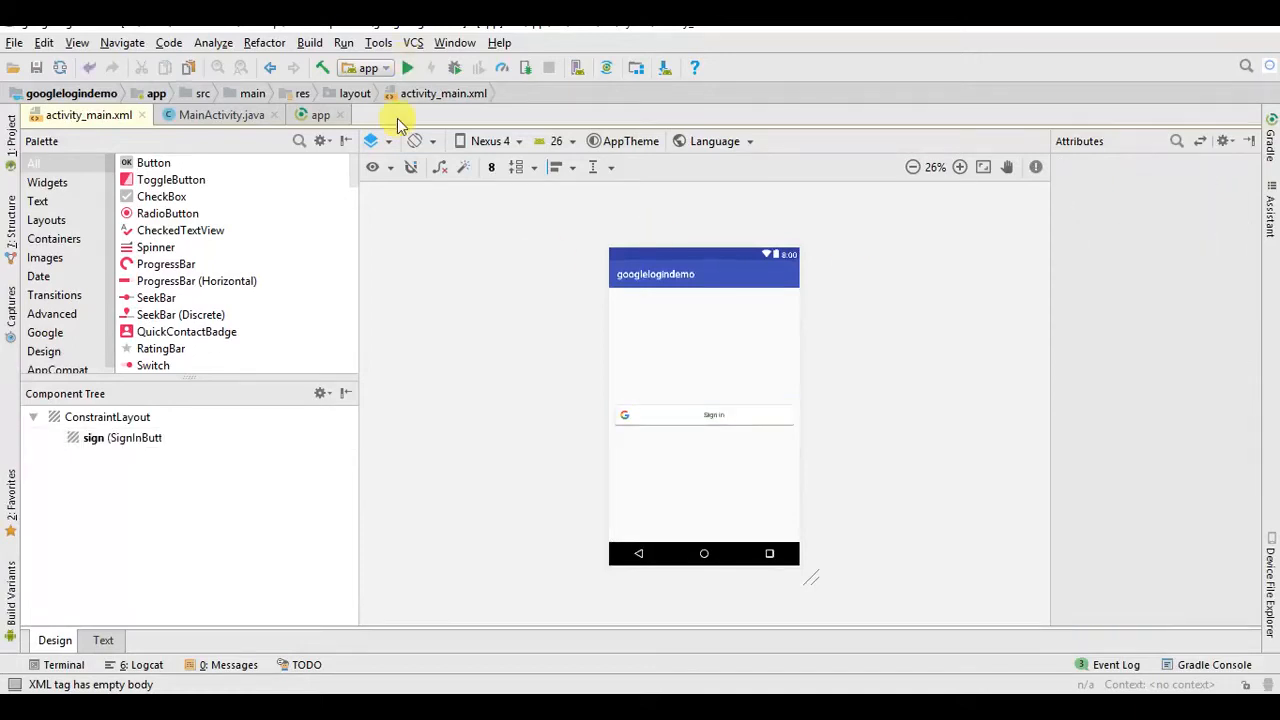
pyautogui.click(210, 114)
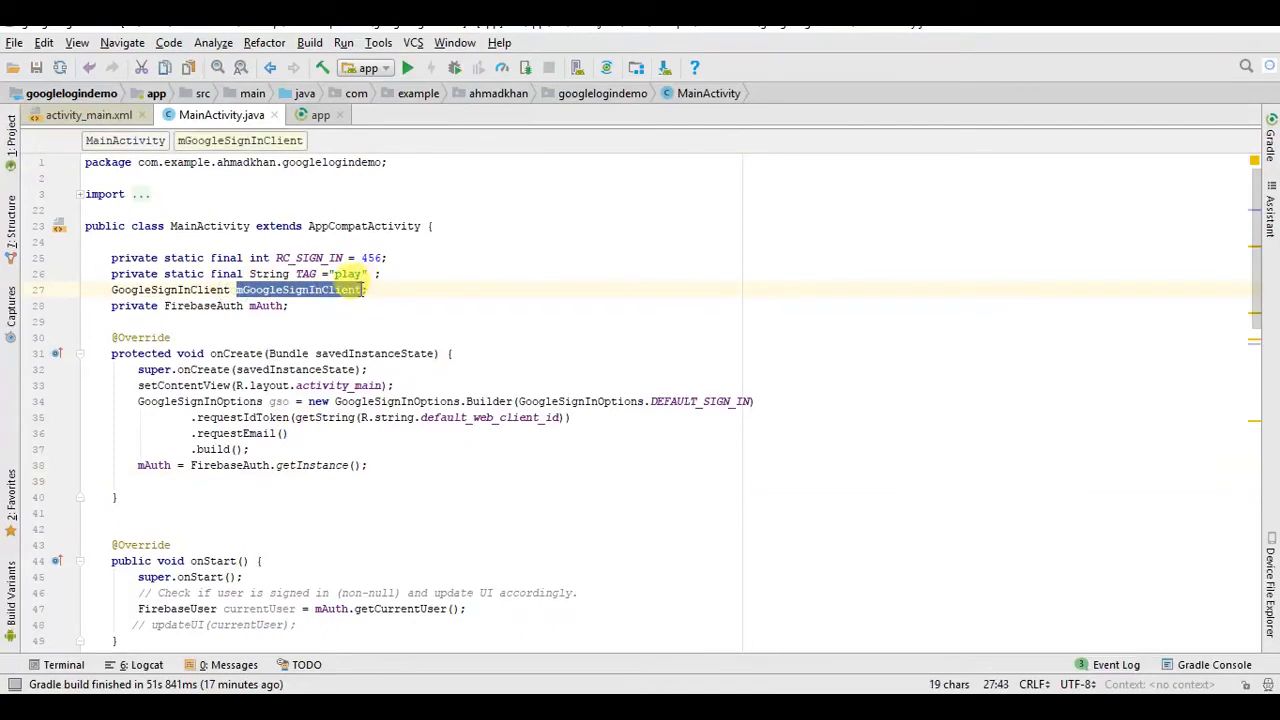
# - Add mGoogleSignInClient = GoogleSignIn.getClient(this, gso); to onCreate after the FirebaseAuth line
pyautogui.write('mGoogleSignInClient')
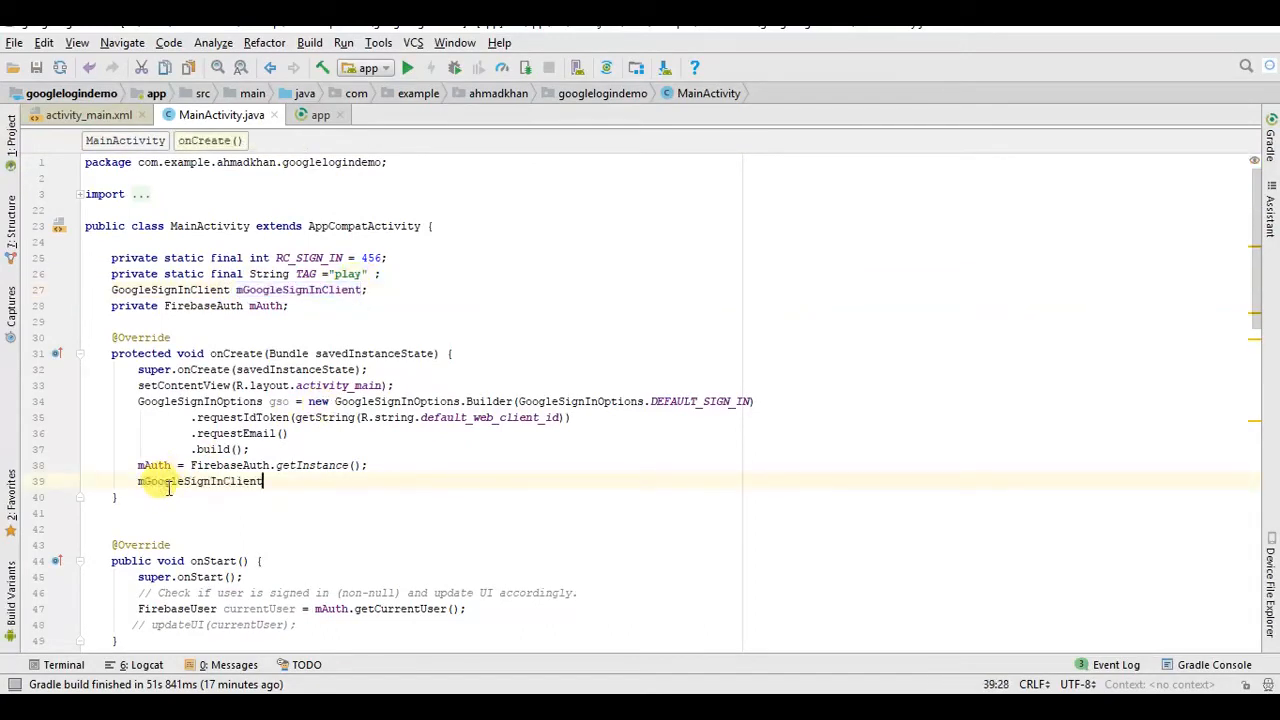
pyautogui.write('=s')
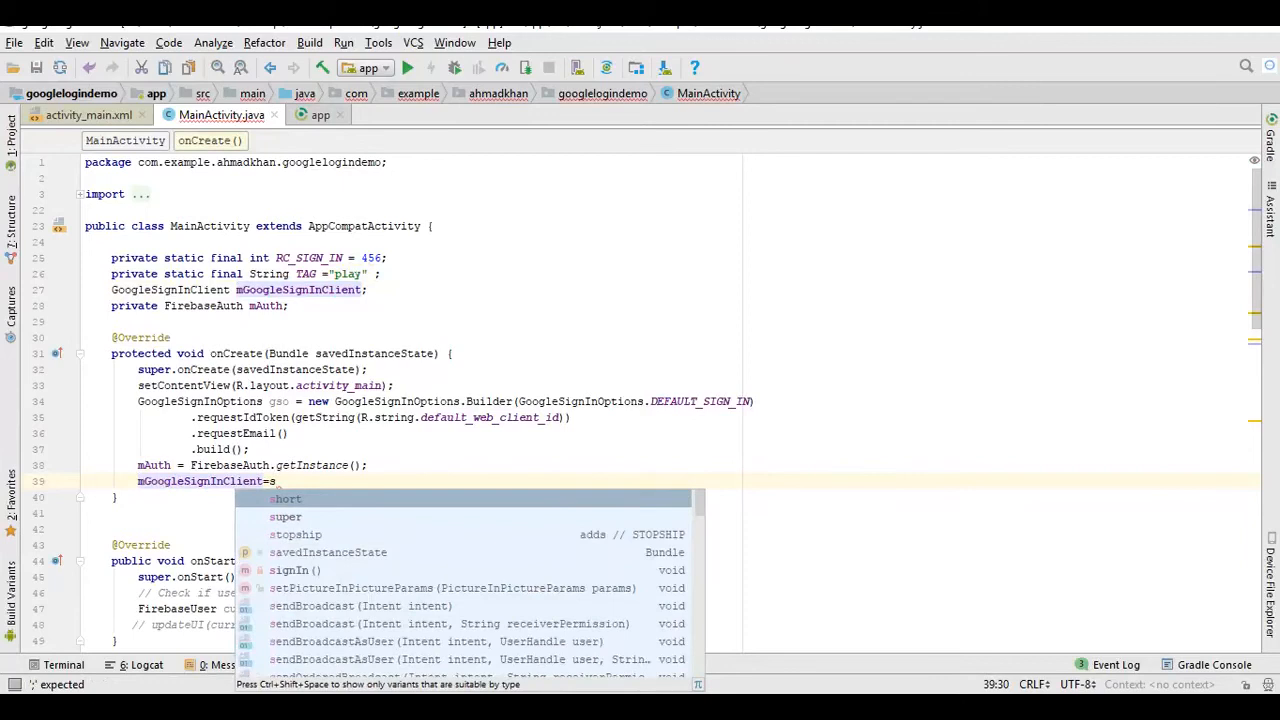
pyautogui.write('oogleSignIn.')
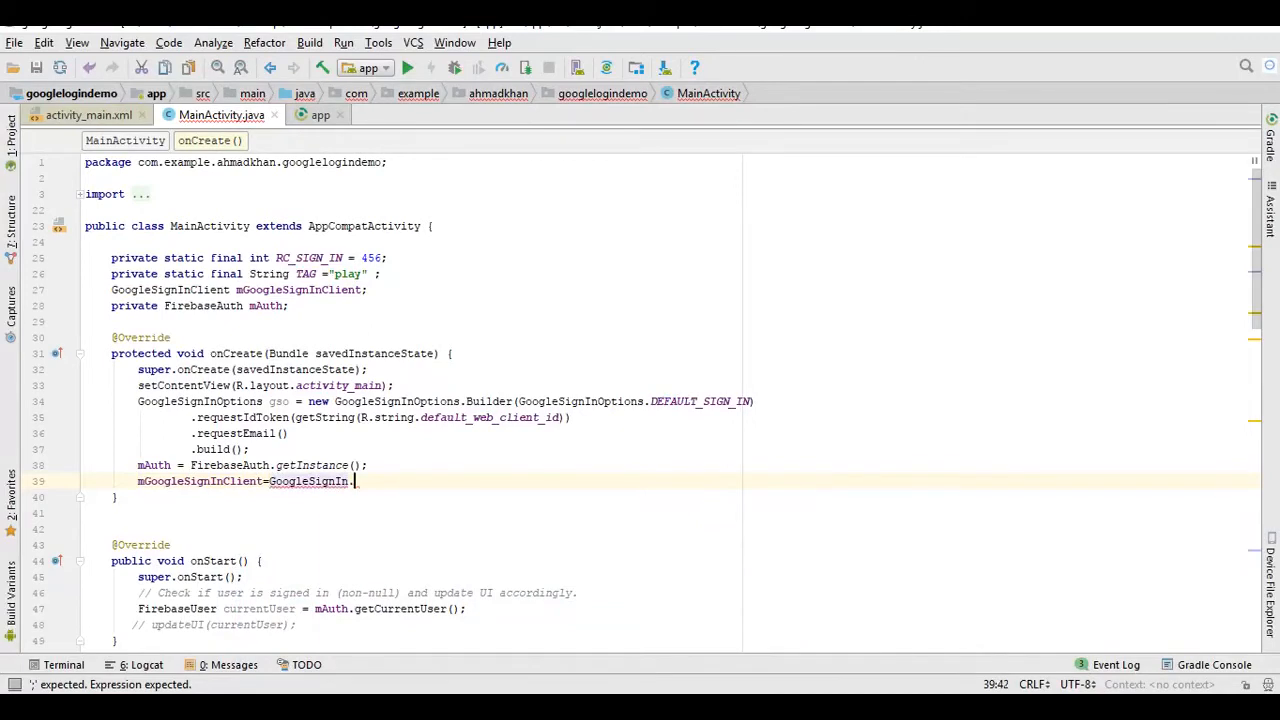
pyautogui.write('getClient(')
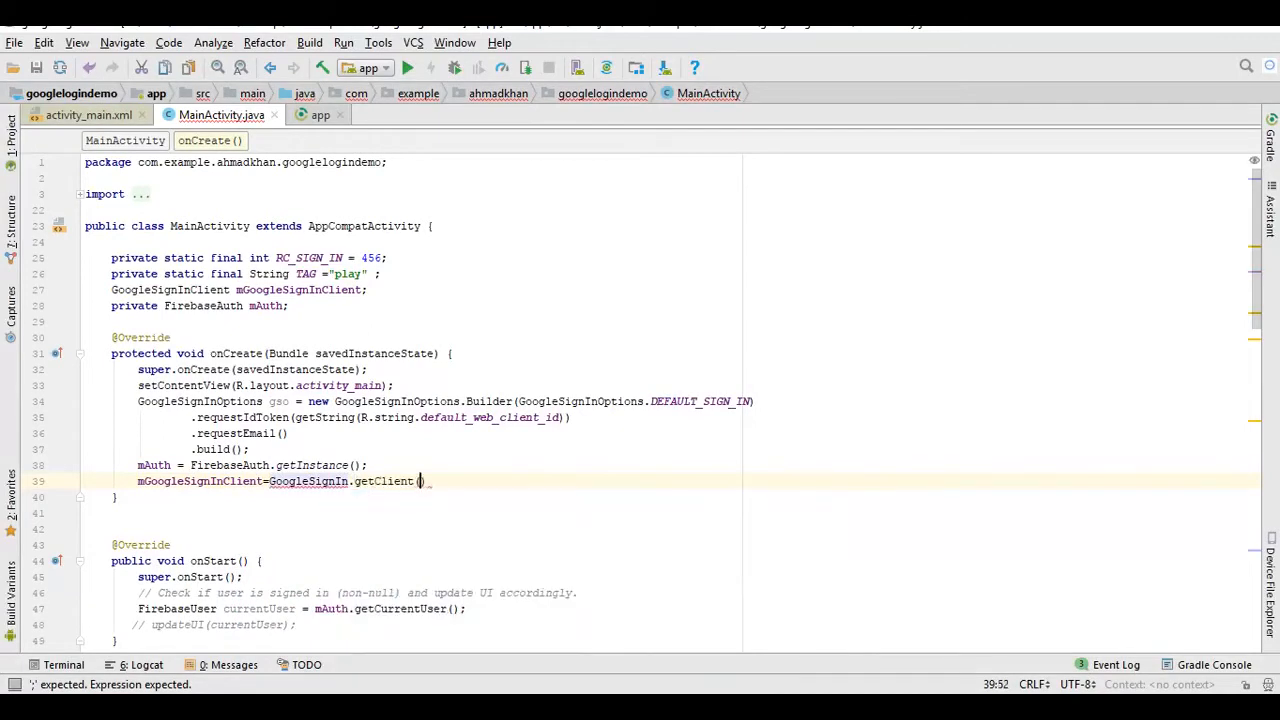
pyautogui.write('this')
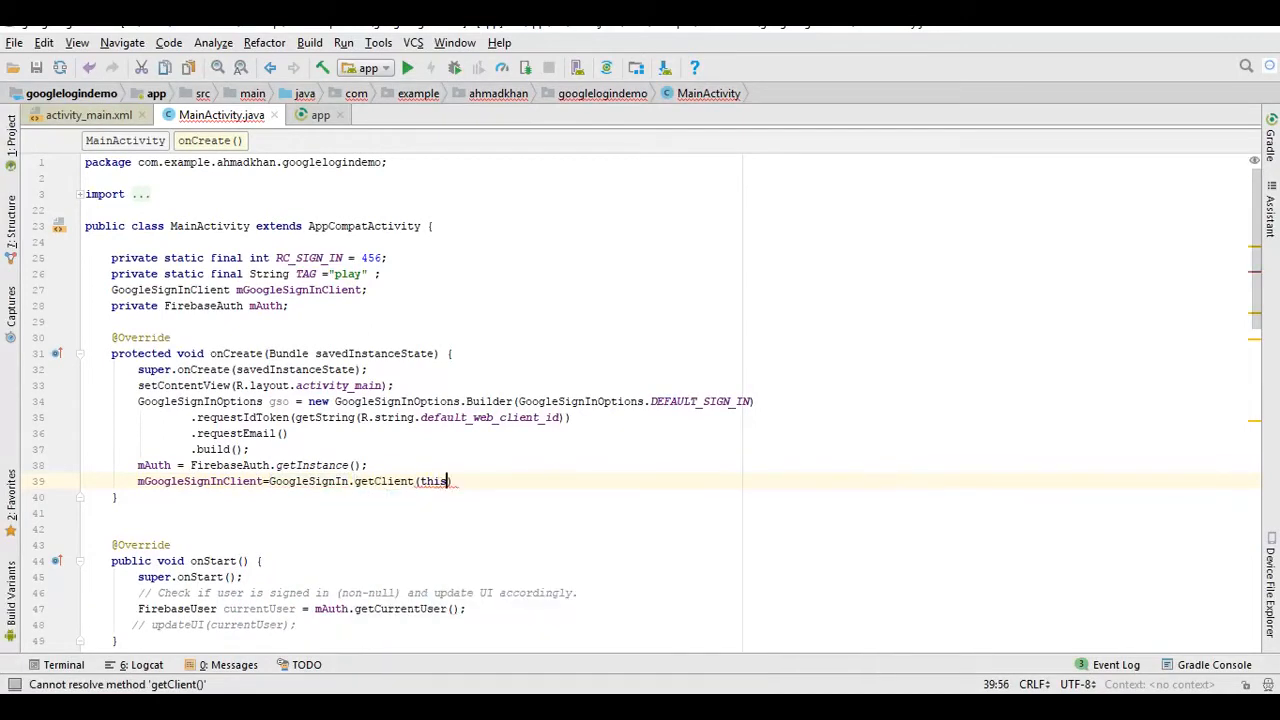
pyautogui.write(',g')
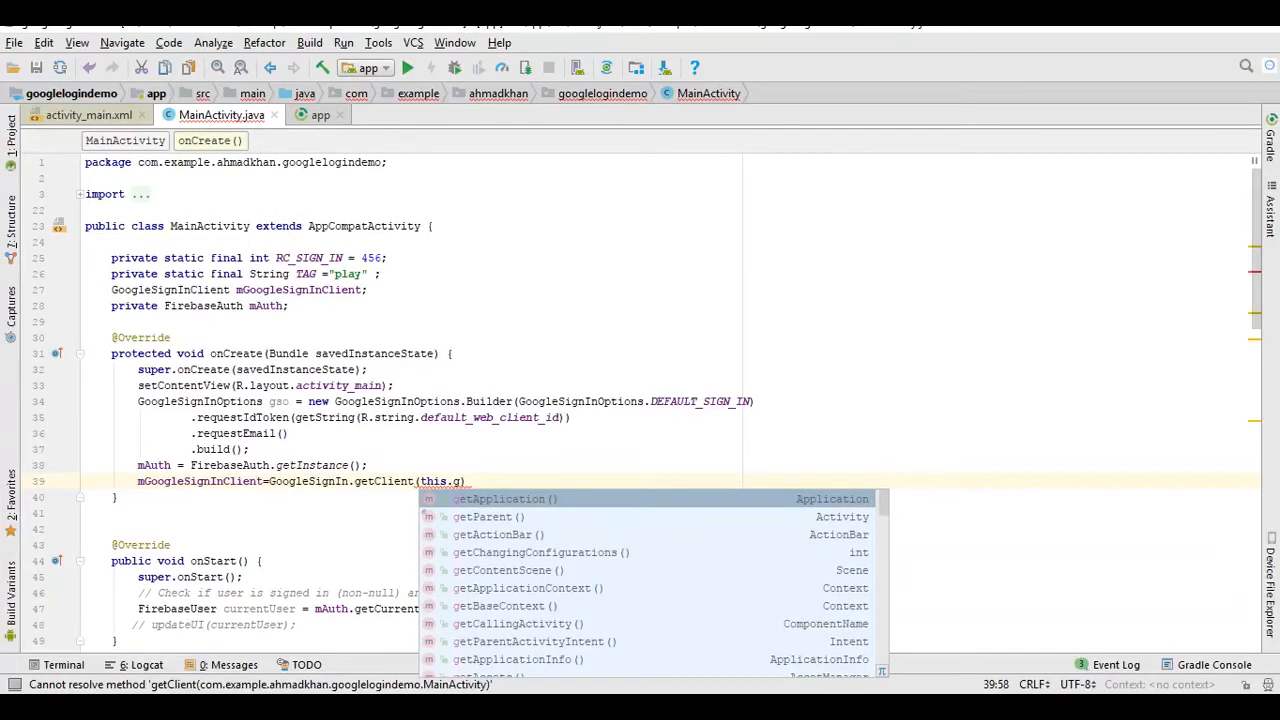
pyautogui.write('gso')
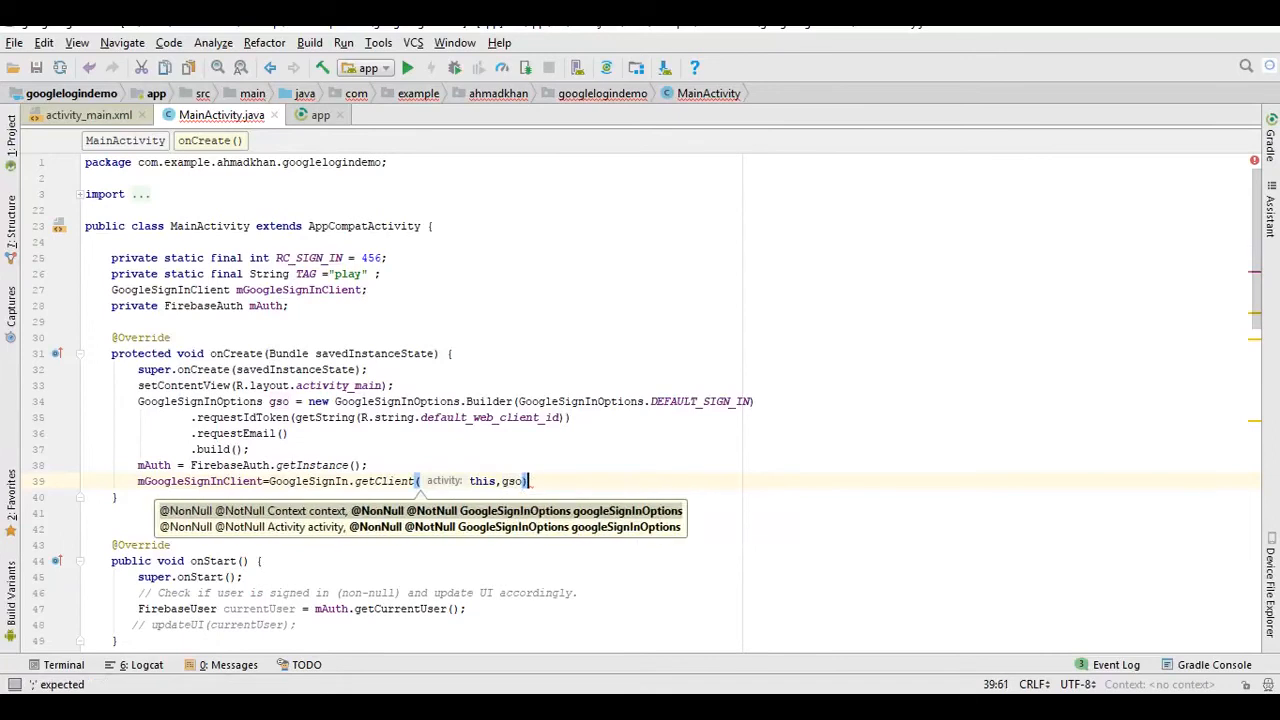
pyautogui.write(';')
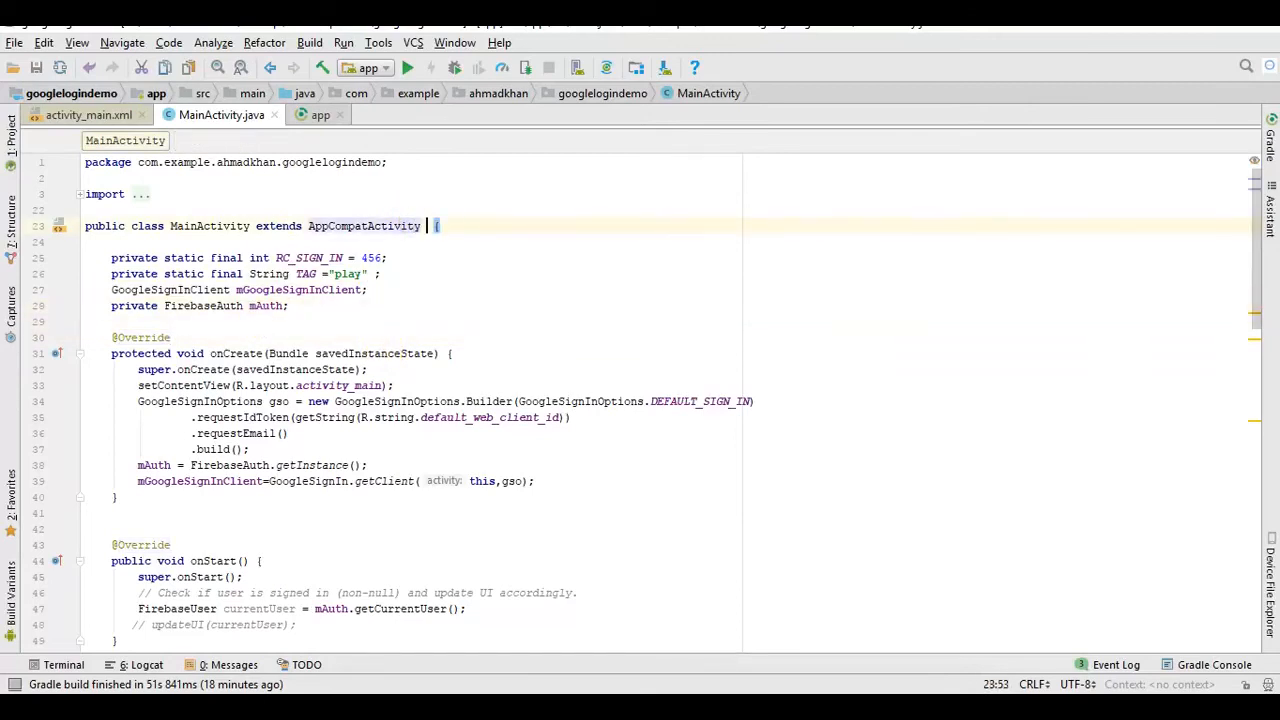
# - Declare that MainActivity implements View.OnClickListener
pyautogui.write('implements')
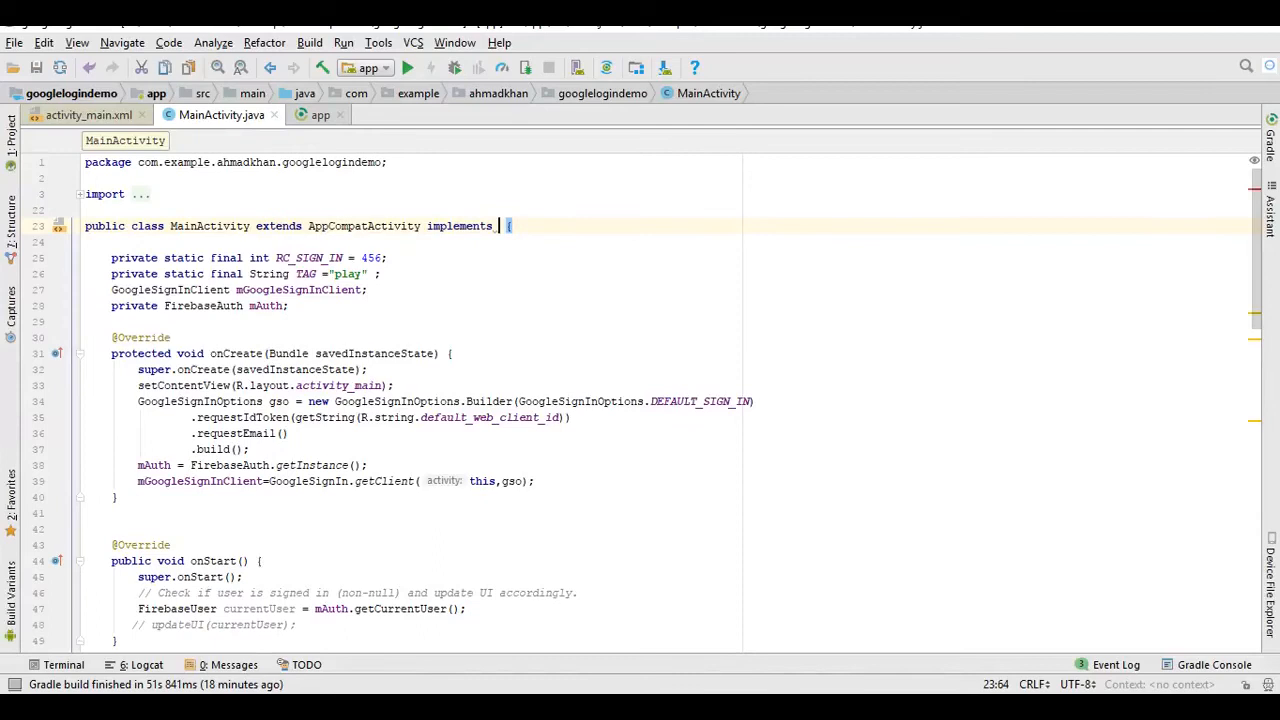
pyautogui.write('o')
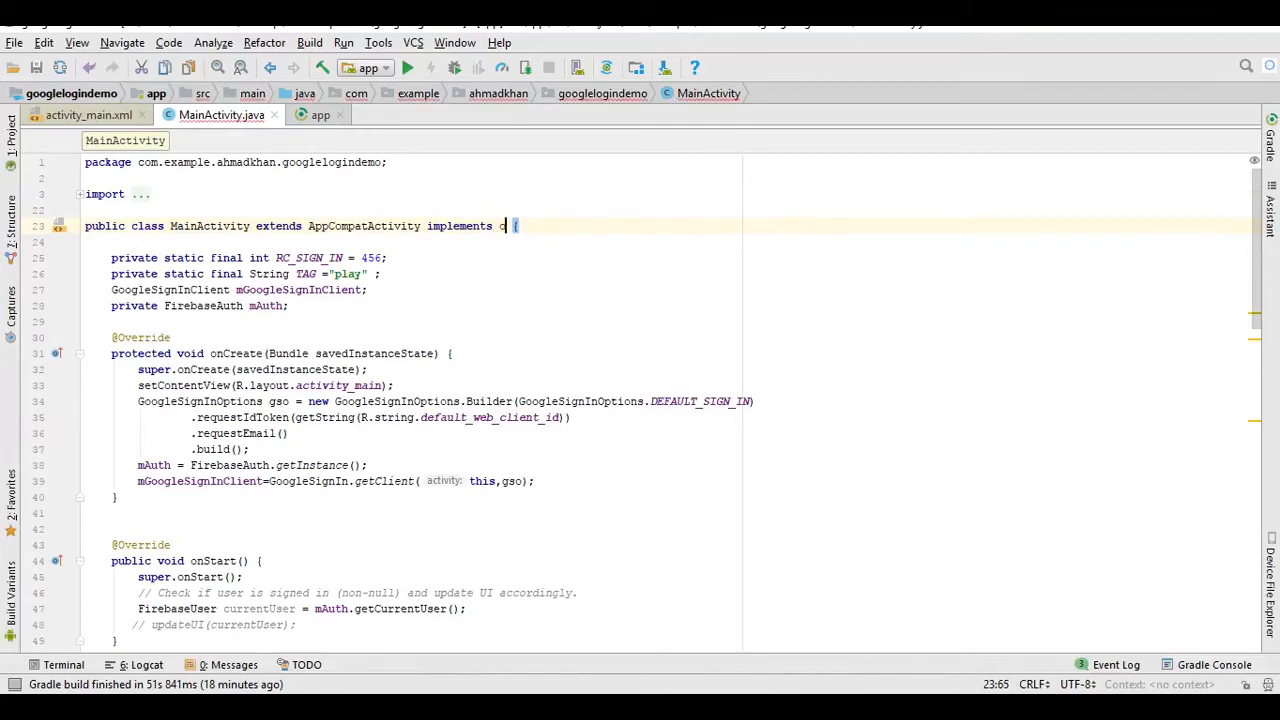
pyautogui.write('View')
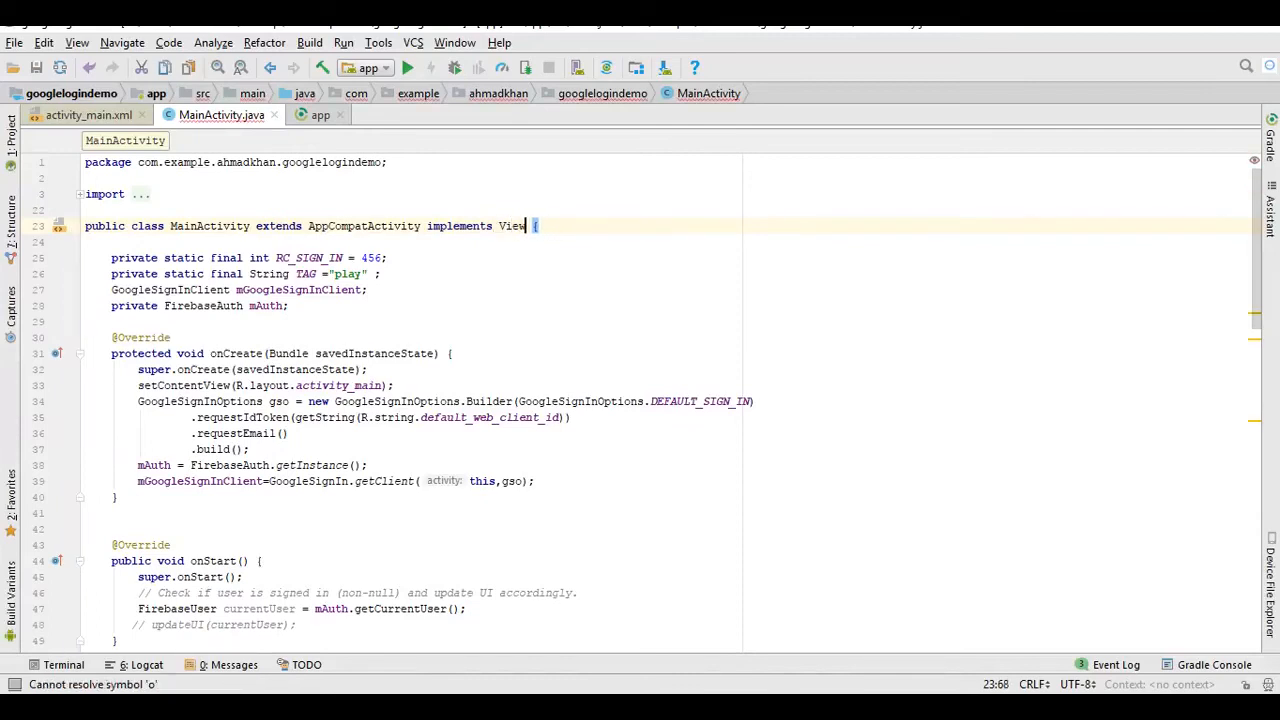
pyautogui.write('.on')
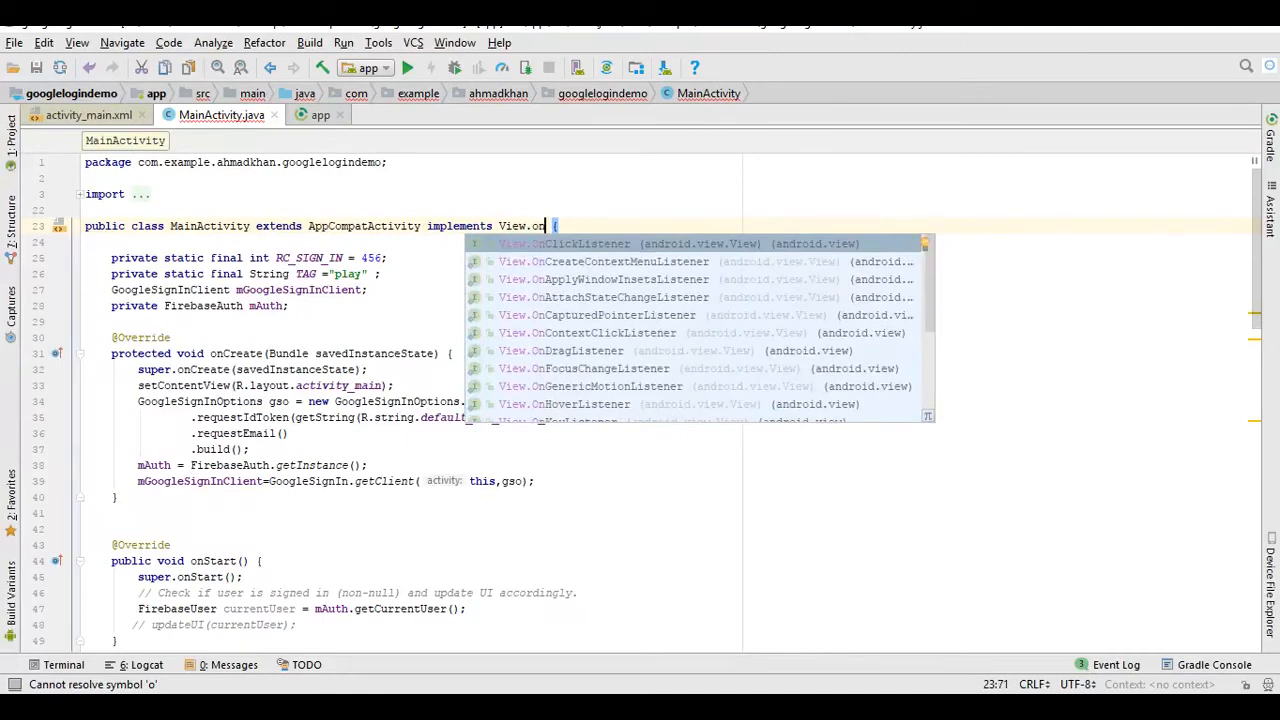
pyautogui.click(566, 243)
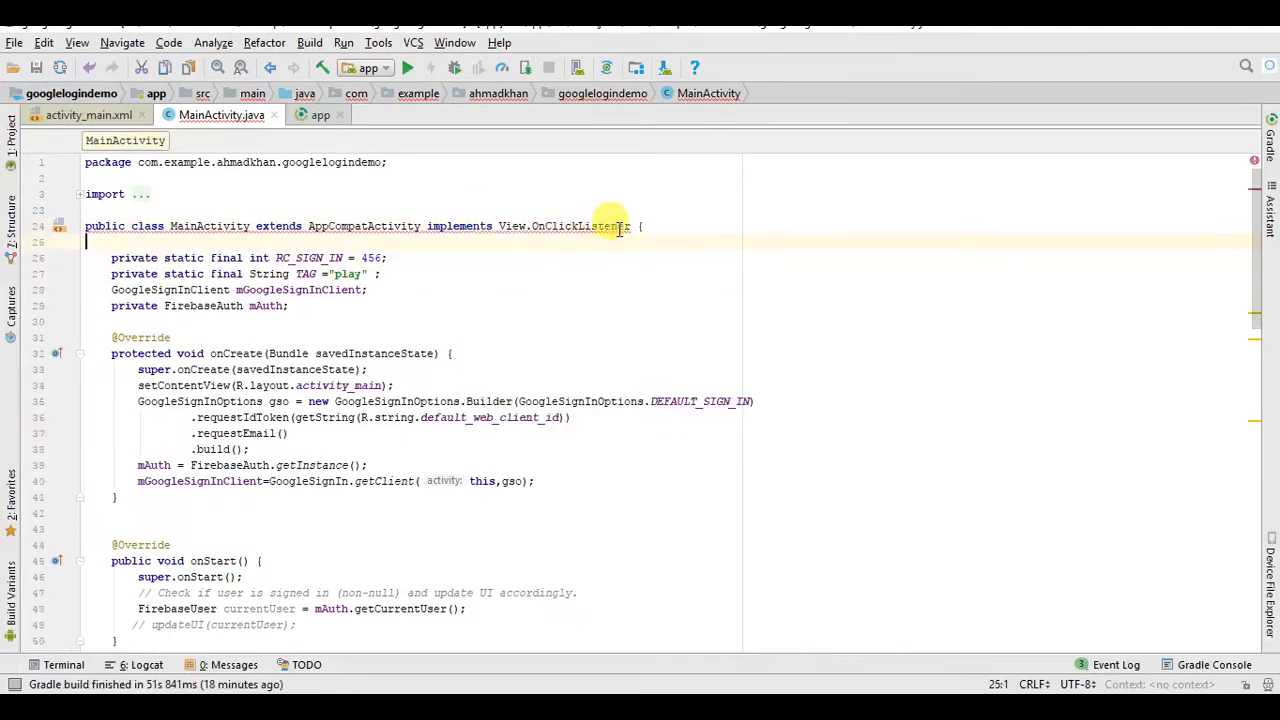
# - Generate the missing onClick method through Implement methods
pyautogui.doubleClick(578, 226)
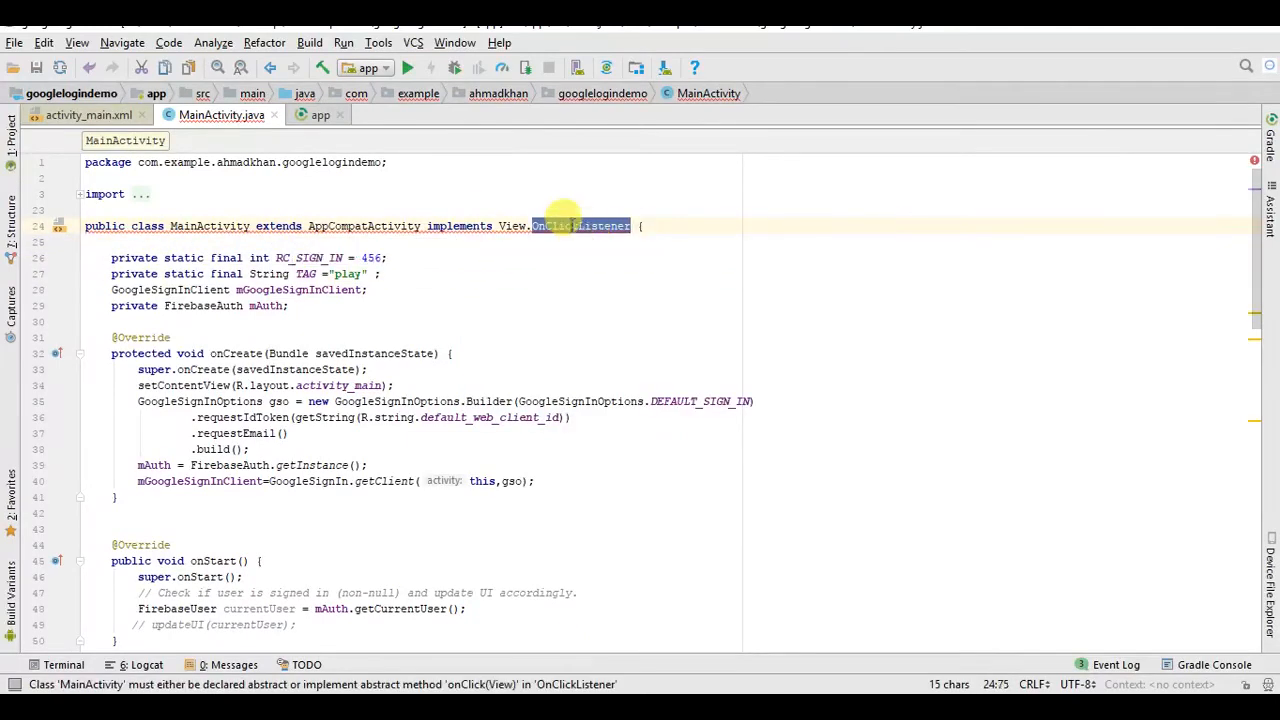
pyautogui.click(580, 225)
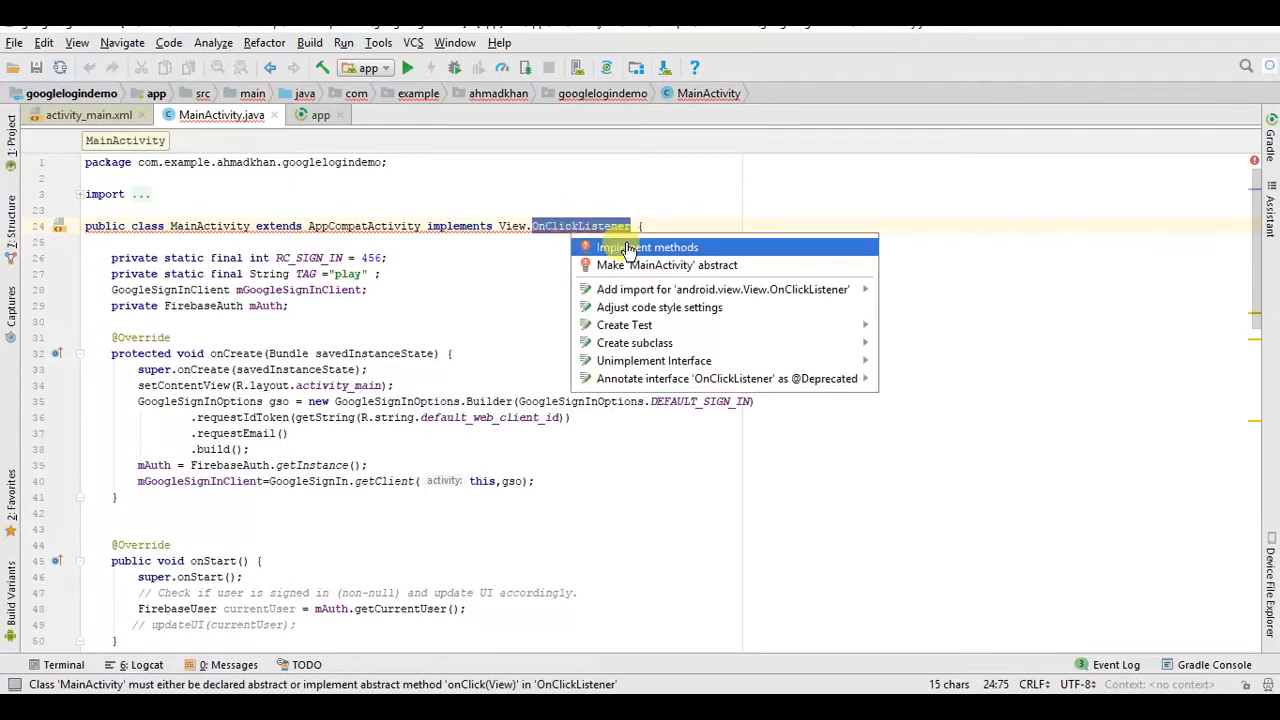
pyautogui.click(648, 247)
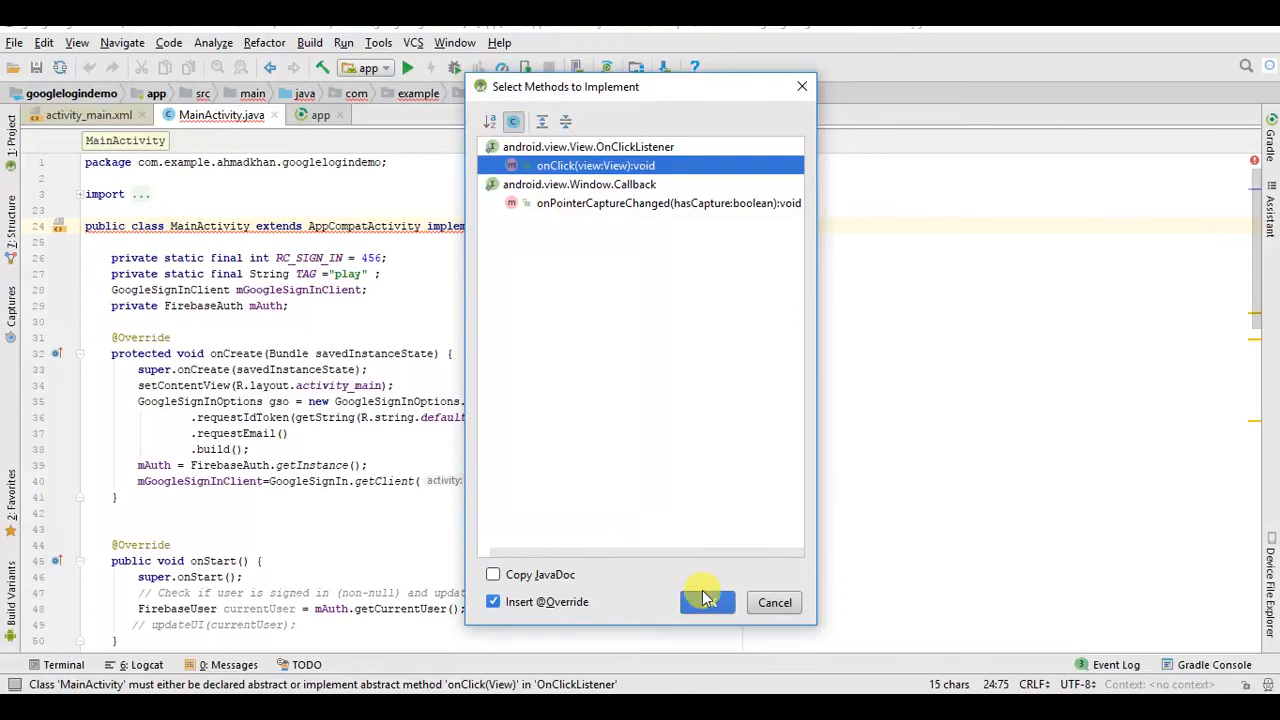
pyautogui.click(706, 602)
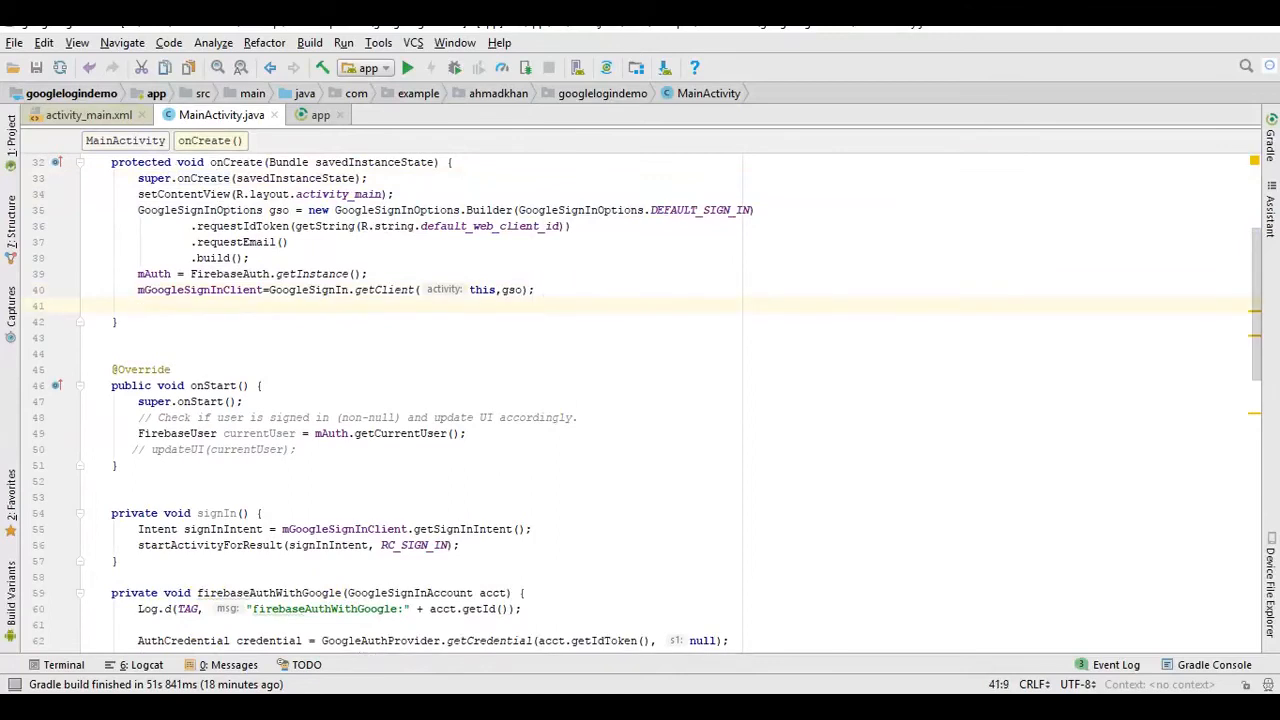
# - Set the sign button's click listener to this in onCreate, and call signIn() in onClick
pyautogui.write('vi')
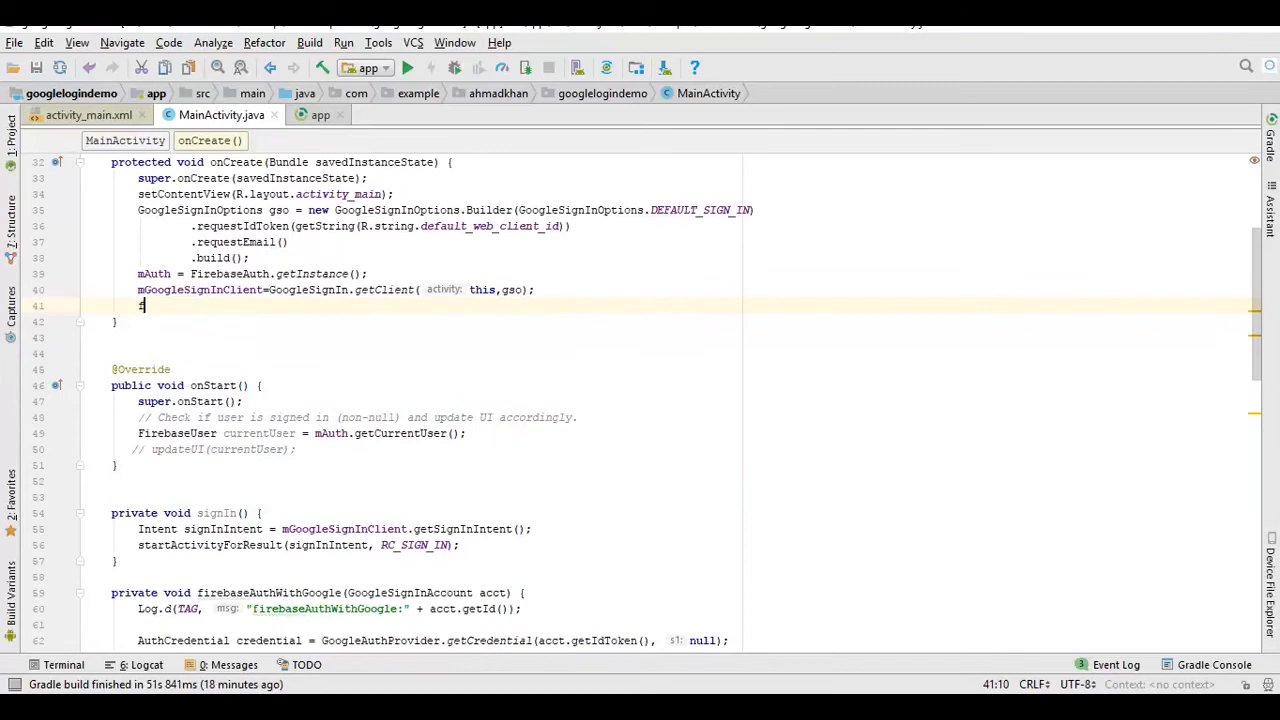
pyautogui.write('findViewById(R.id.sign')
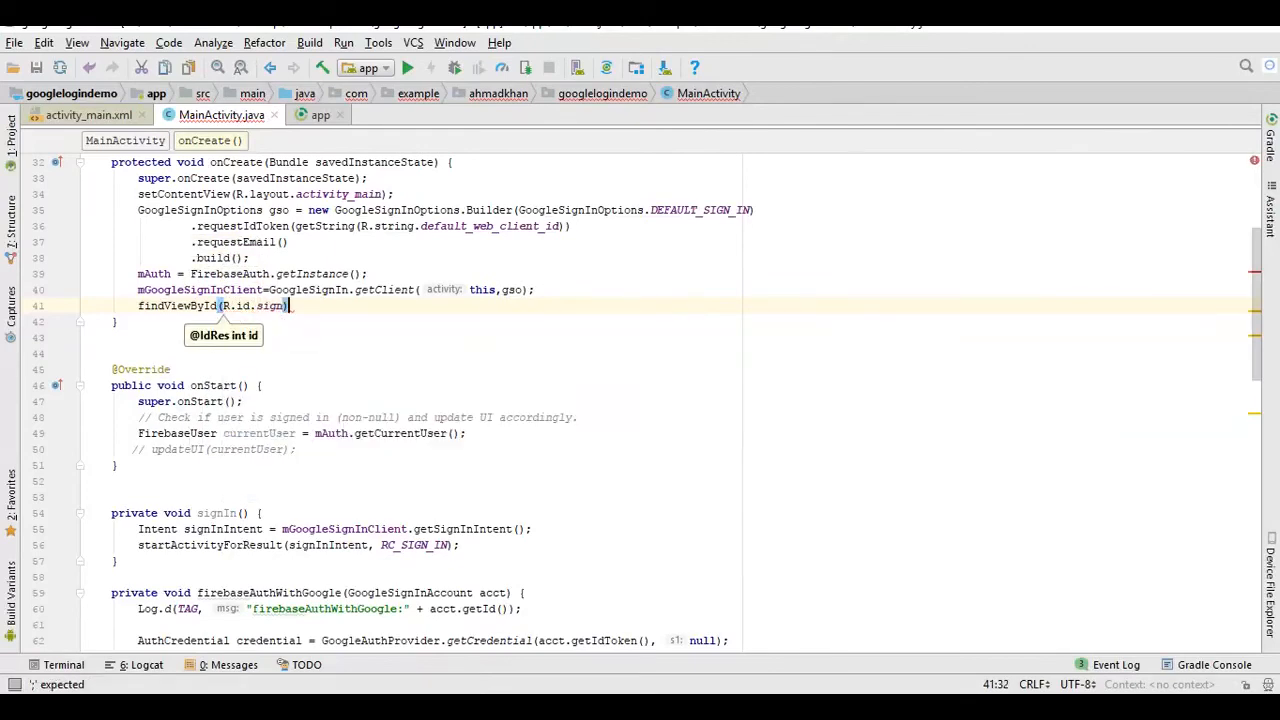
pyautogui.write(').on')
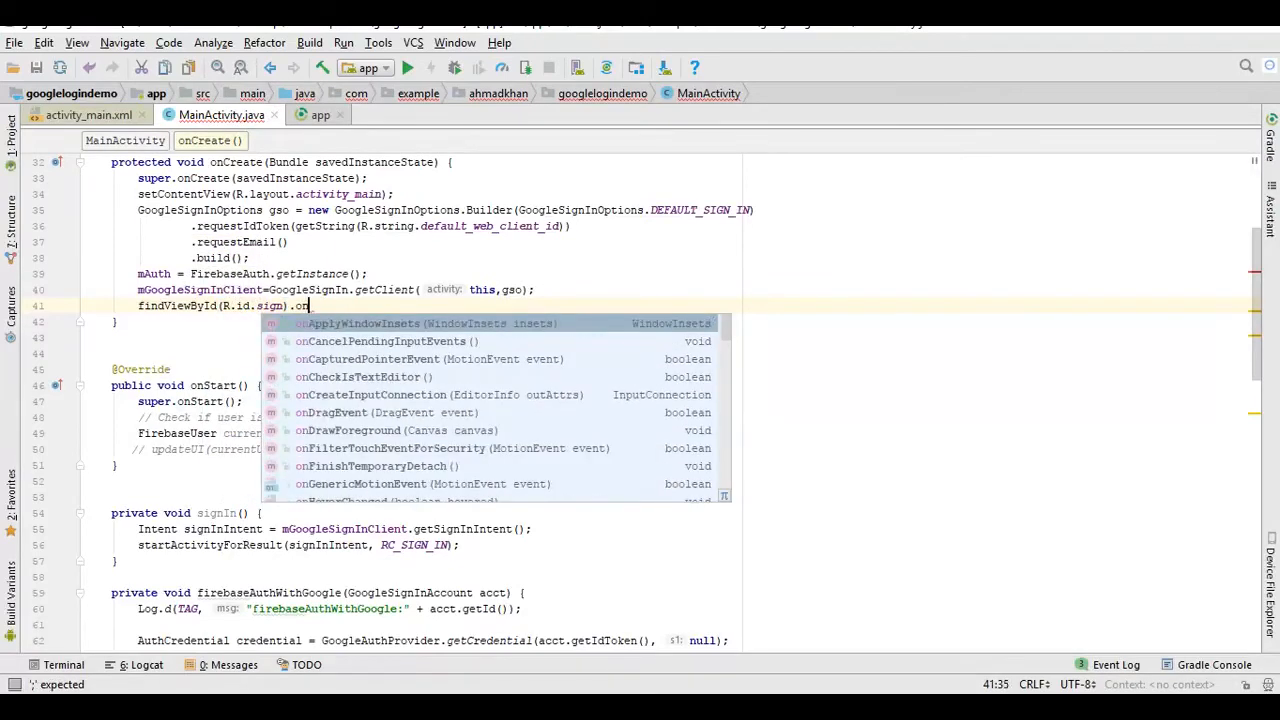
pyautogui.write('cli')
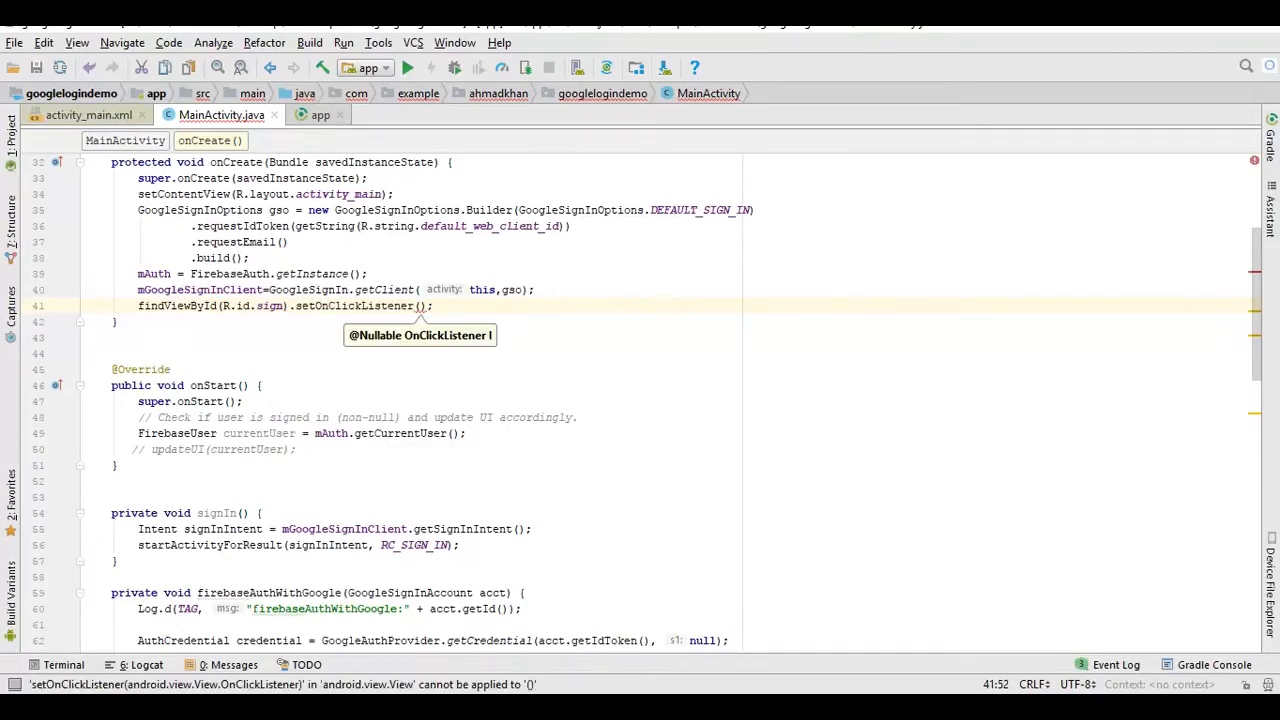
pyautogui.write('this')
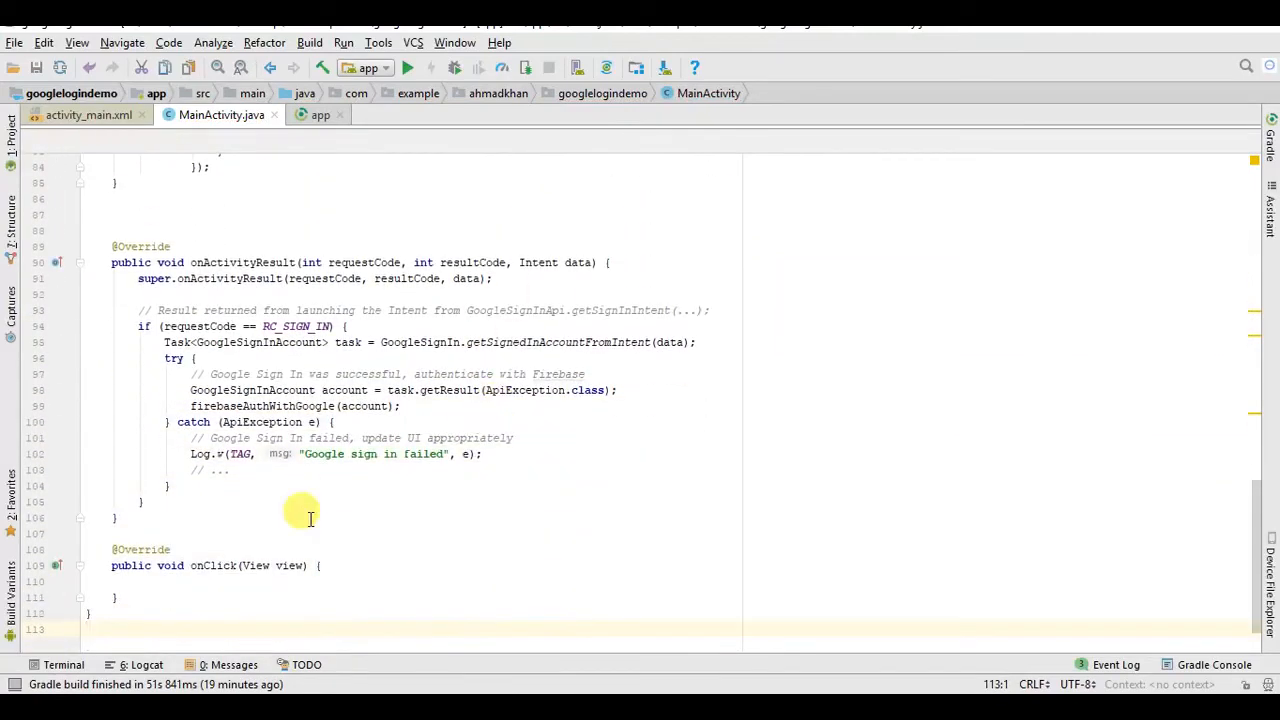
pyautogui.write('signIn();')
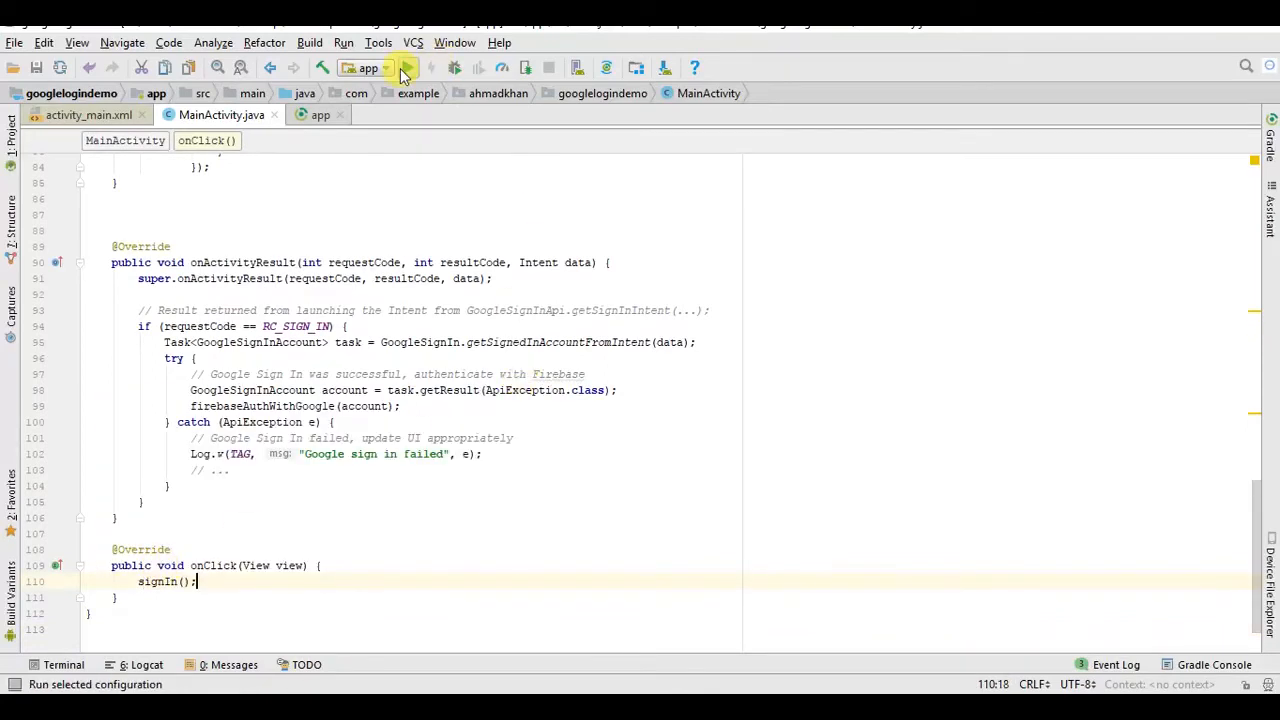
# - Run the app on the Nexus 5 API 23 virtual device
pyautogui.click(408, 68)
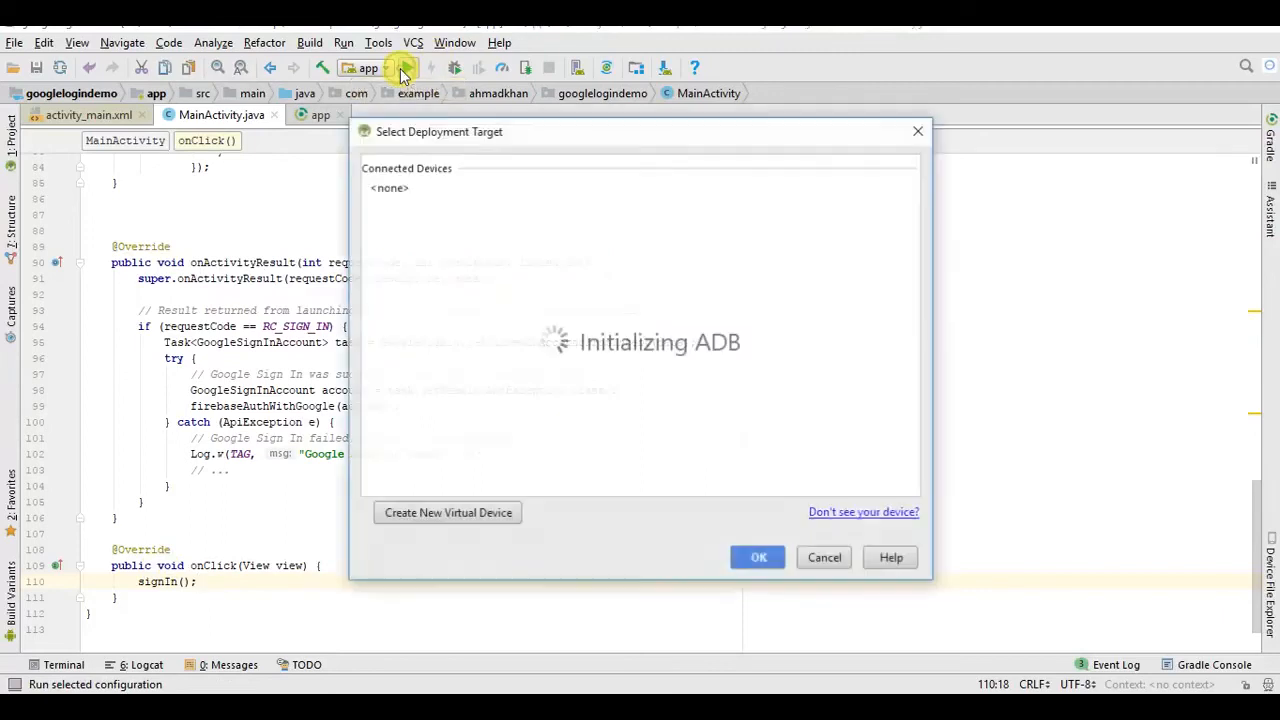
pyautogui.moveTo(762, 507)
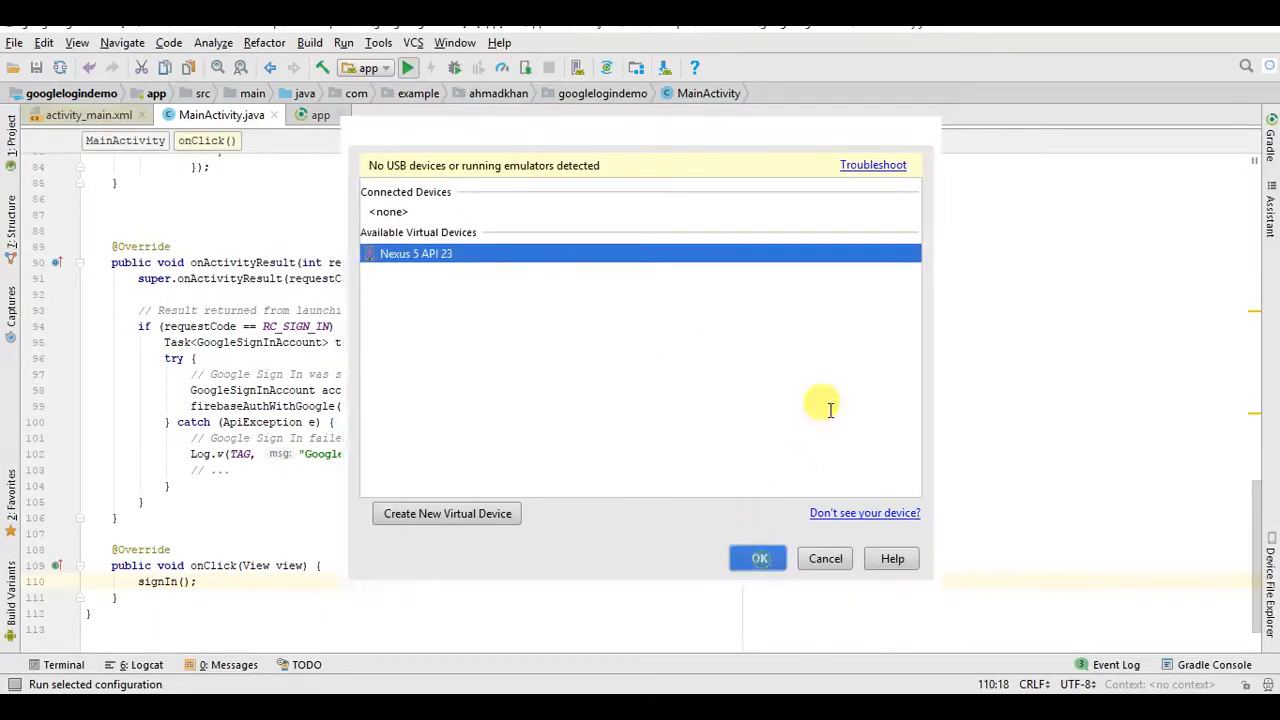
pyautogui.click(757, 558)
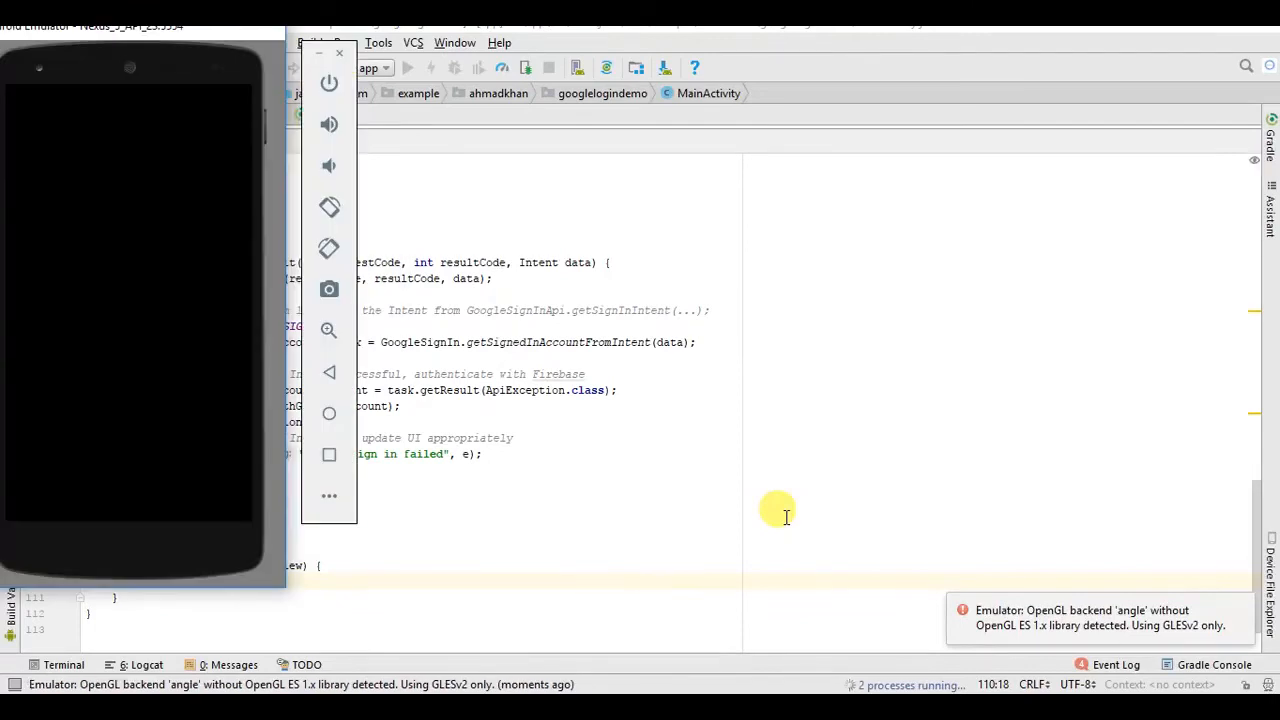
# - Tap Sign in, choose the listed Google account, then retry sign-in in the emulator
pyautogui.click(407, 67)
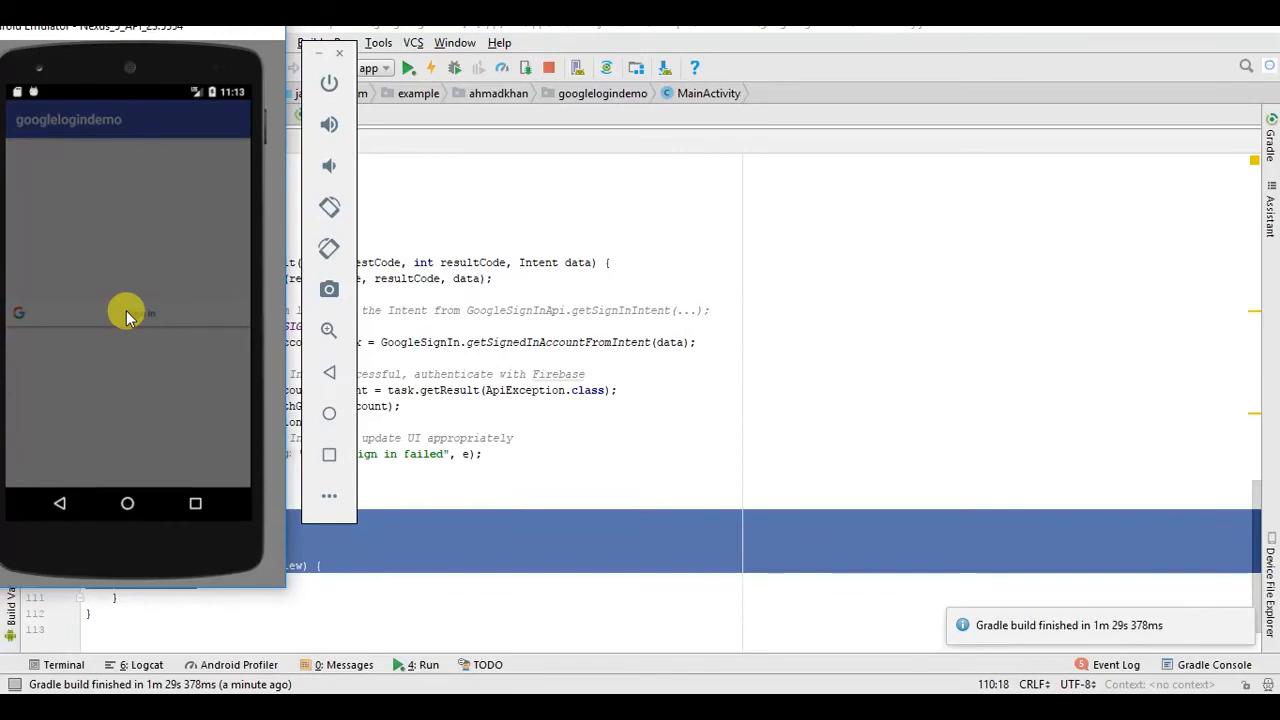
pyautogui.click(127, 313)
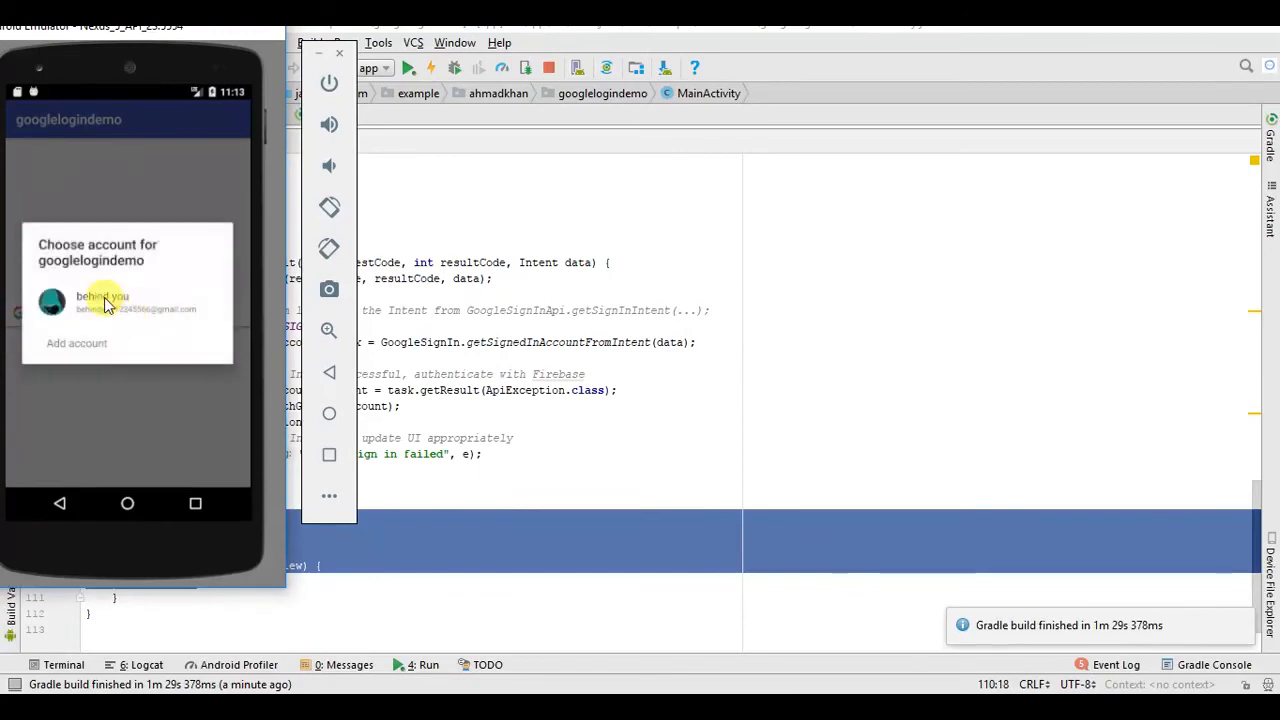
pyautogui.click(100, 300)
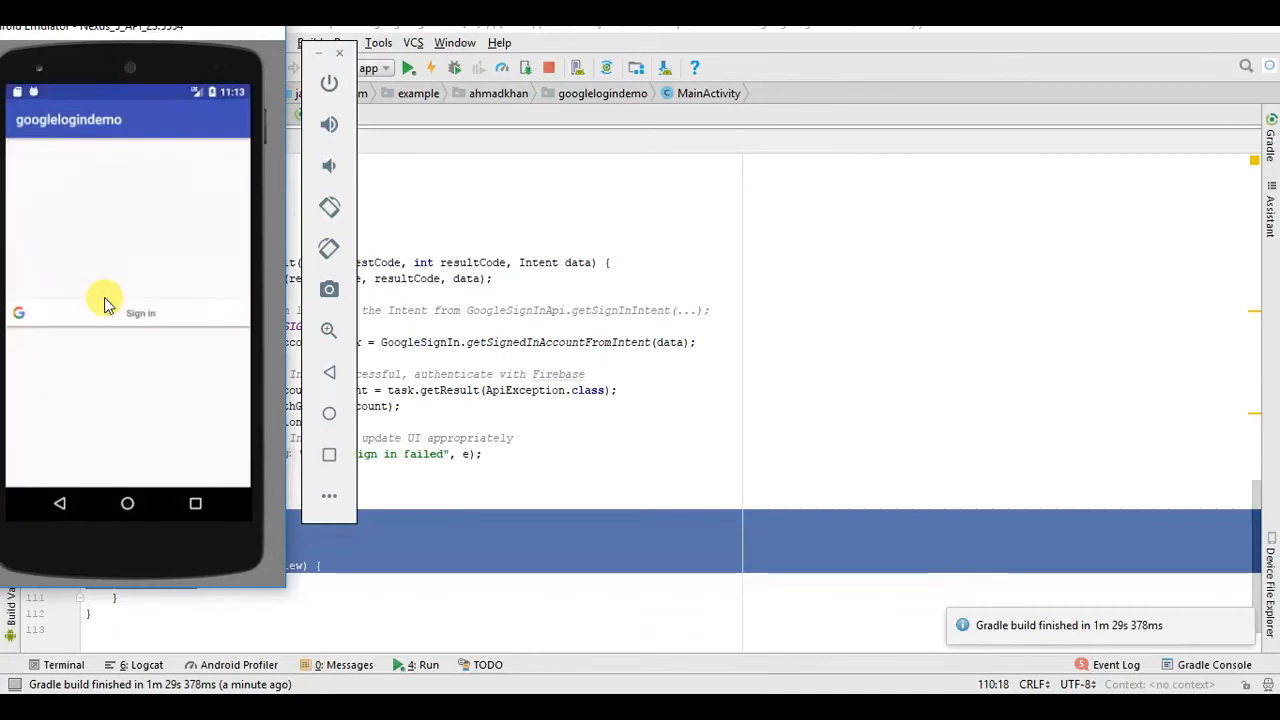
pyautogui.click(127, 313)
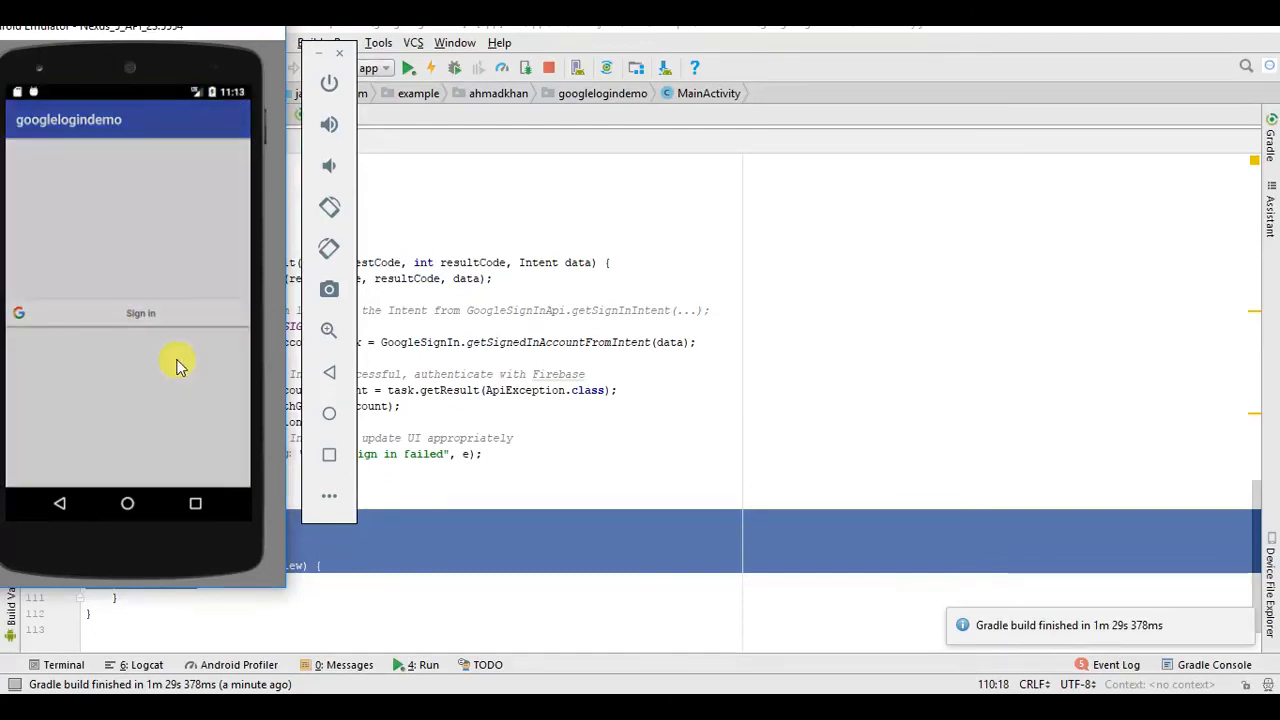
pyautogui.click(140, 313)
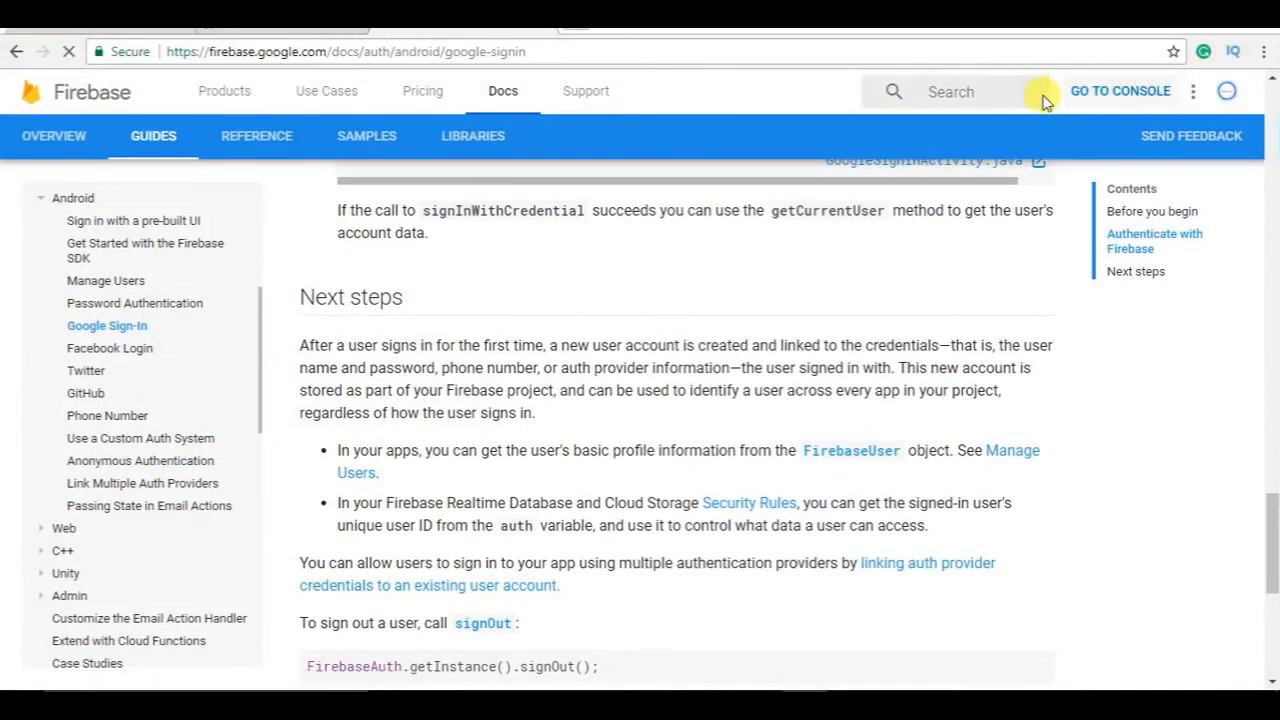
# - Go to the Firebase console, open googlelogindemo, and start Authentication setup
pyautogui.click(1120, 91)
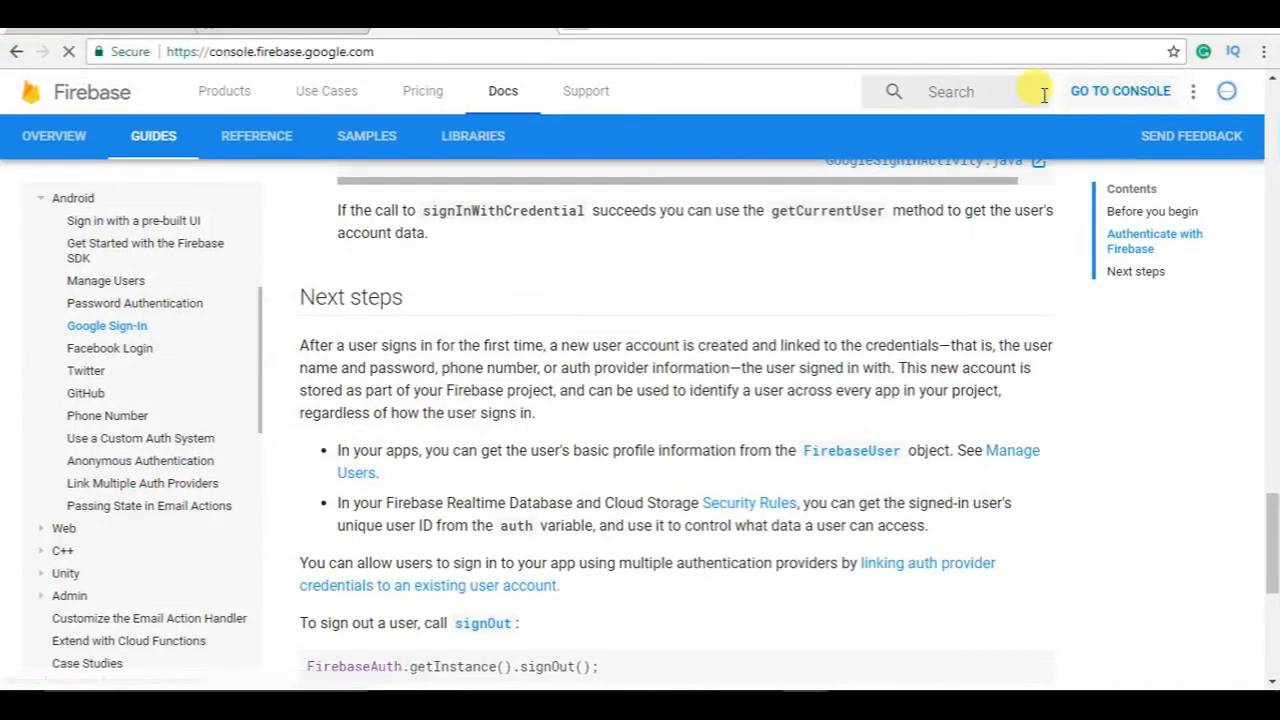
pyautogui.click(1119, 91)
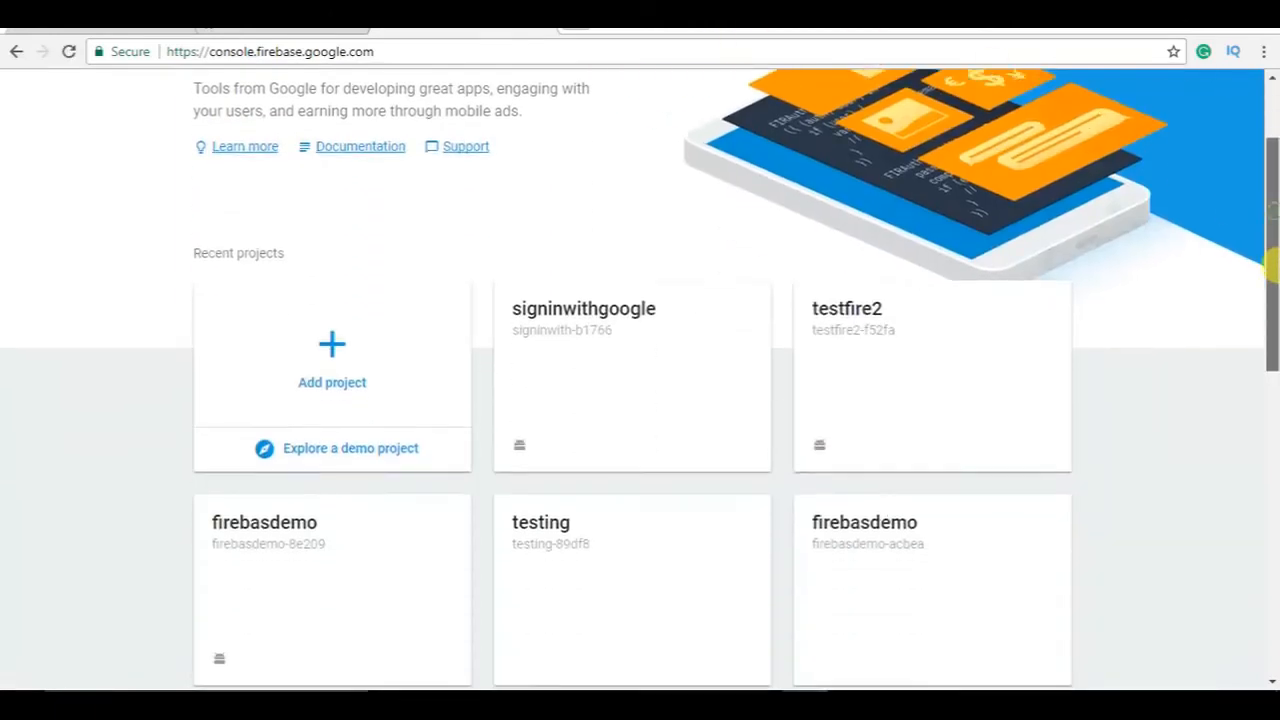
pyautogui.scroll(-3)
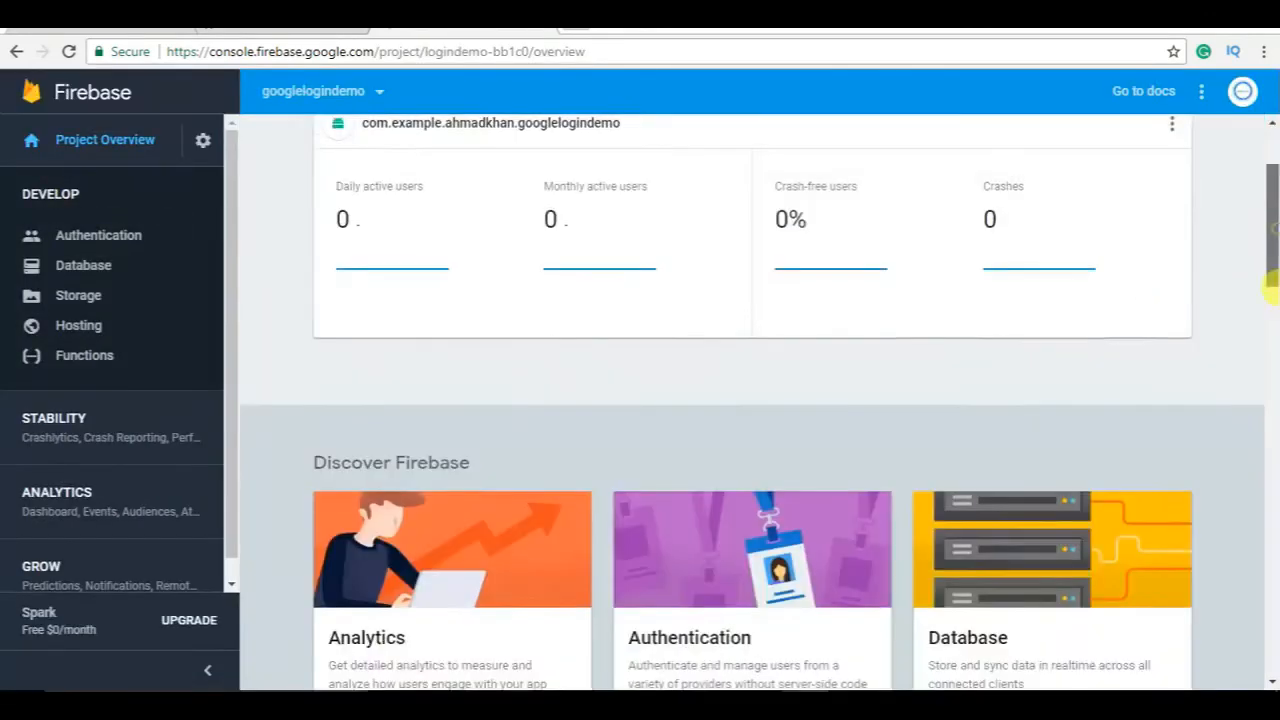
pyautogui.scroll(-3)
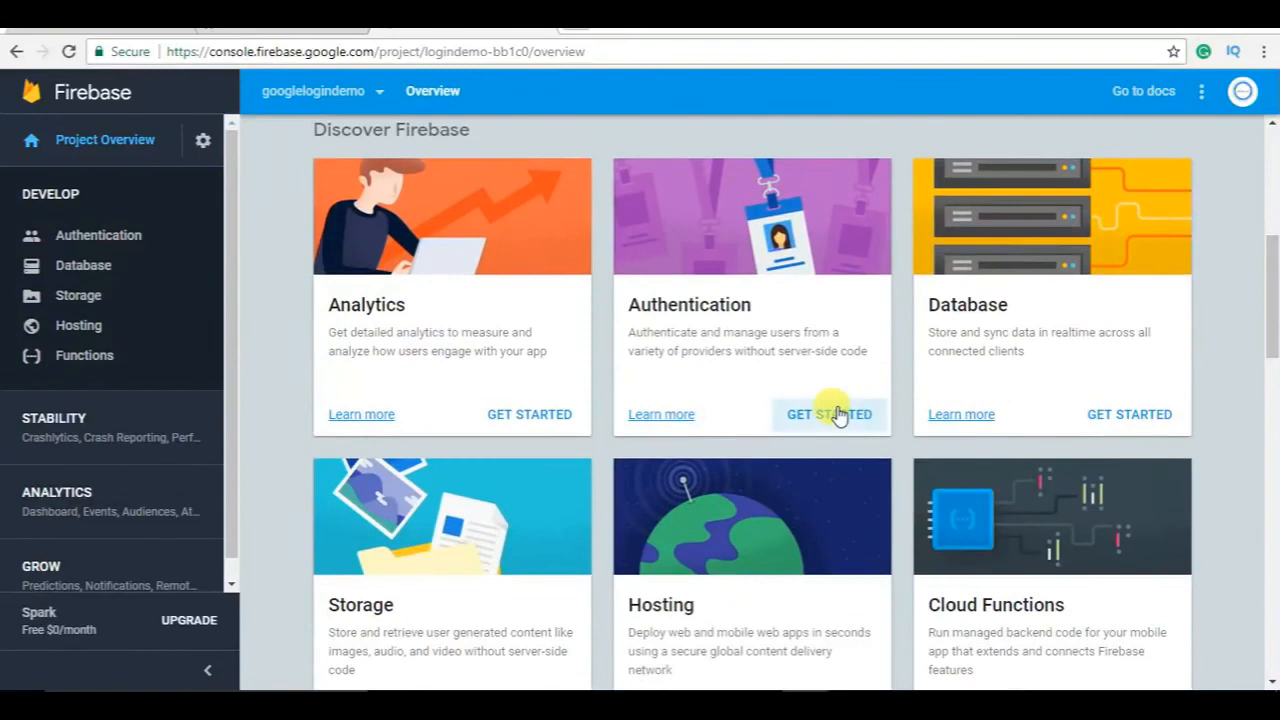
pyautogui.click(829, 414)
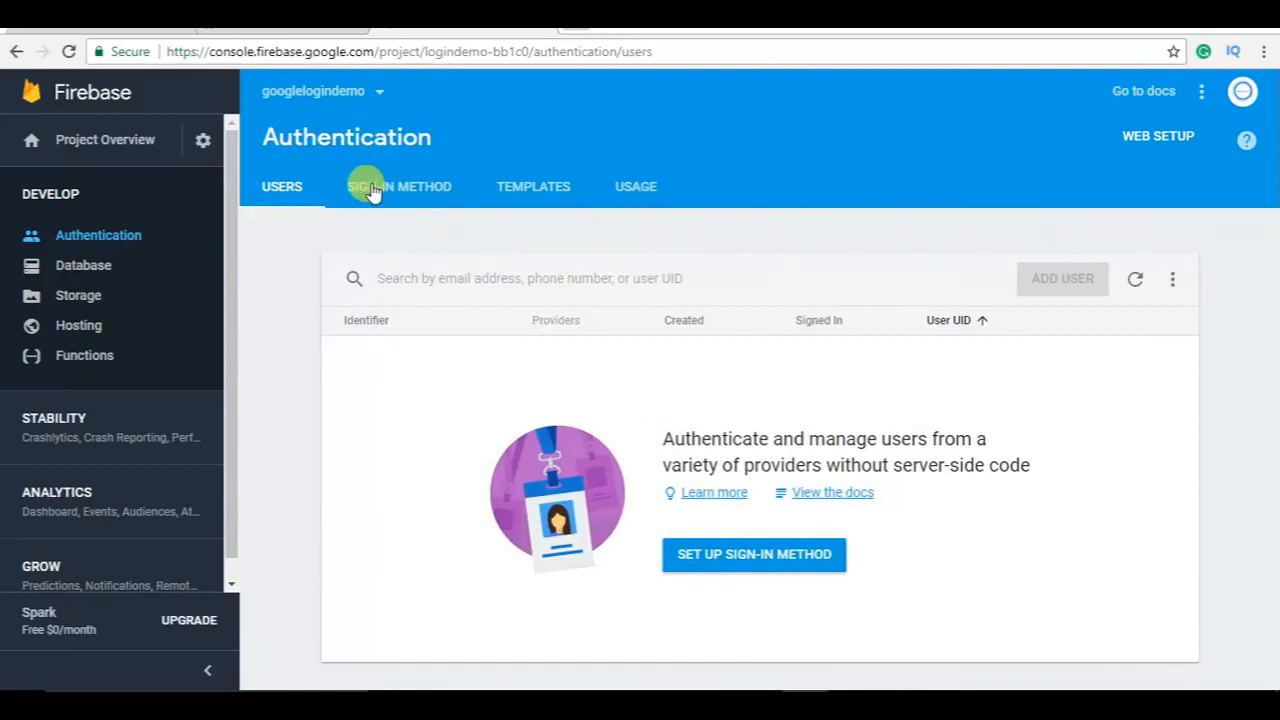
# - Turn on the Google provider under Sign-in method and save it
pyautogui.click(375, 186)
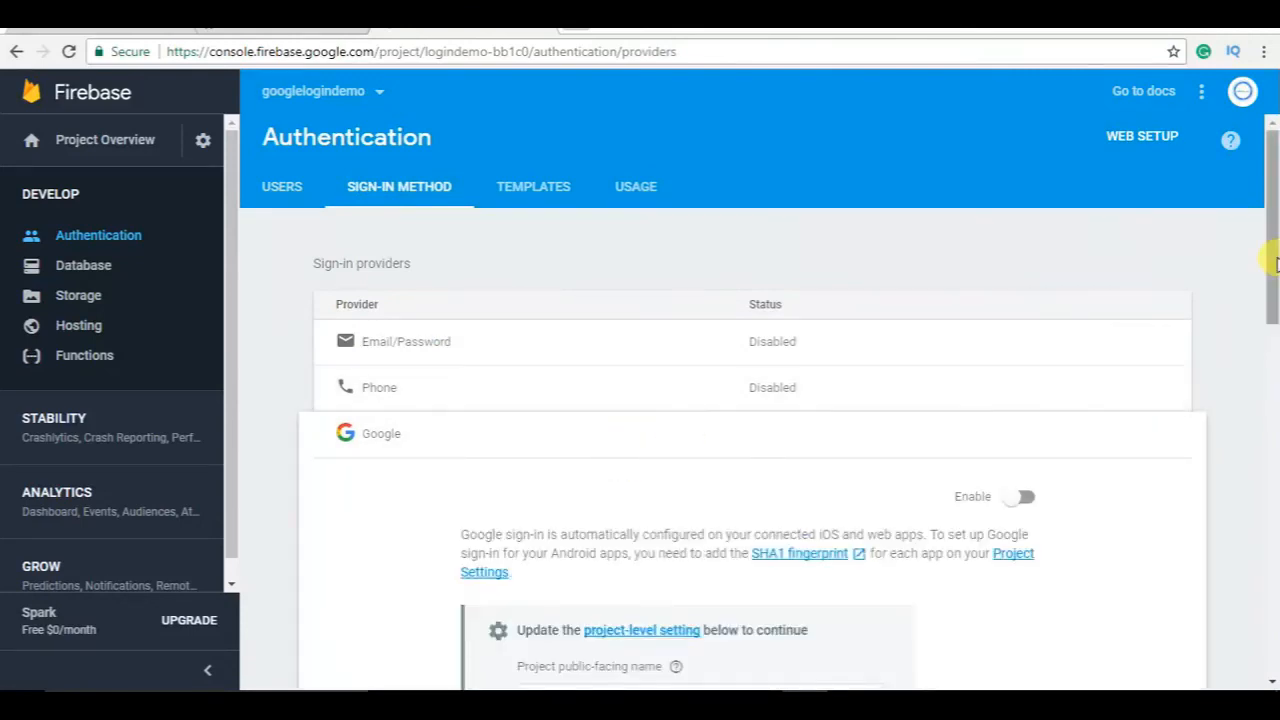
pyautogui.click(1016, 497)
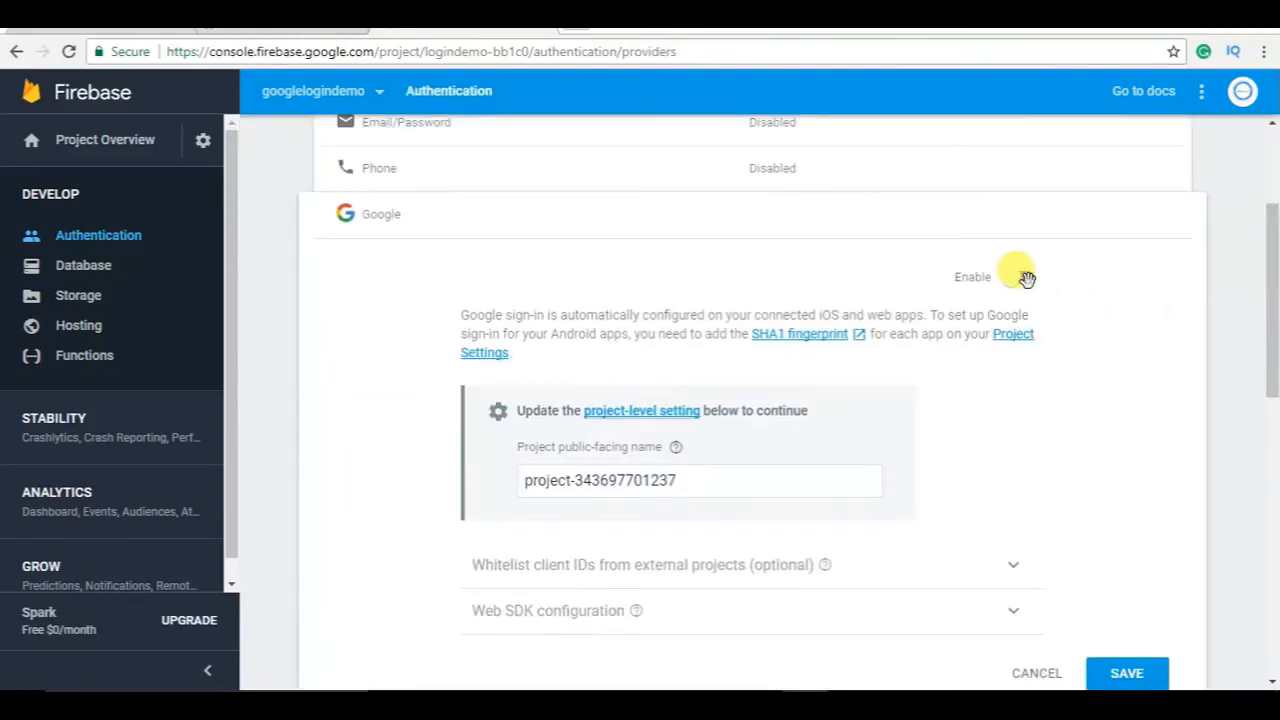
pyautogui.scroll(-3)
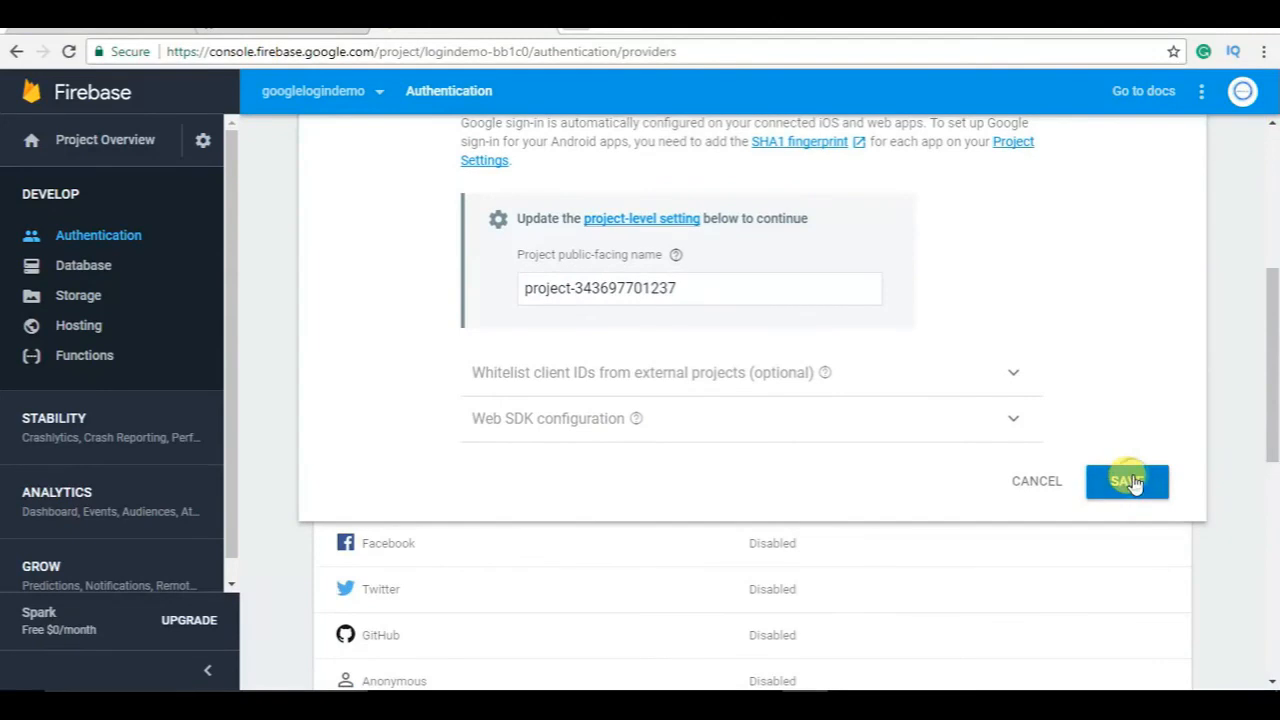
pyautogui.click(1127, 481)
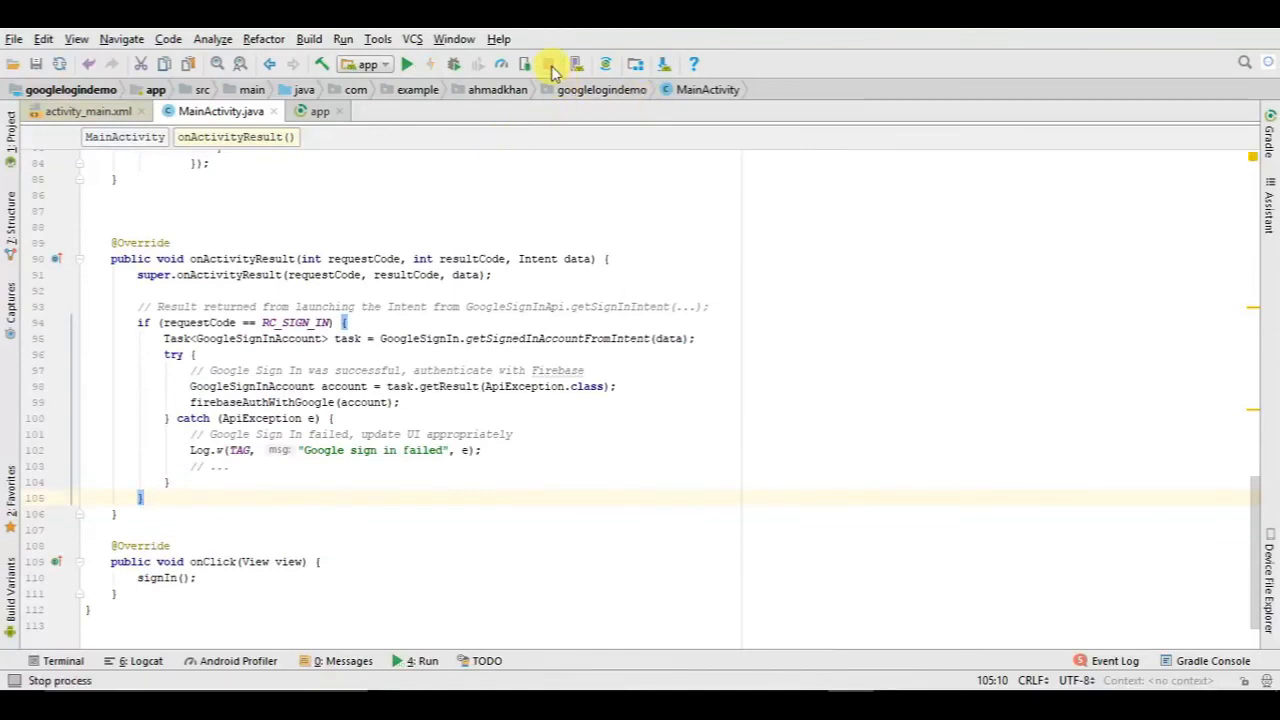
pyautogui.moveTo(607, 63)
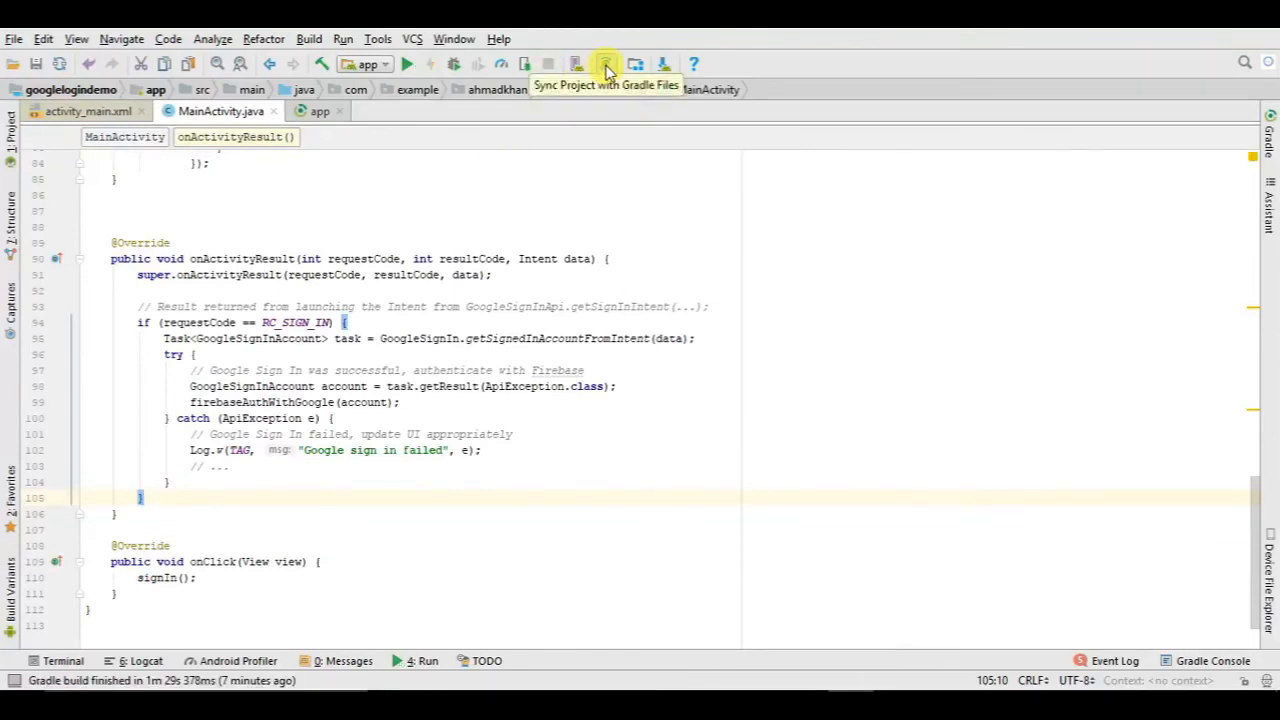
# - Rerun the app on the connected Nexus 5 API 23 emulator
pyautogui.click(607, 63)
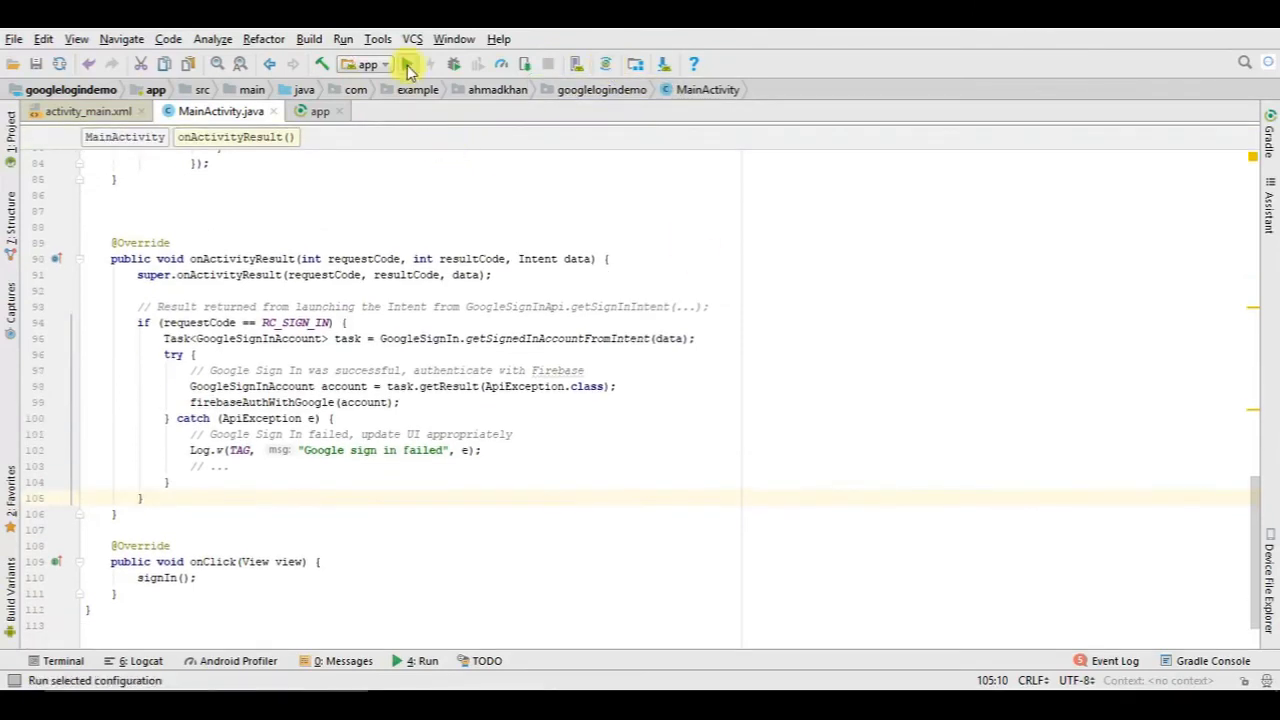
pyautogui.click(407, 64)
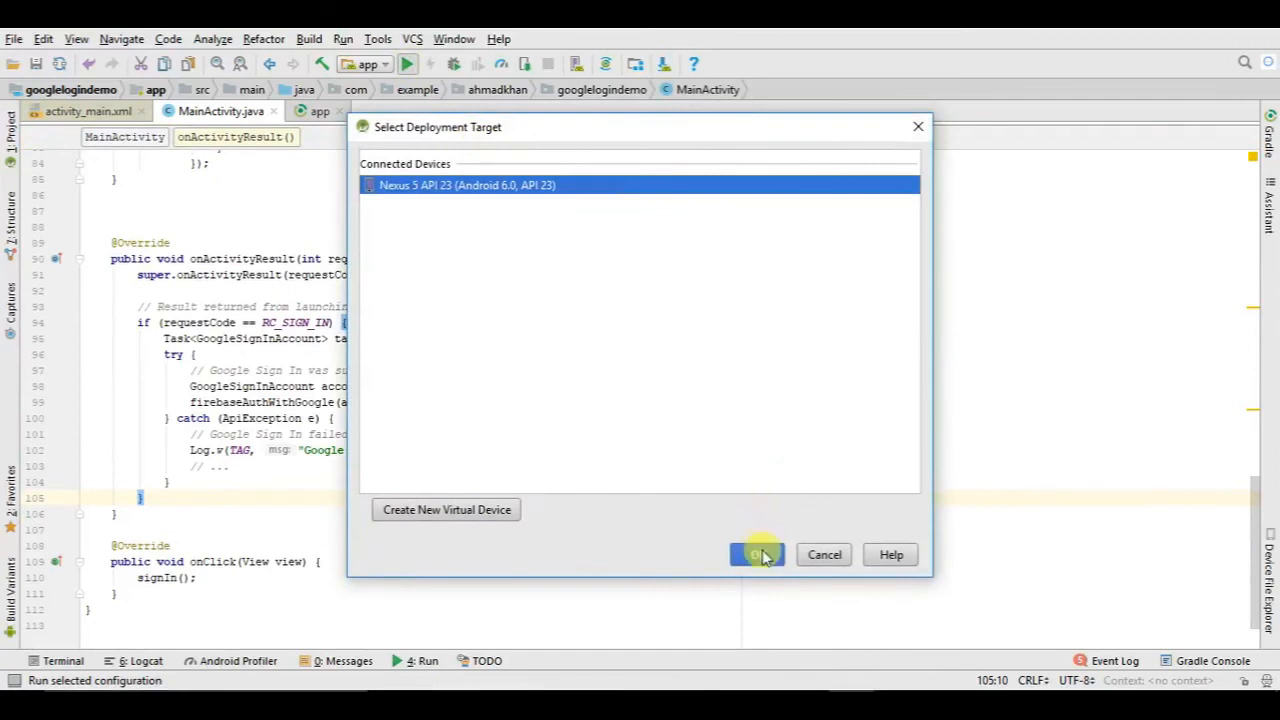
pyautogui.click(754, 554)
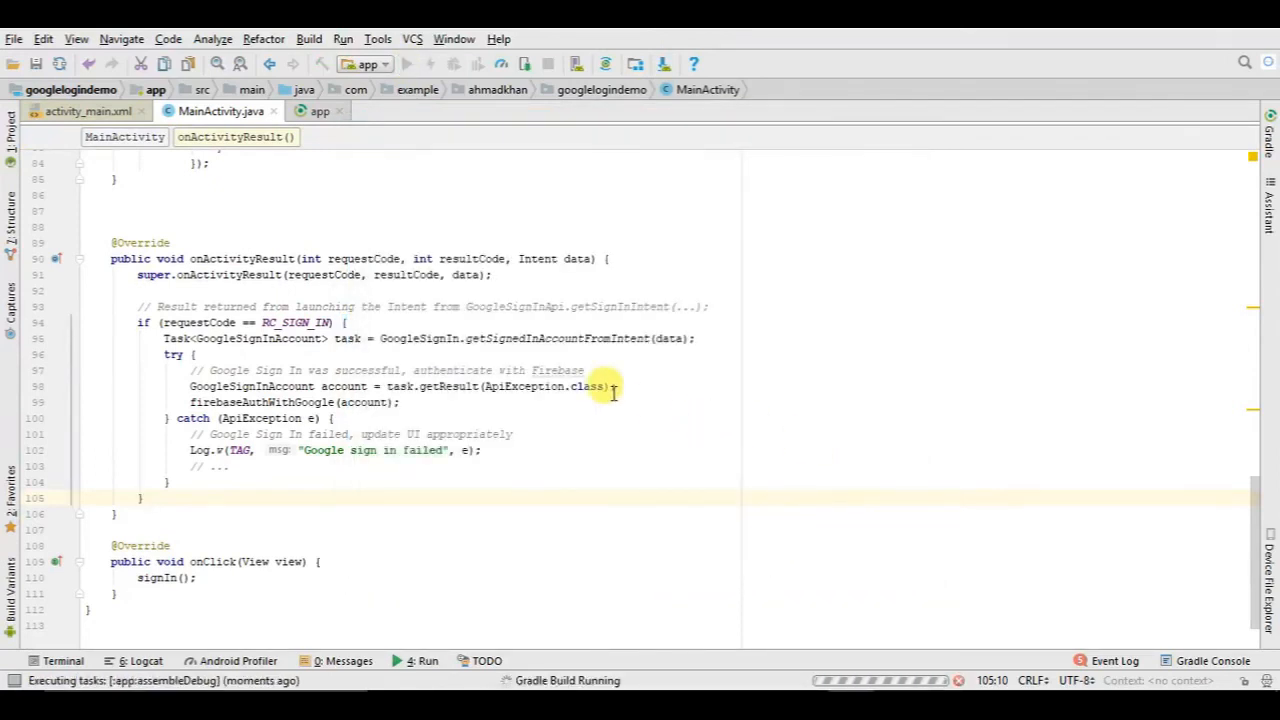
pyautogui.moveTo(773, 494)
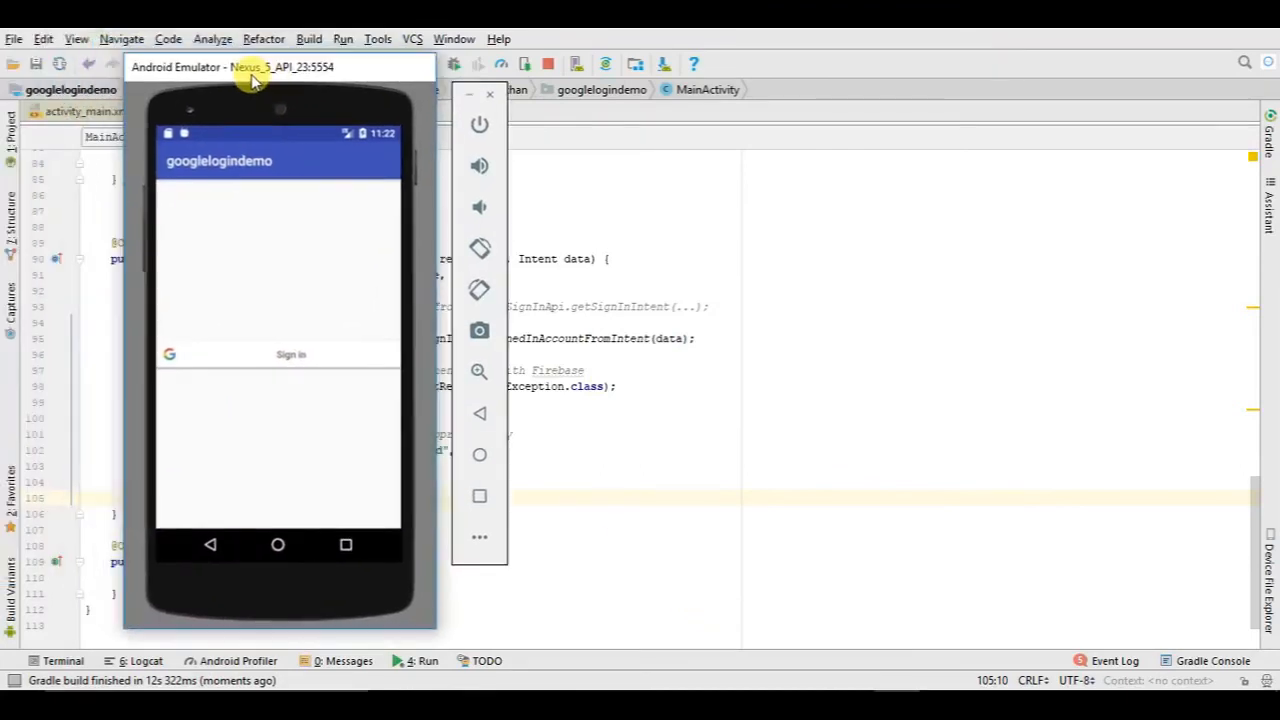
pyautogui.moveTo(262, 356)
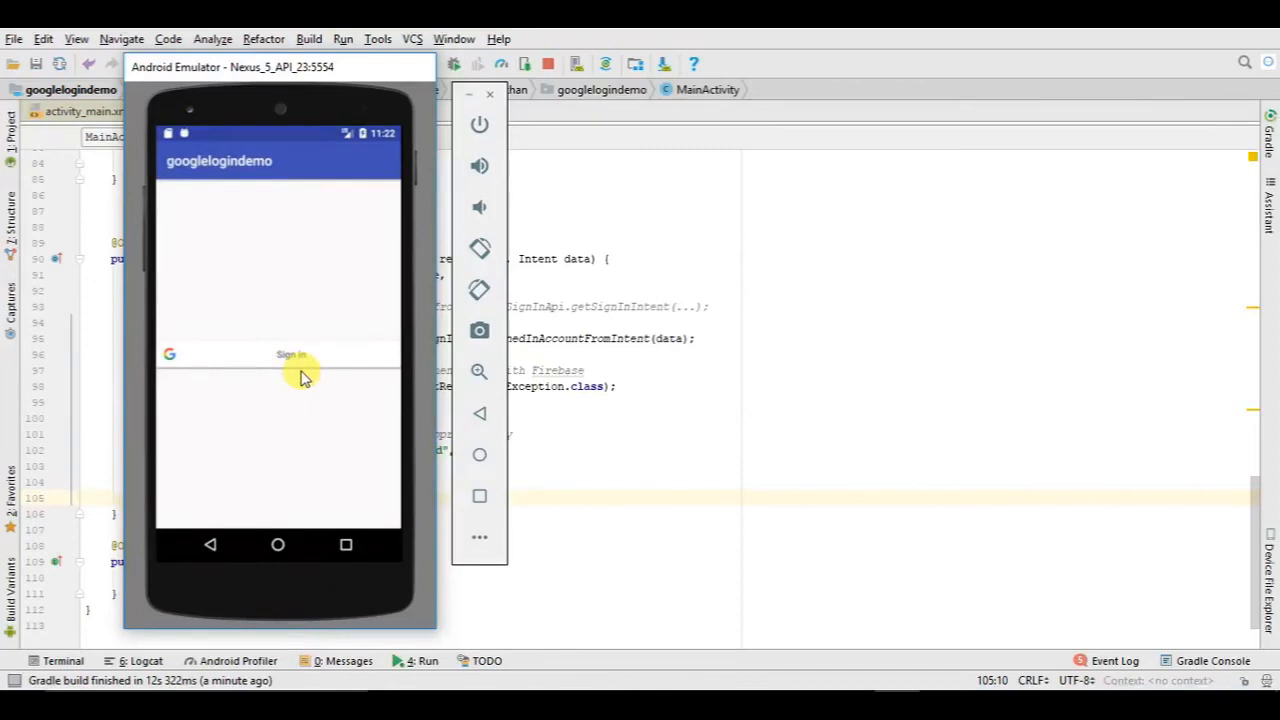
# - Sign in with Google in the emulator app, then open Firebase Authentication's users list
pyautogui.click(290, 355)
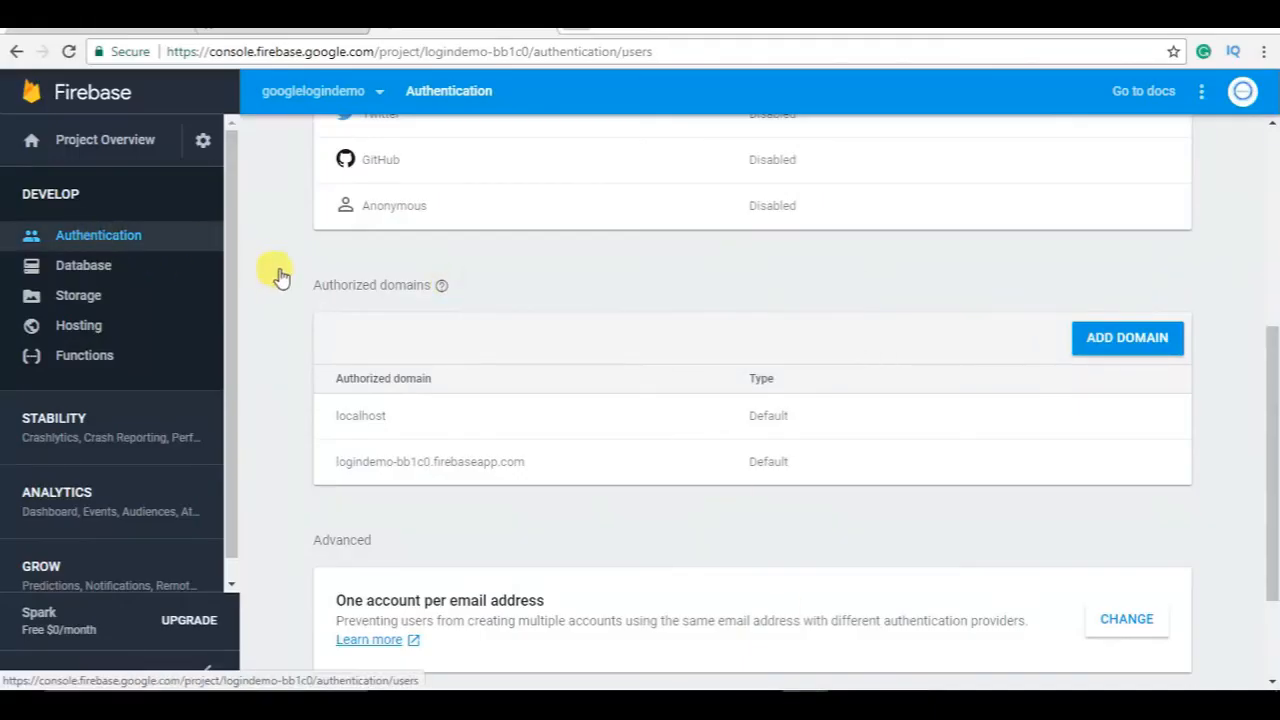
pyautogui.click(282, 186)
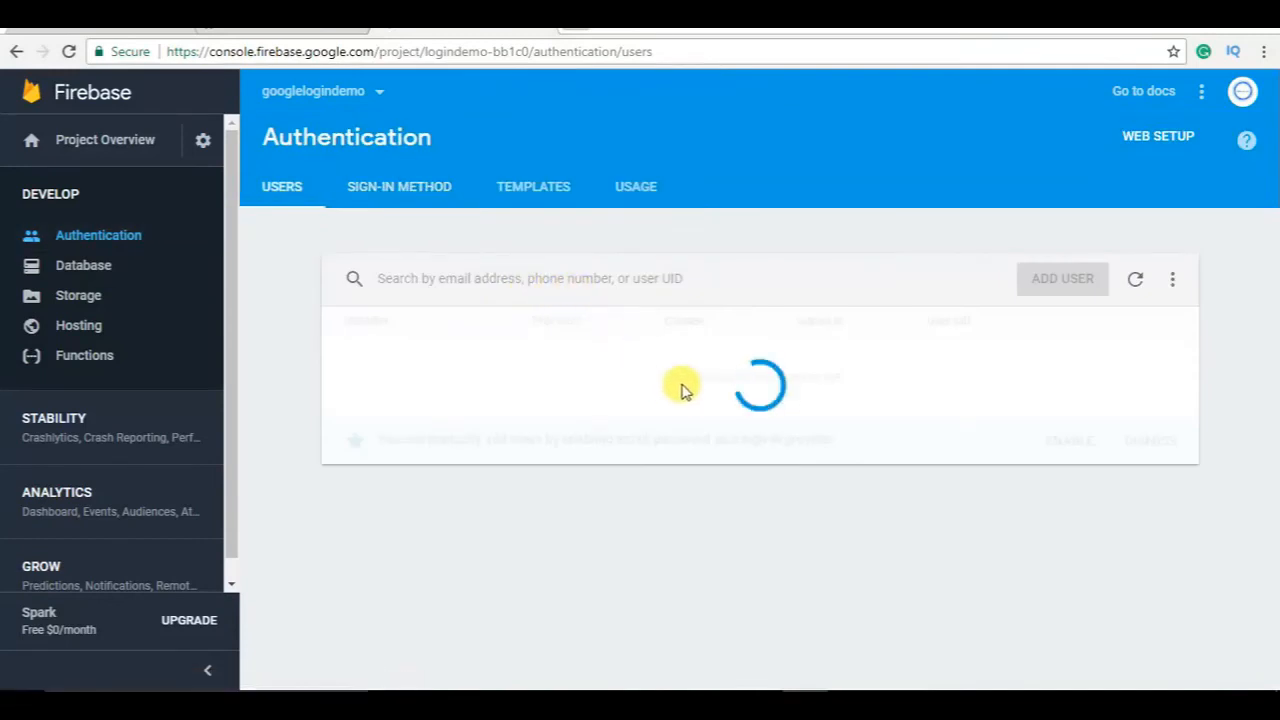